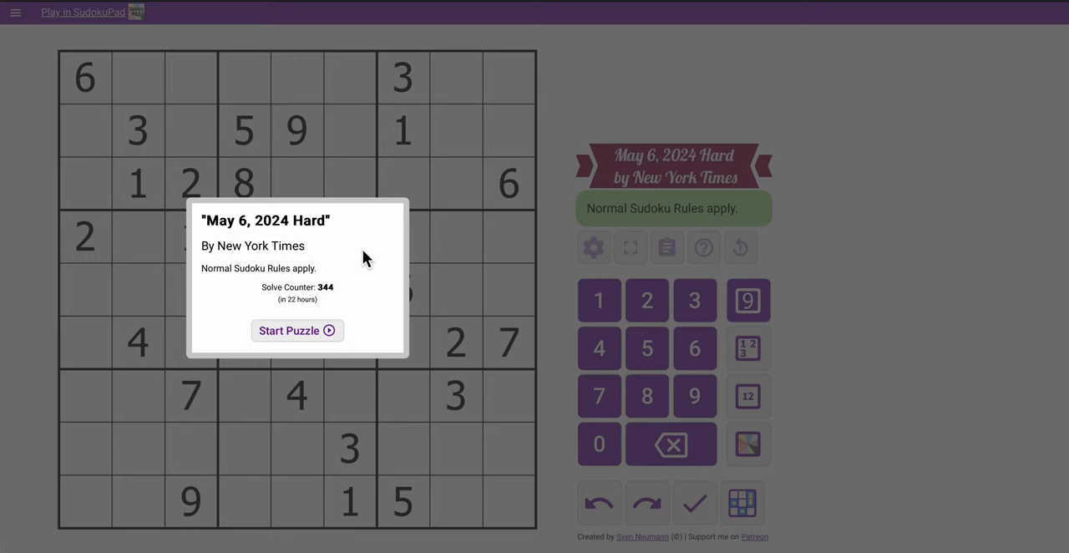
# Start the May 6, 2024 Hard puzzle from the intro dialog
pyautogui.click(298, 330)
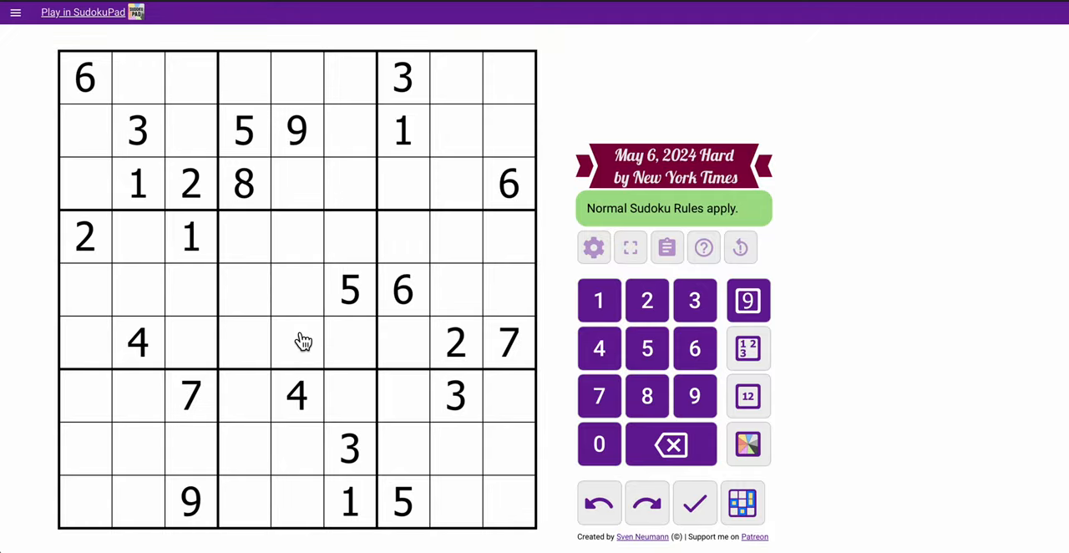
pyautogui.moveTo(275, 102)
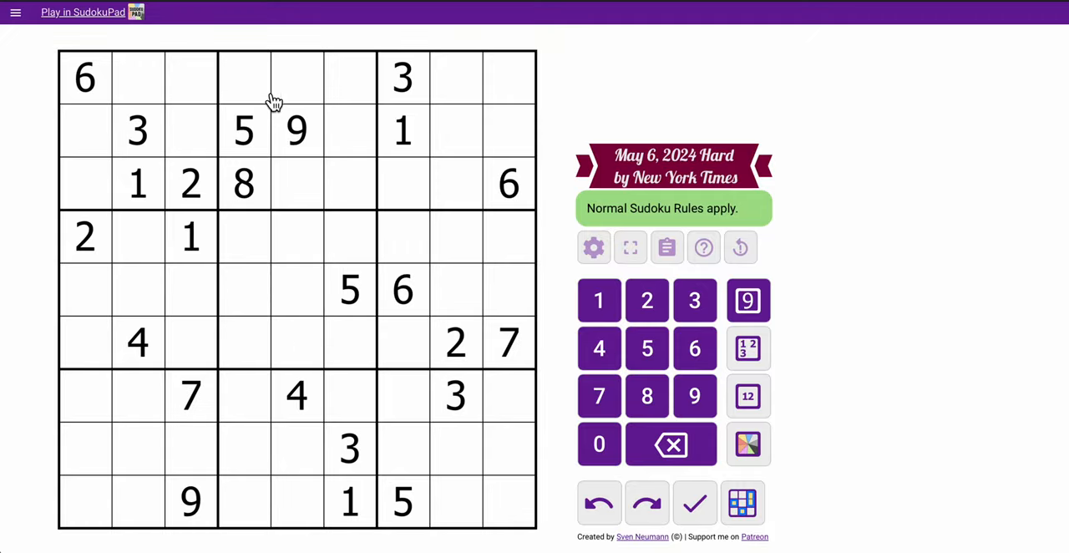
# Corner-mark candidate 1s in row 1 and 3s in column 4; place the 3s and 6
pyautogui.click(271, 78)
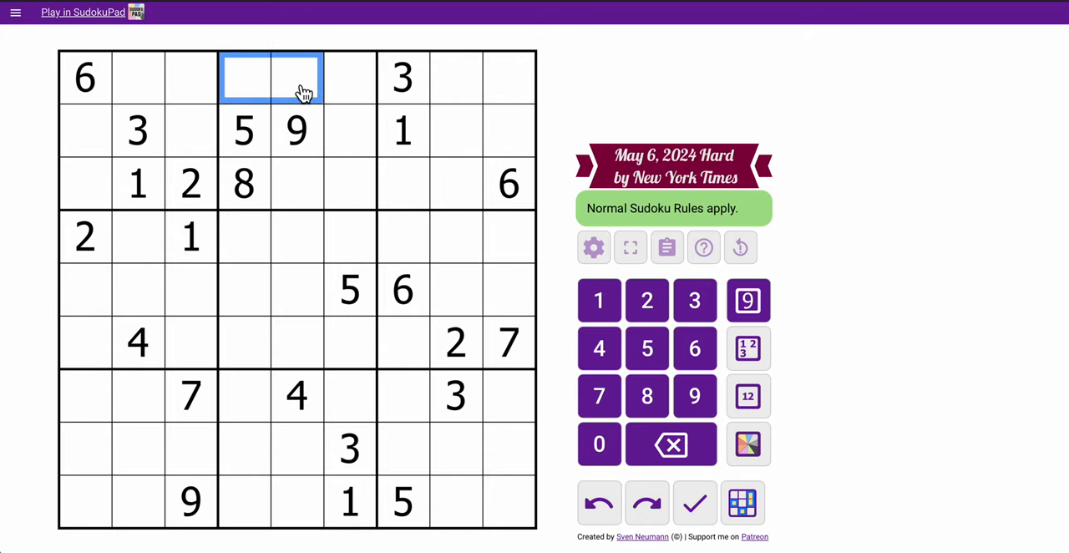
pyautogui.click(598, 299)
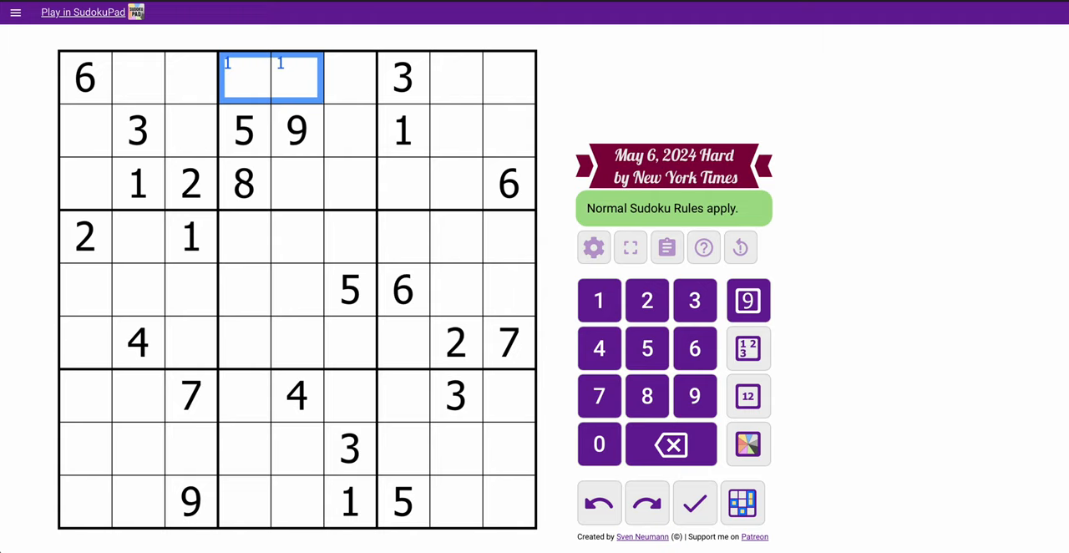
pyautogui.moveTo(322, 194)
pyautogui.write('3')
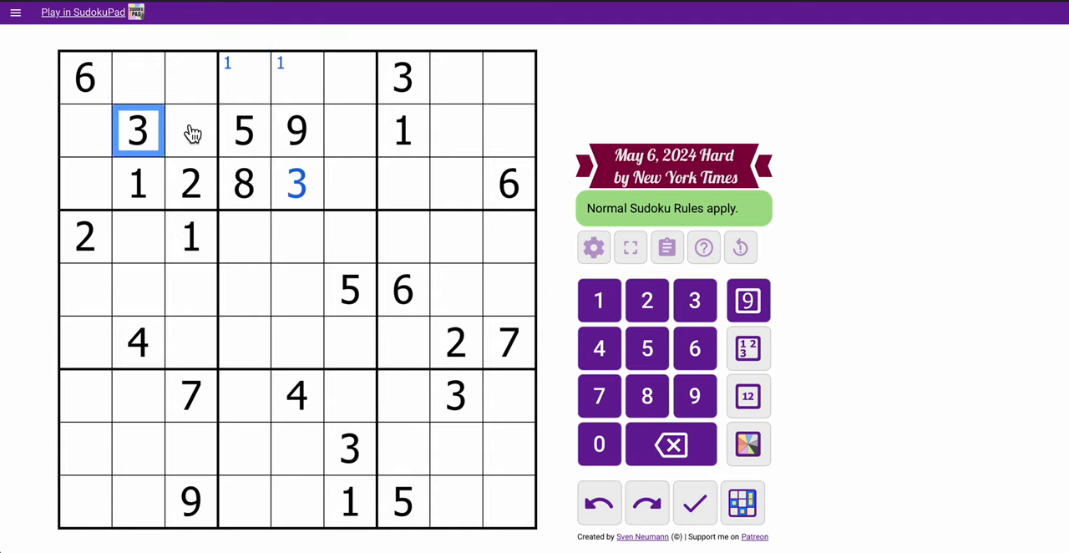
pyautogui.click(349, 449)
pyautogui.write('3')
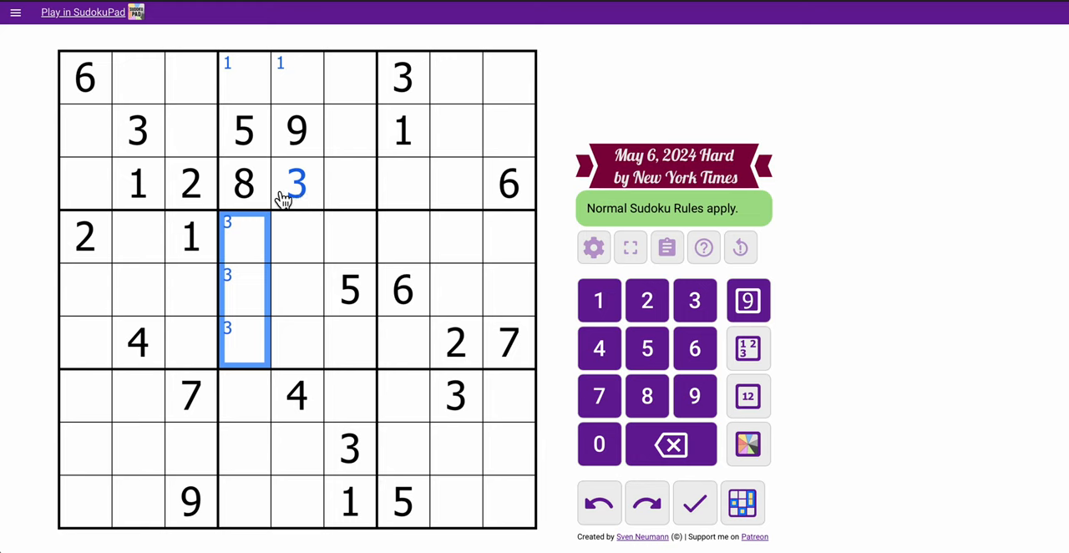
pyautogui.moveTo(269, 263)
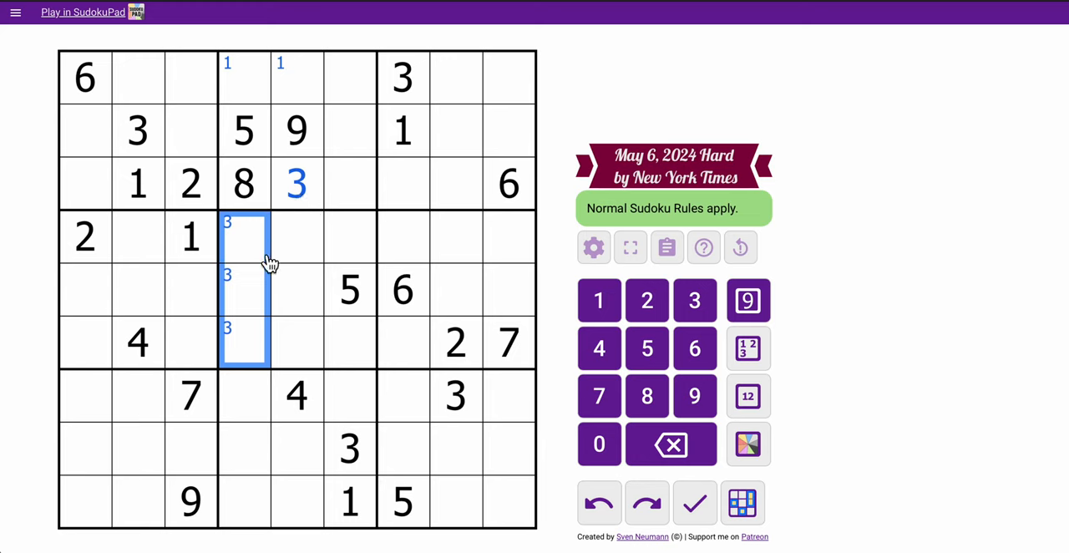
pyautogui.click(349, 130)
pyautogui.write('6')
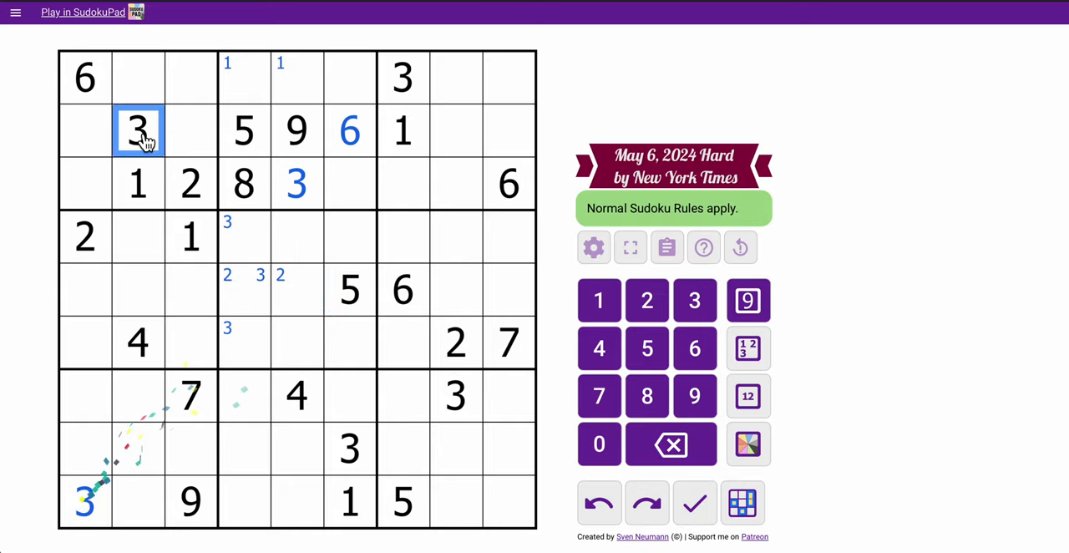
# Corner-mark candidate 3s in column 3 and 2s in column 2 of the left boxes
pyautogui.click(456, 395)
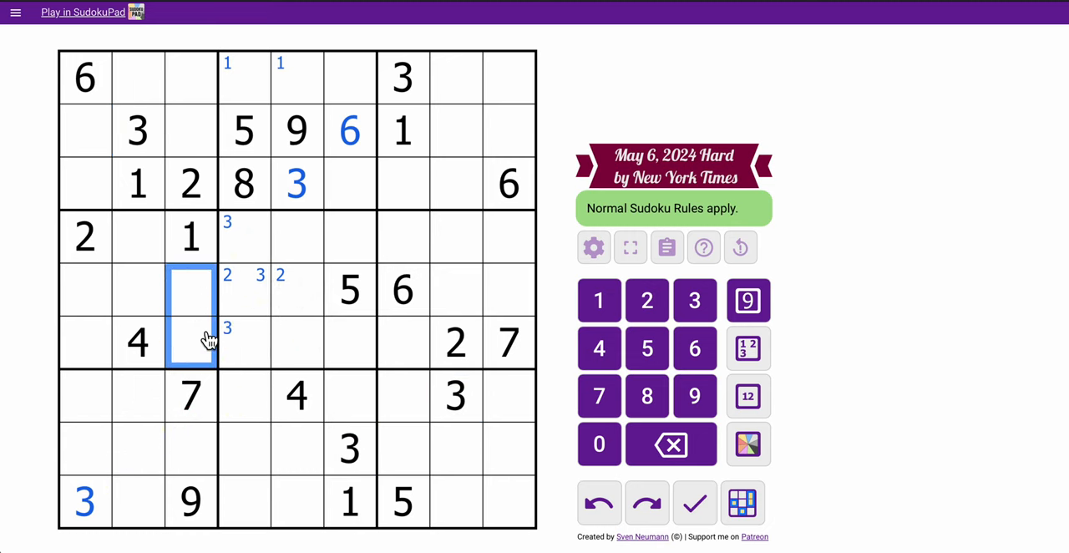
pyautogui.click(694, 300)
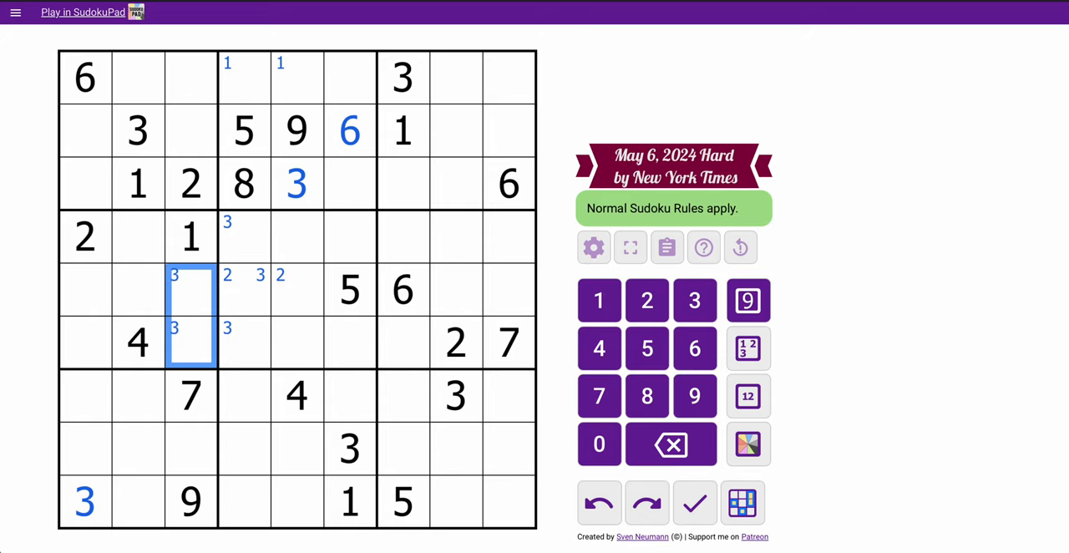
pyautogui.click(244, 342)
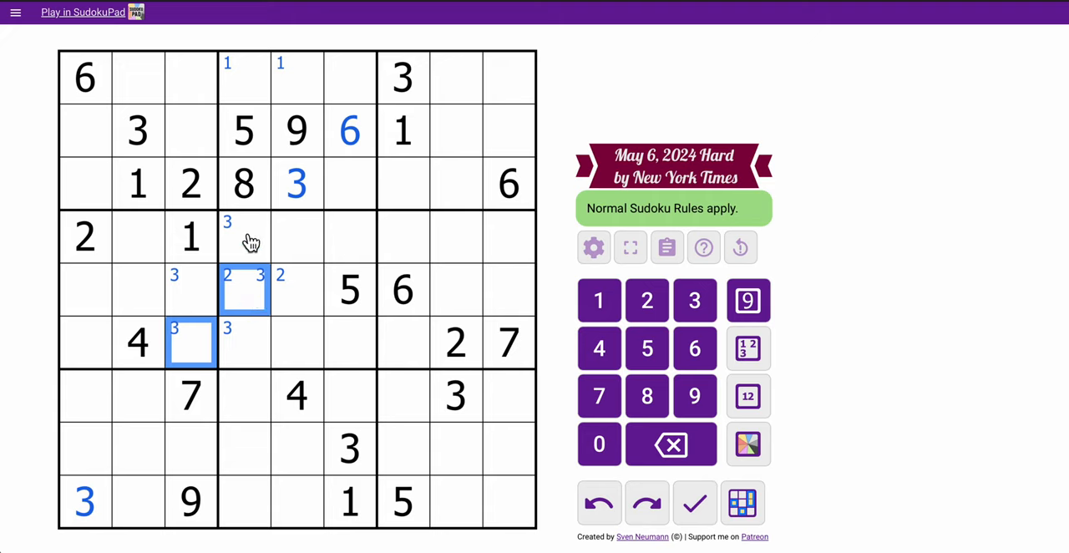
pyautogui.click(243, 236)
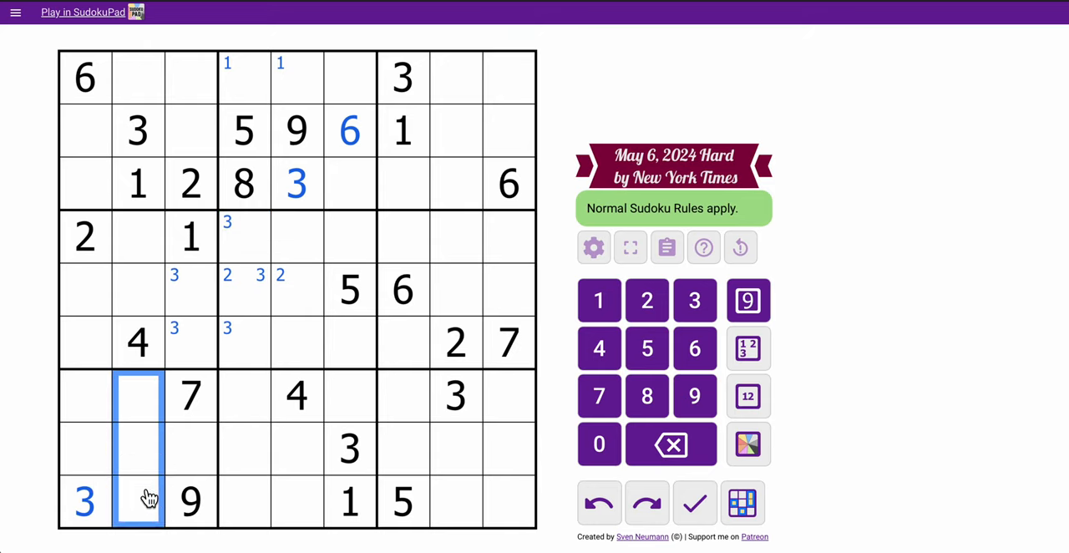
pyautogui.click(647, 300)
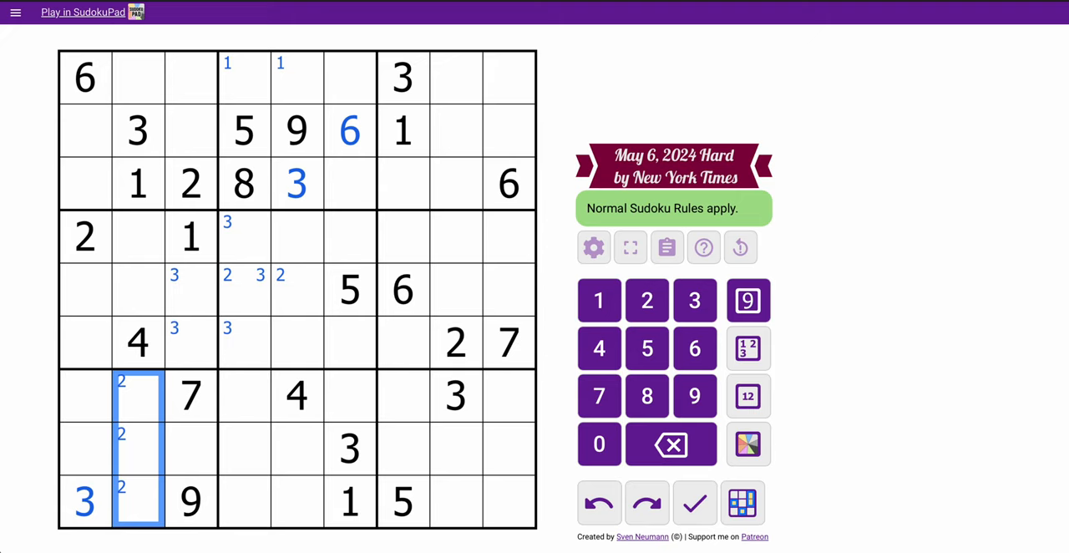
pyautogui.moveTo(268, 242)
pyautogui.write('5')
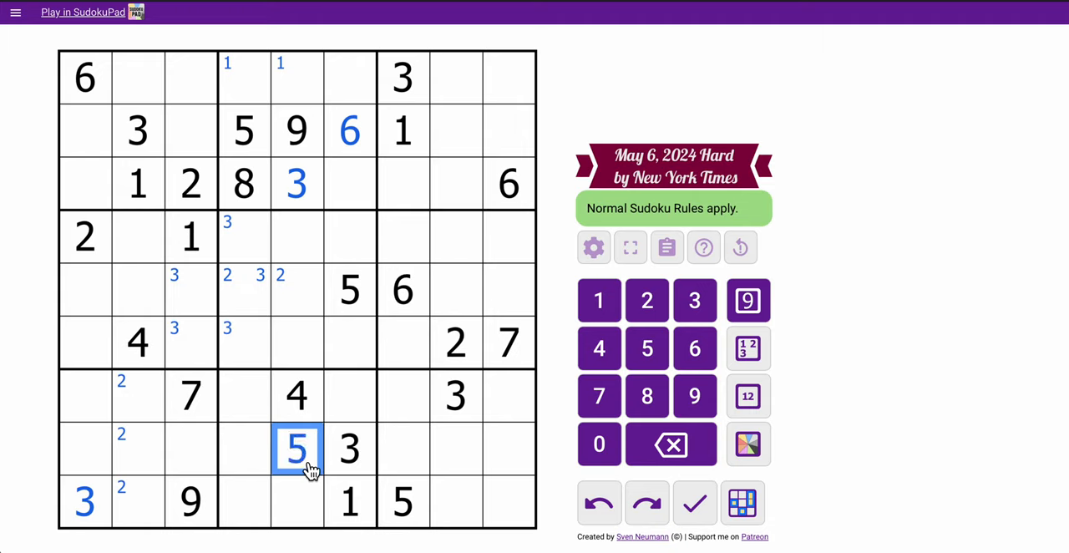
# Place a 5 in row 8, column 5 and check it against the given 5
pyautogui.click(349, 290)
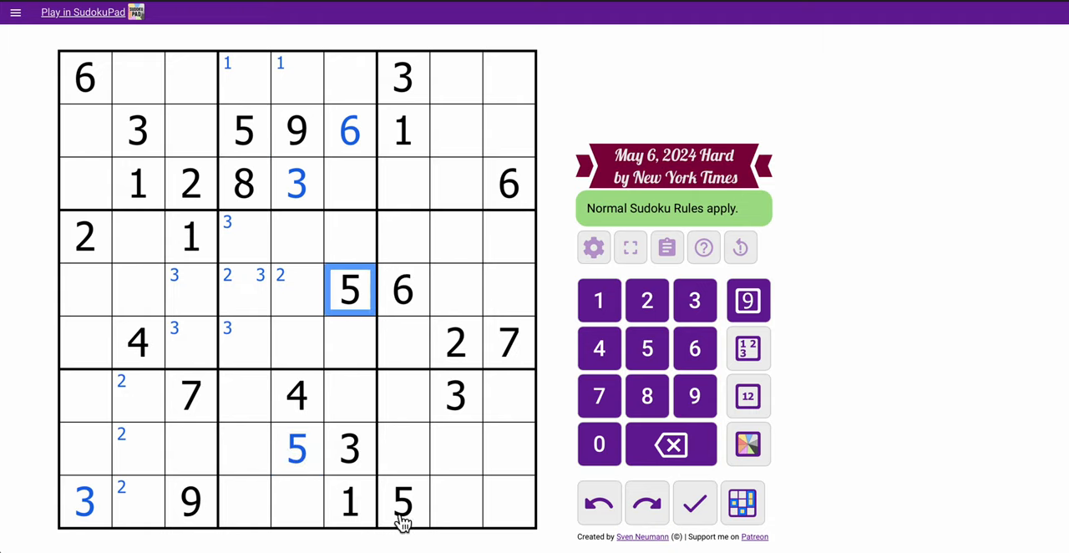
pyautogui.click(296, 449)
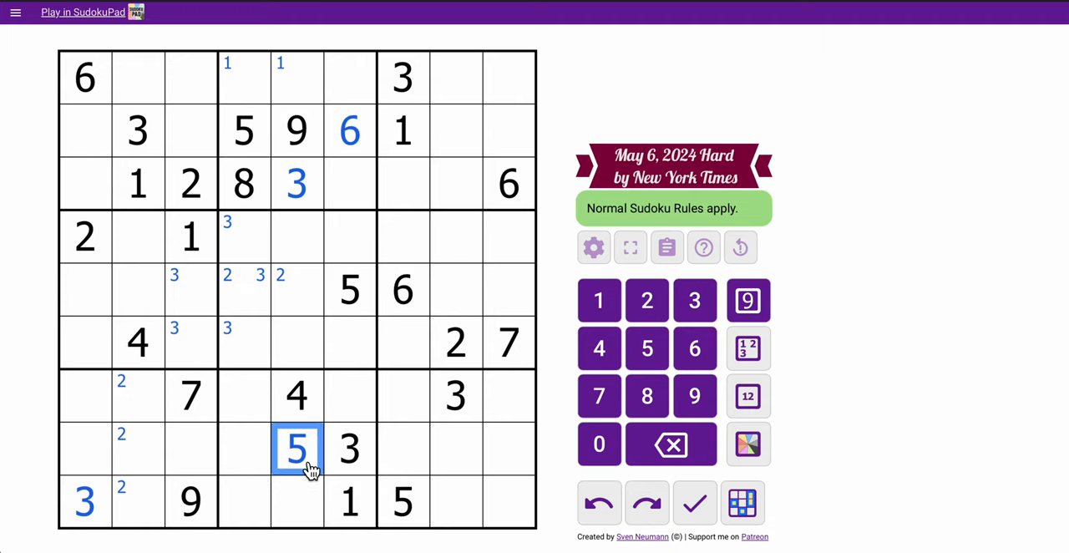
pyautogui.click(111, 395)
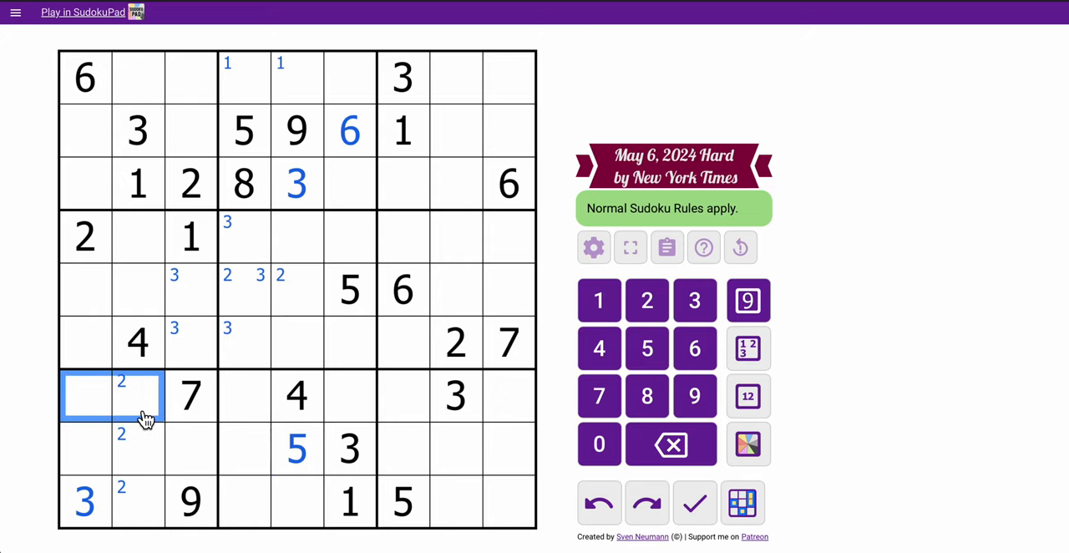
# Corner-mark candidate 5s, 3s, 6s and 2s, and place a 2 in row 2, column 9
pyautogui.click(647, 349)
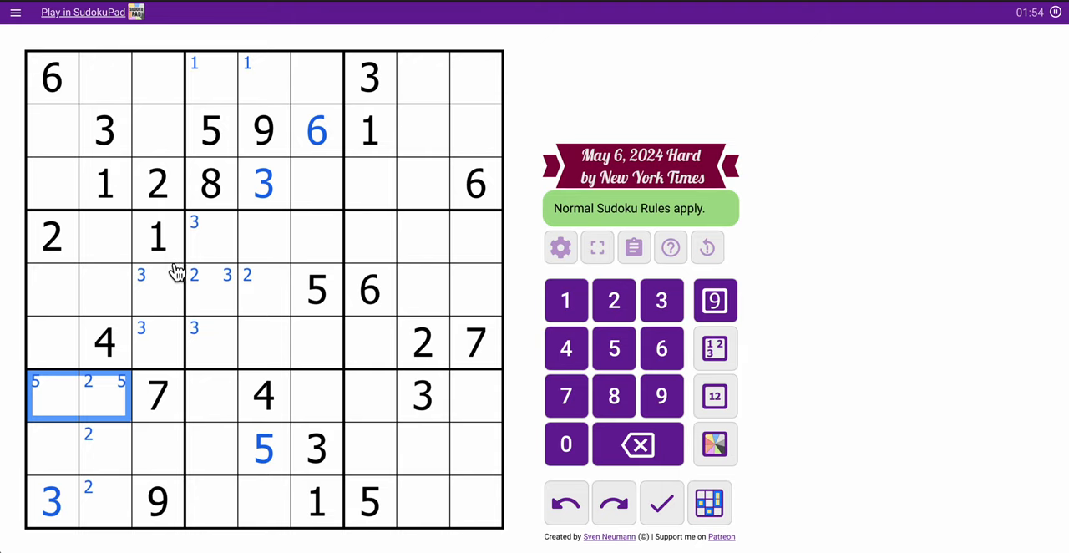
pyautogui.moveTo(199, 330)
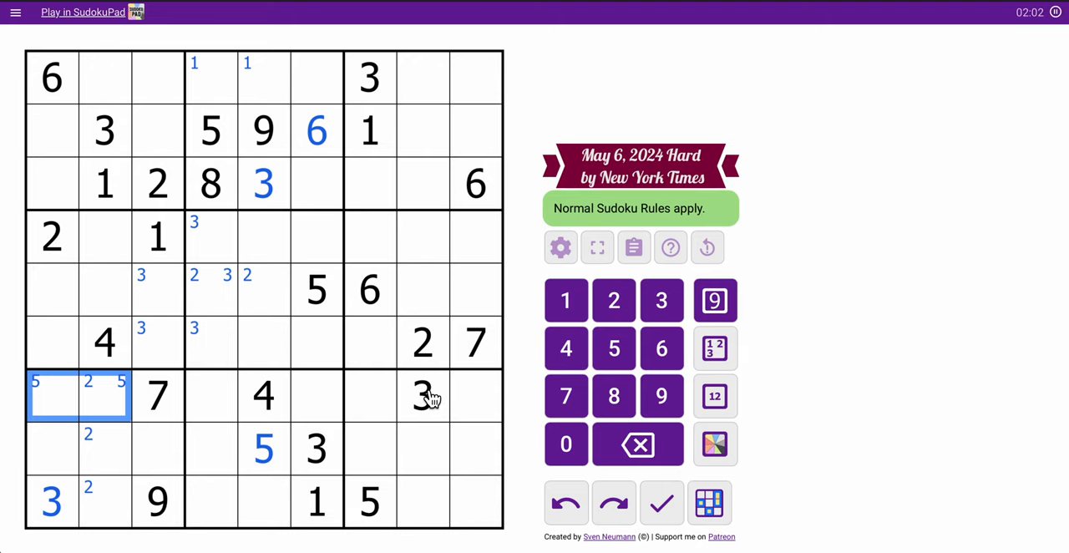
pyautogui.click(477, 263)
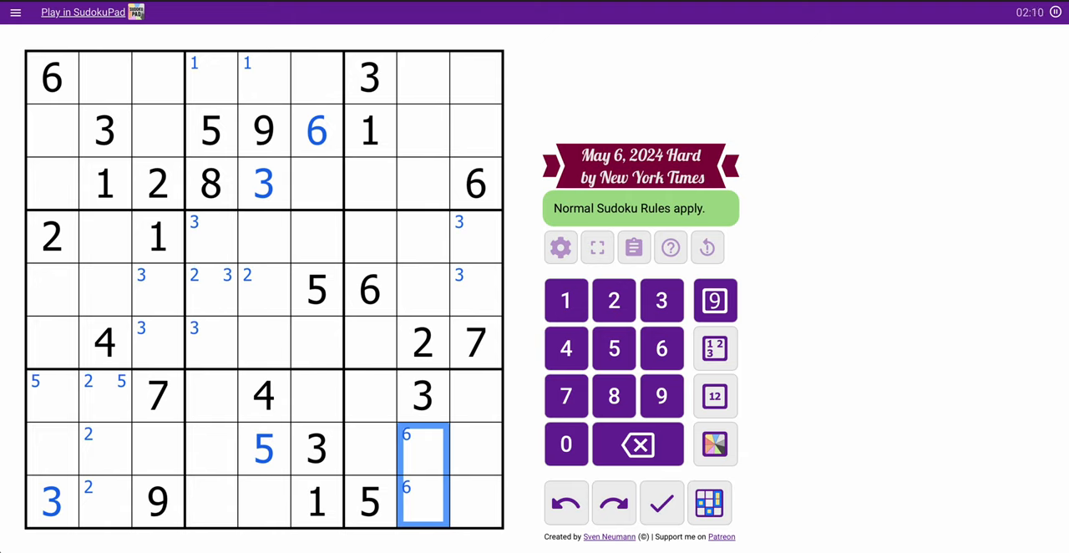
pyautogui.moveTo(362, 399)
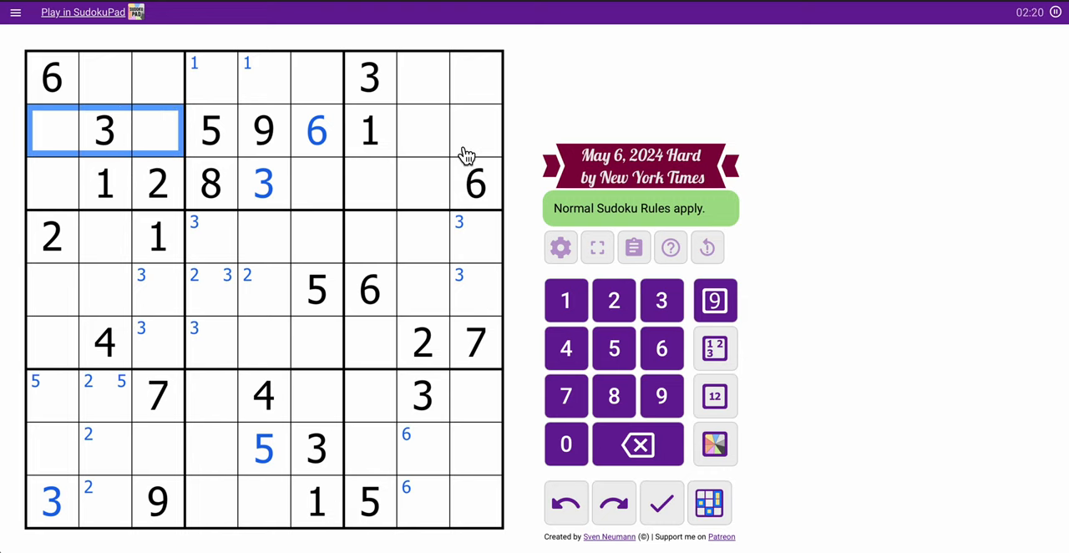
pyautogui.click(476, 129)
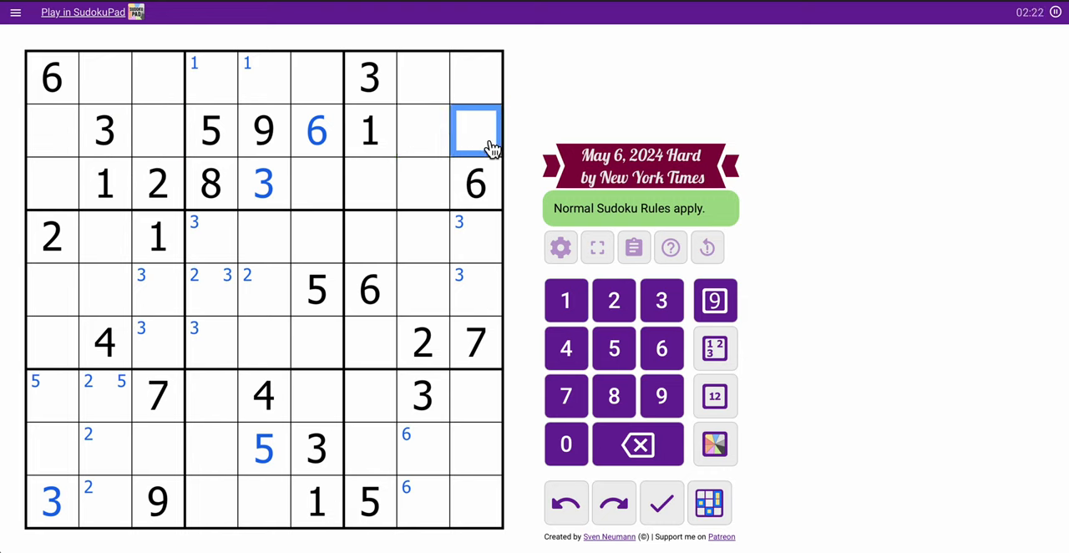
pyautogui.click(613, 300)
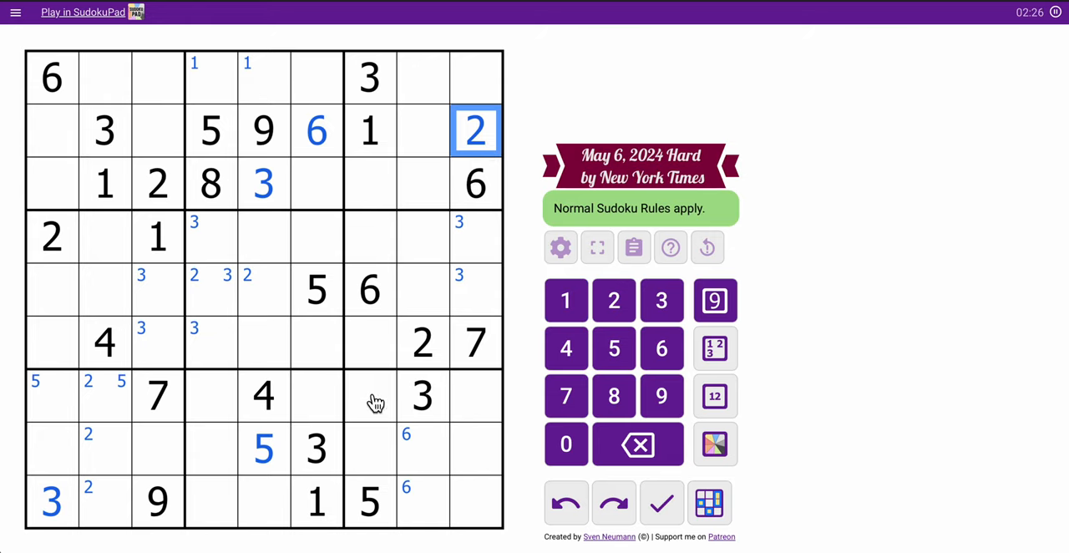
pyautogui.click(370, 396)
pyautogui.write('2')
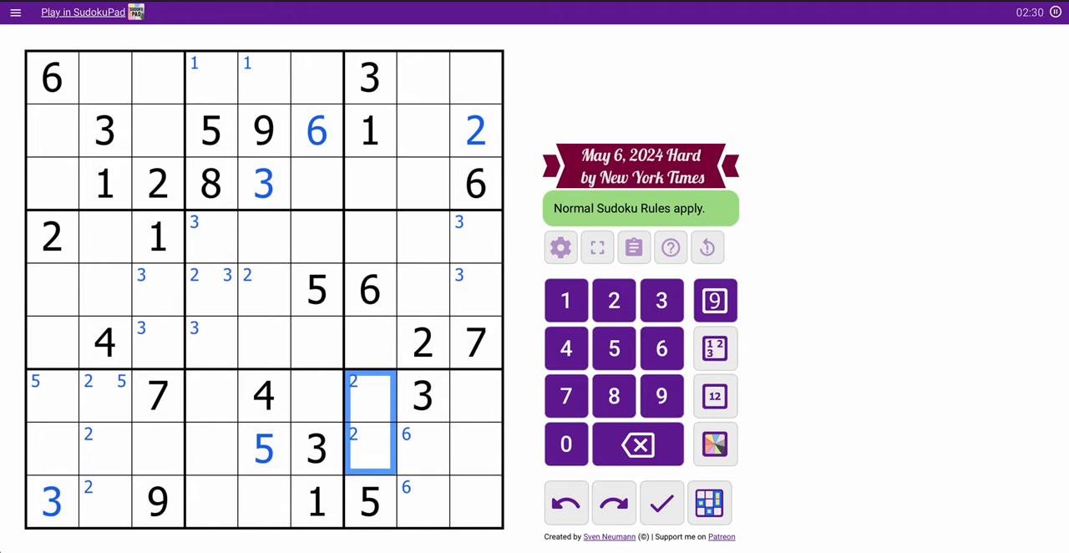
pyautogui.moveTo(374, 441)
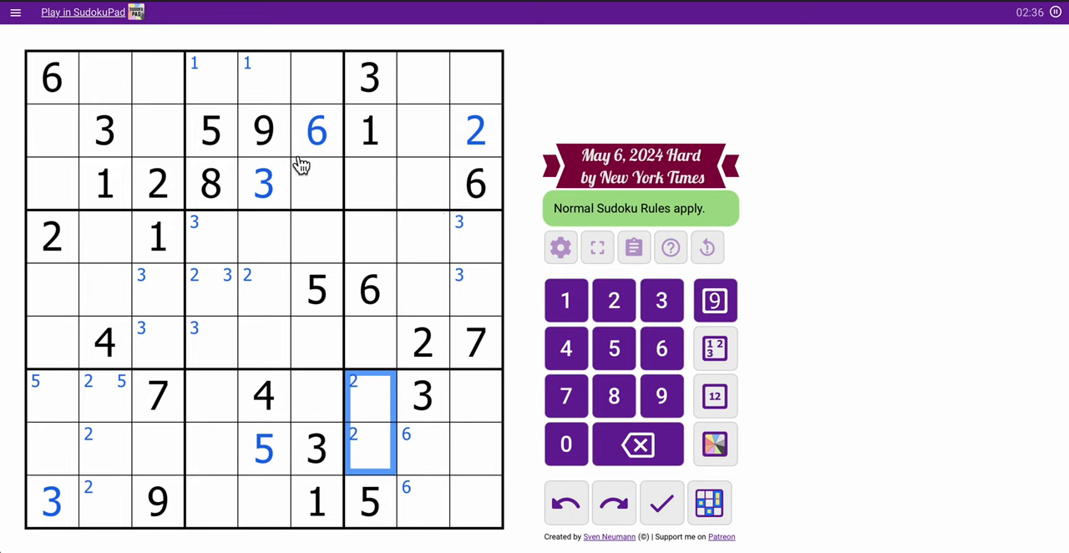
pyautogui.click(52, 130)
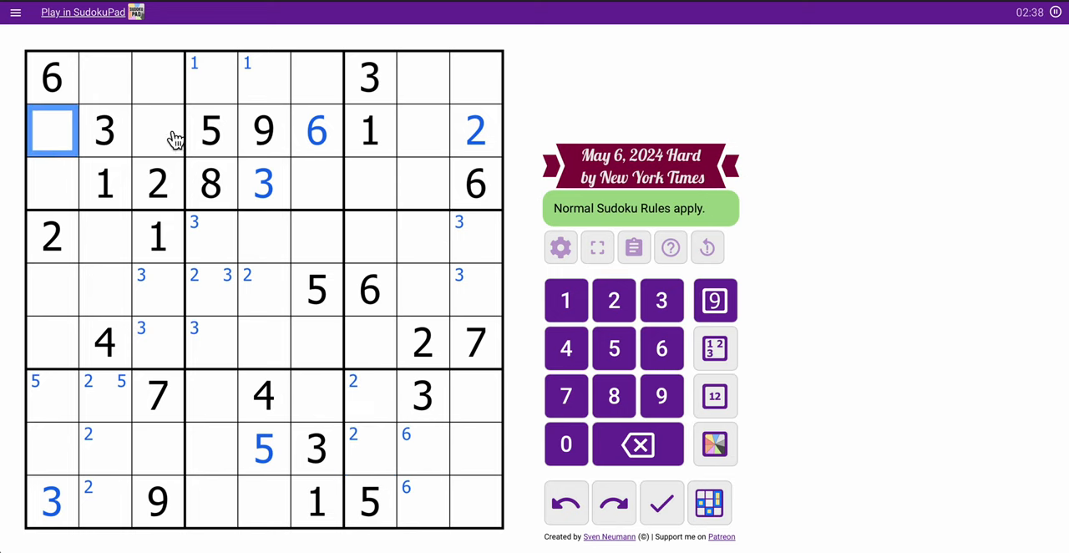
# Colour row 2's empty cells green and centre-mark 478 in columns 1 and 8, 48 in column 3
pyautogui.click(158, 131)
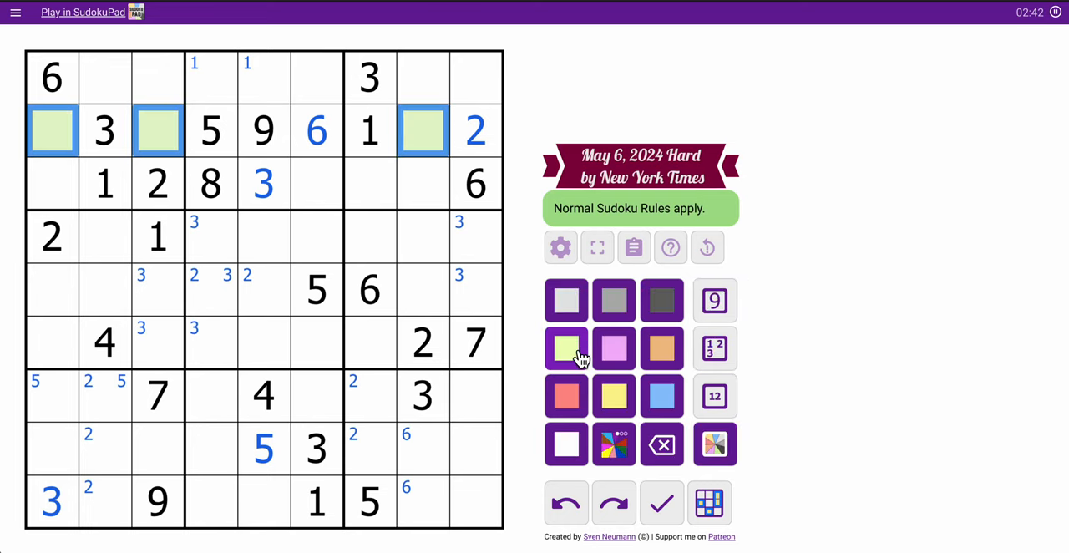
pyautogui.click(714, 396)
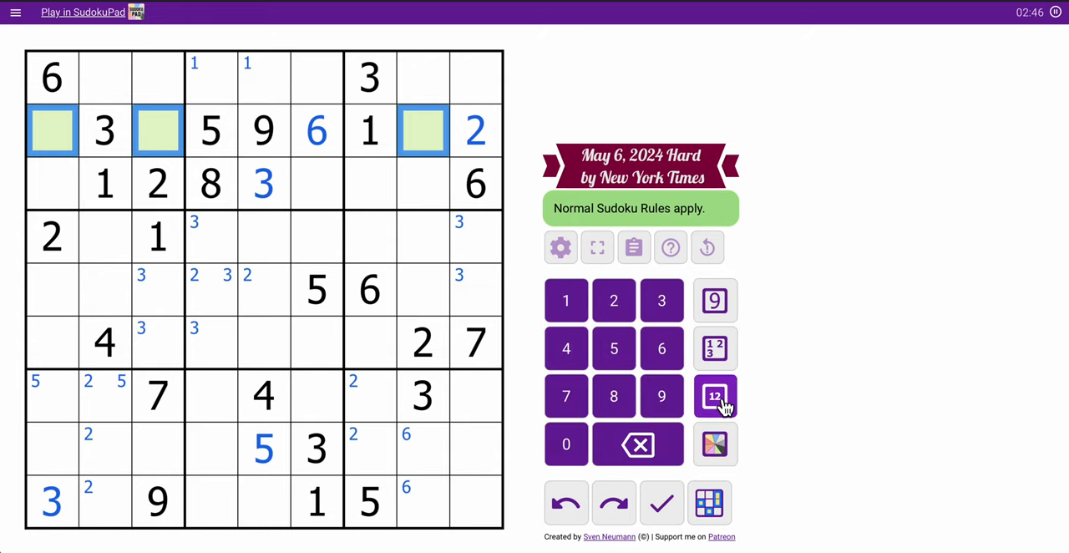
pyautogui.click(715, 396)
pyautogui.write('48')
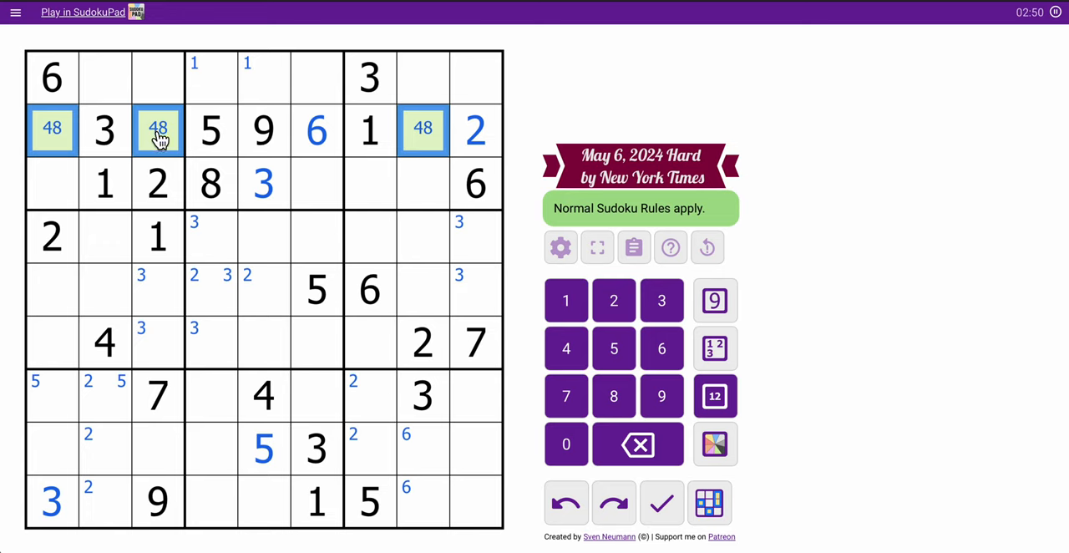
pyautogui.click(566, 395)
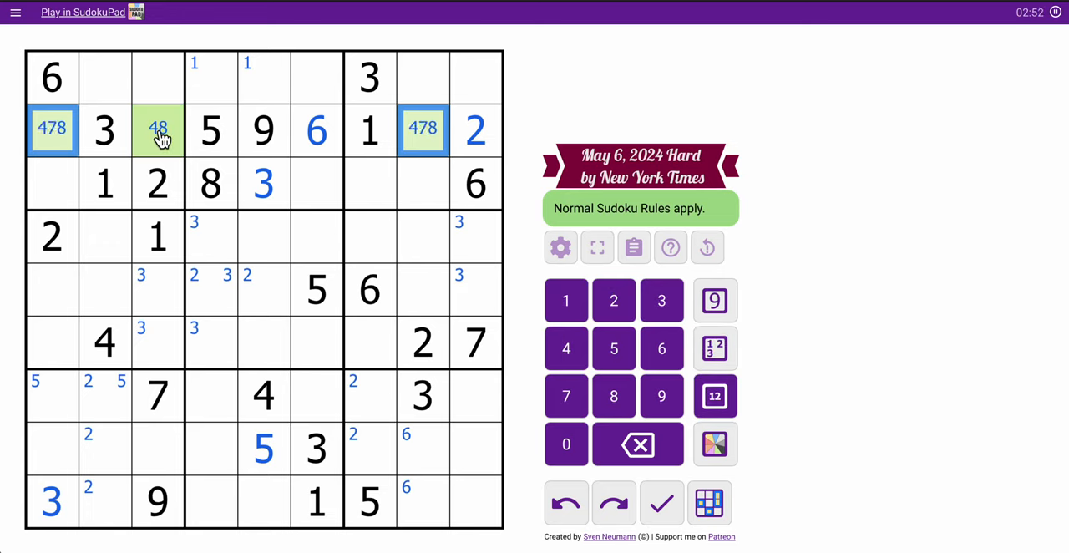
pyautogui.click(158, 128)
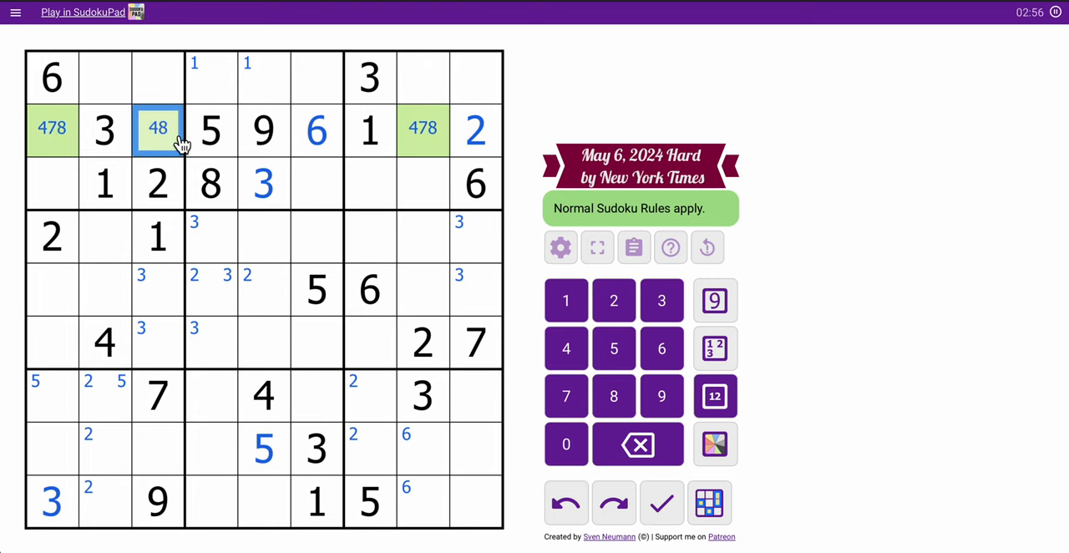
pyautogui.moveTo(178, 227)
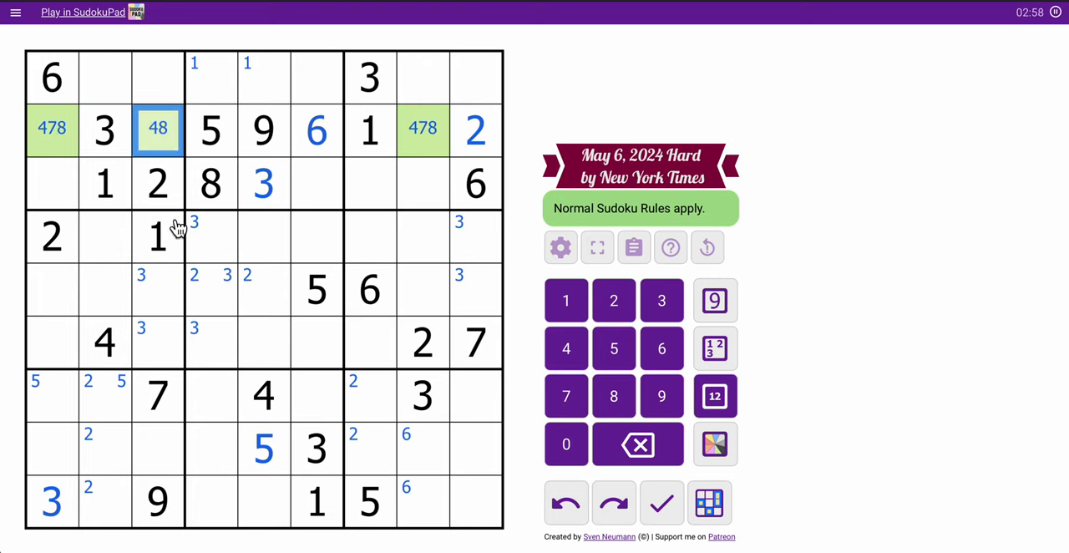
pyautogui.click(157, 77)
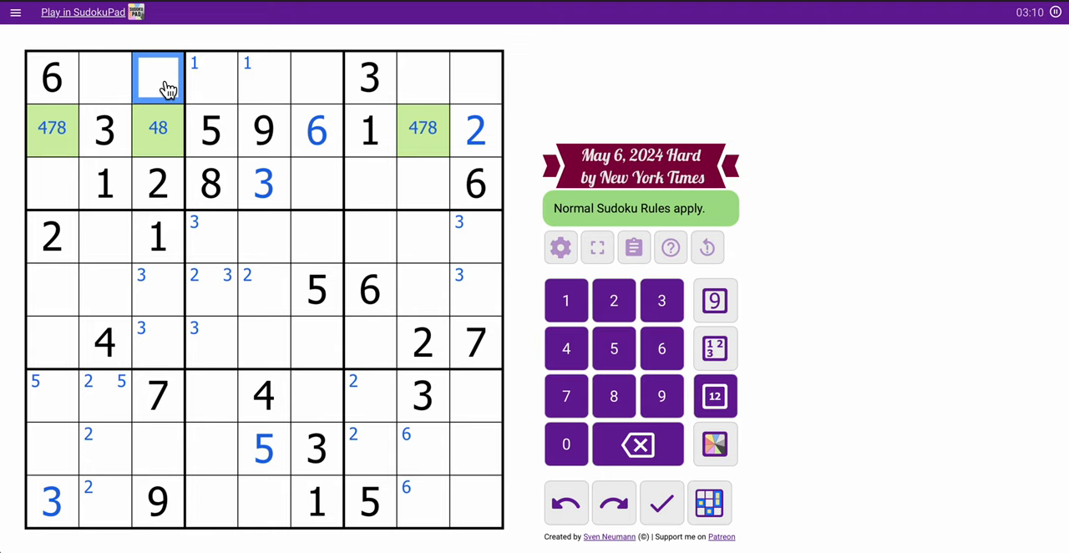
# Centre-mark 5789, 4579, 458 in the top-left box and 1247, 127, 247 in the top-middle box
pyautogui.click(105, 77)
pyautogui.write('5789')
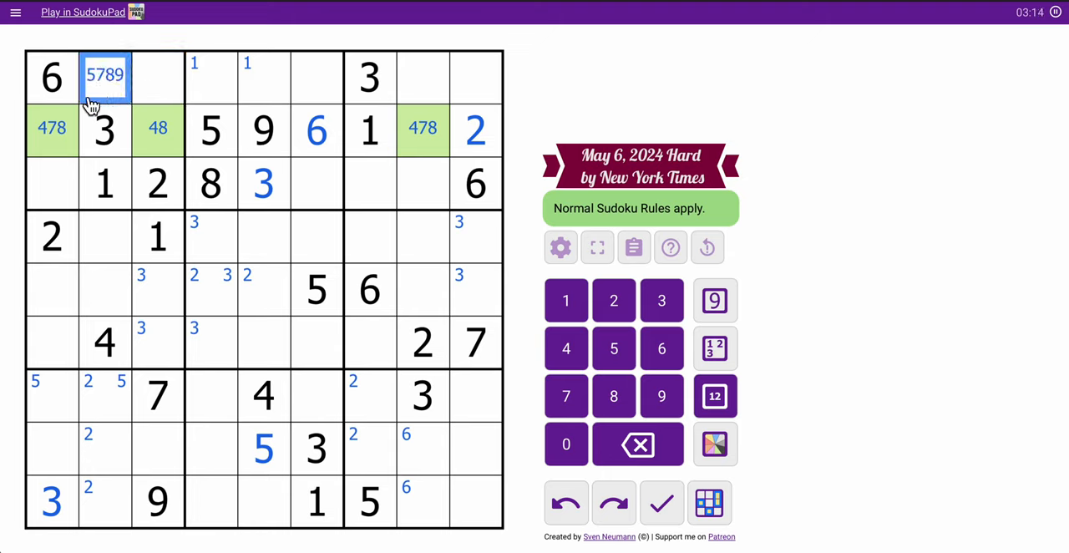
pyautogui.click(51, 183)
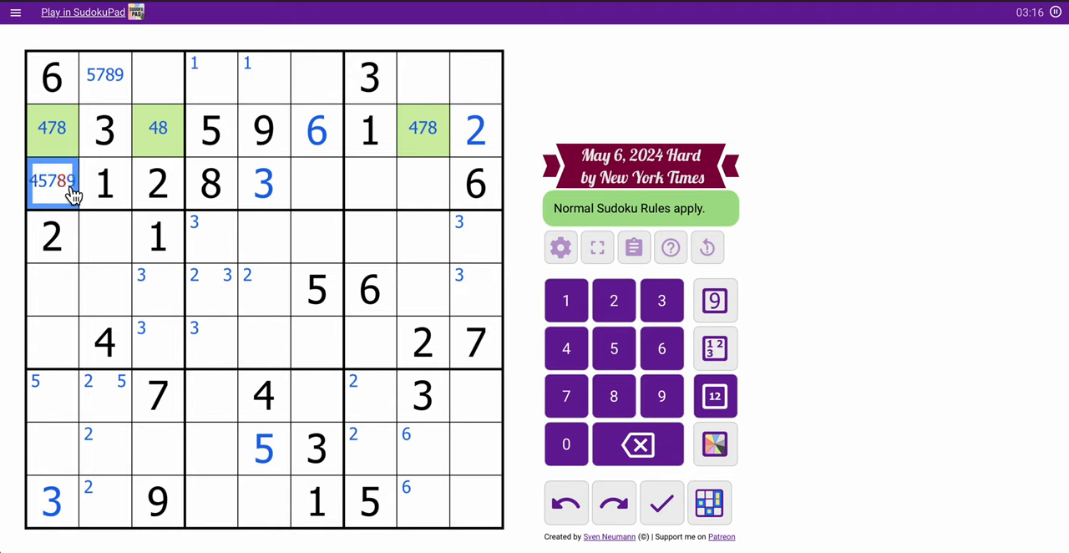
pyautogui.click(613, 395)
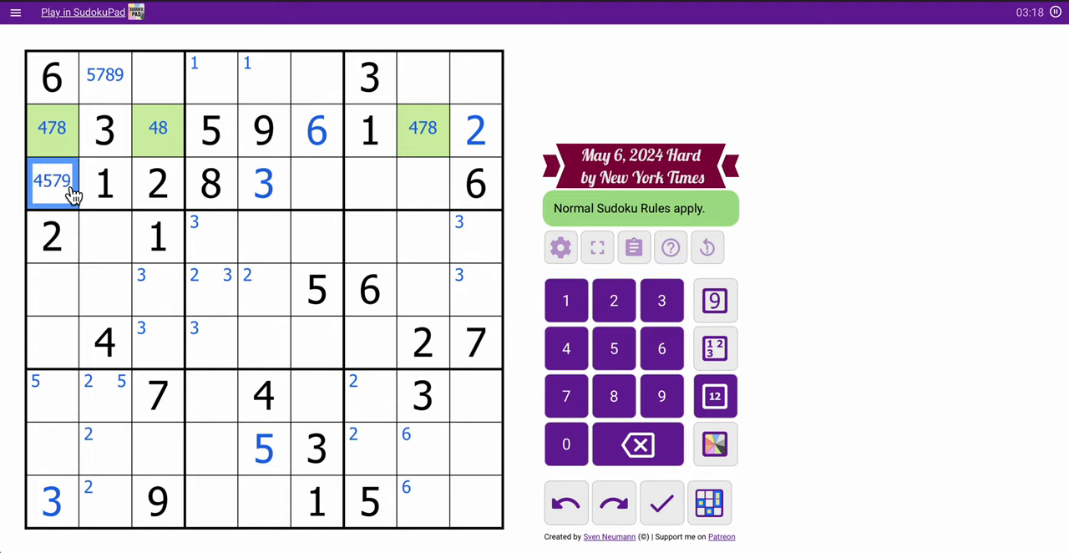
pyautogui.click(157, 75)
pyautogui.write('458')
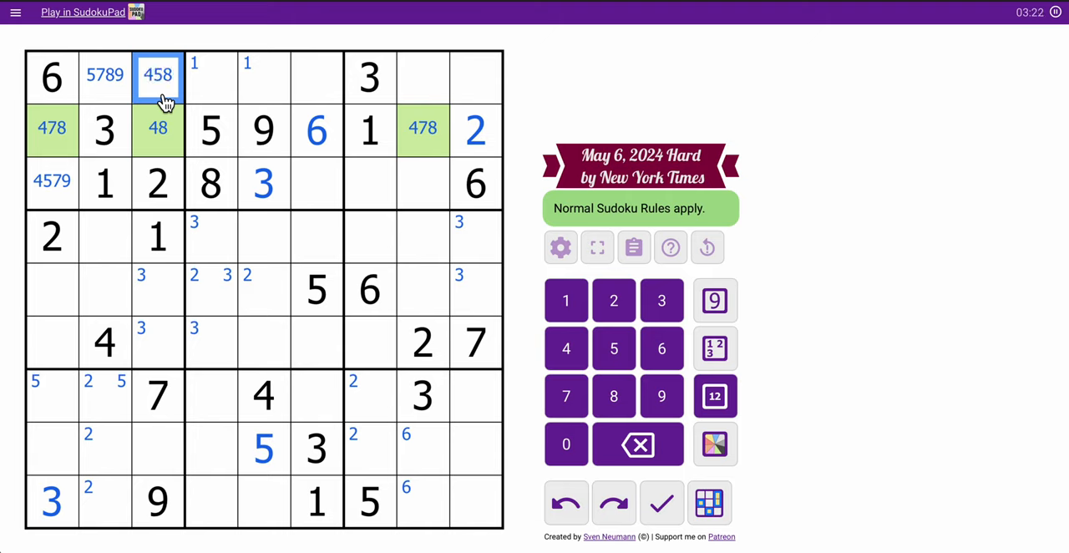
pyautogui.click(158, 130)
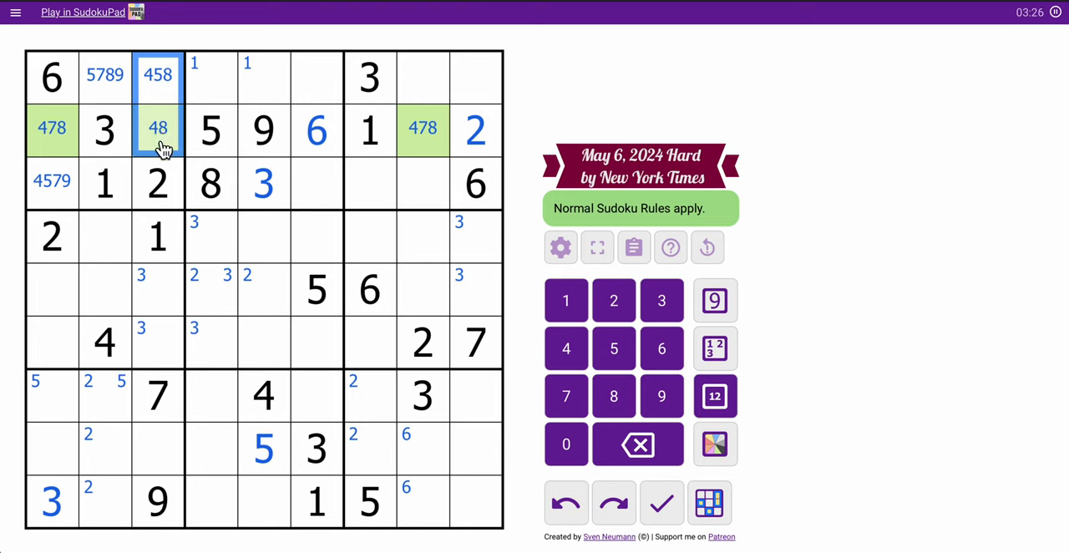
pyautogui.click(157, 343)
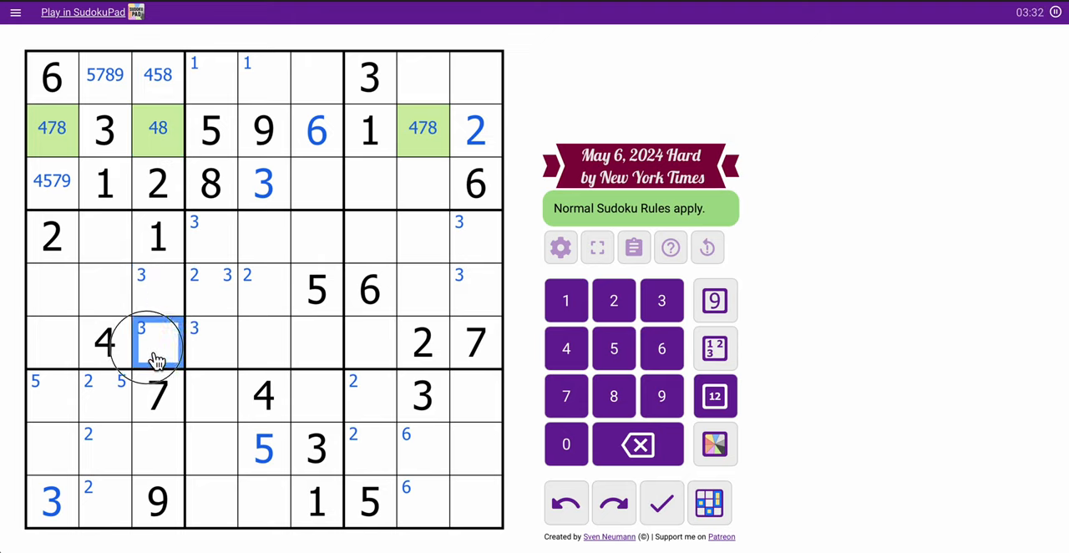
pyautogui.click(157, 449)
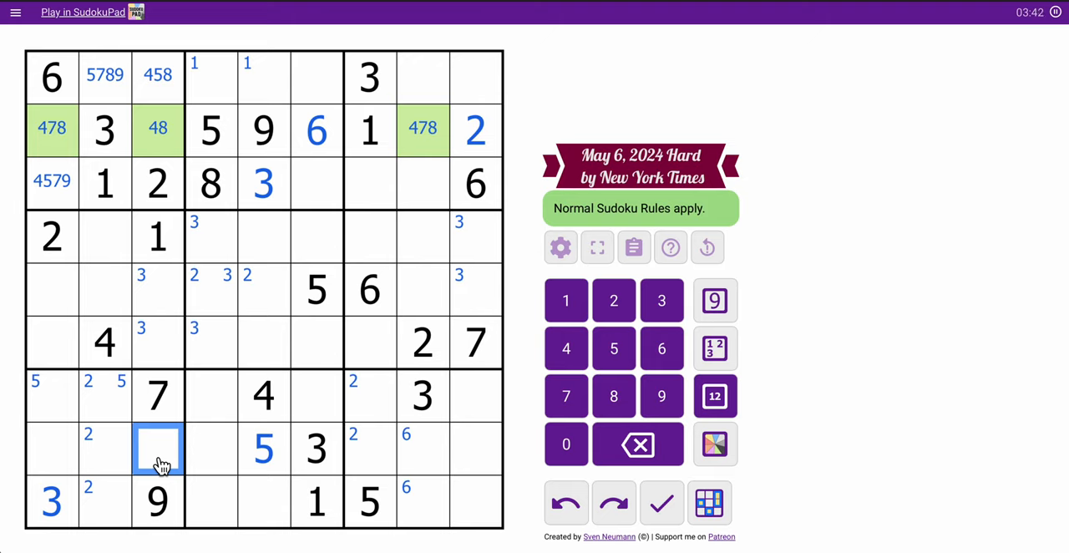
pyautogui.click(211, 75)
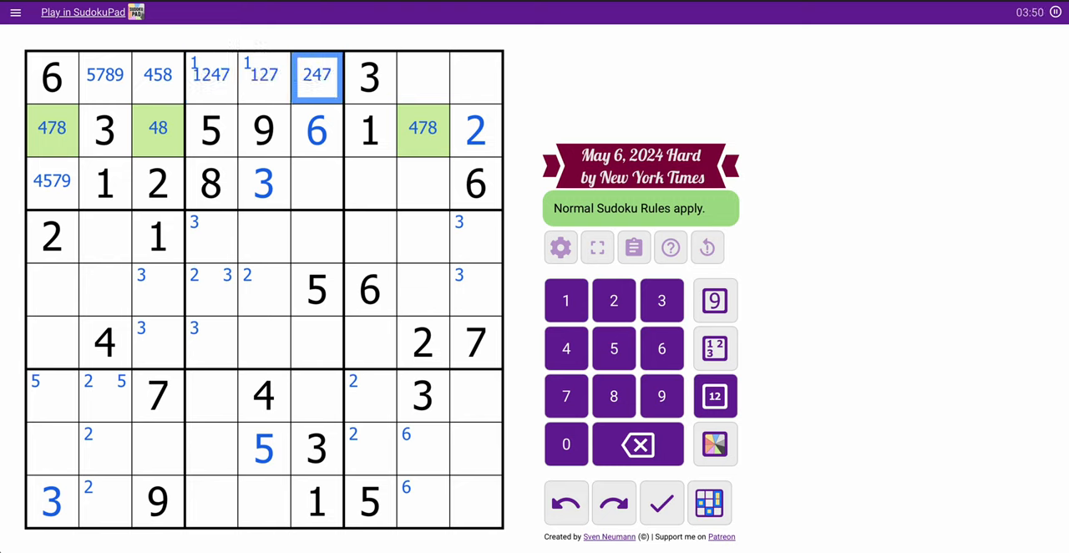
pyautogui.click(316, 183)
pyautogui.write('47')
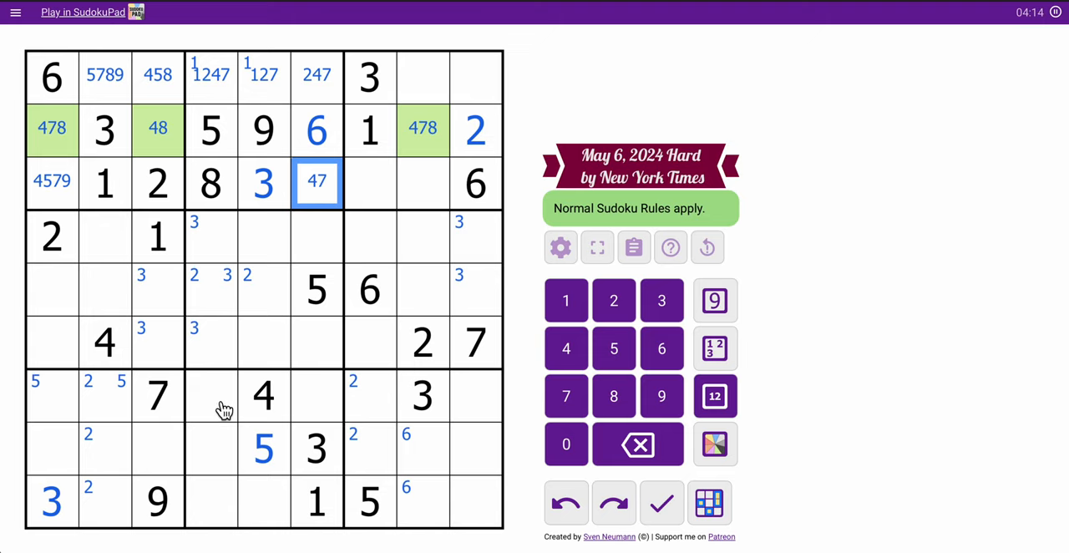
# Centre-mark 269, 289, 2679, 267, 2678 in the bottom-middle box and corner-mark 8 in two cells
pyautogui.click(316, 395)
pyautogui.write('289')
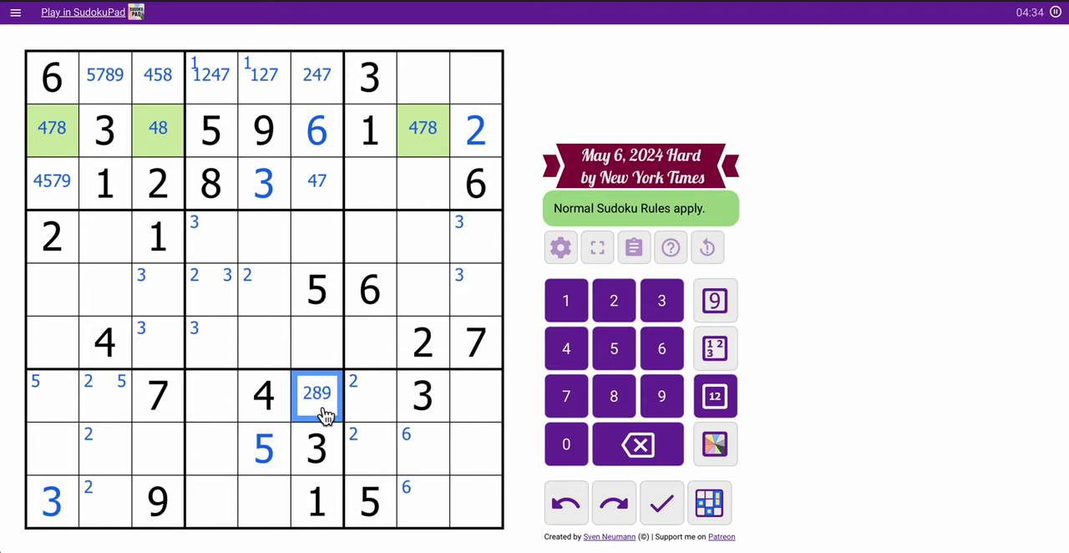
pyautogui.click(211, 395)
pyautogui.write('269')
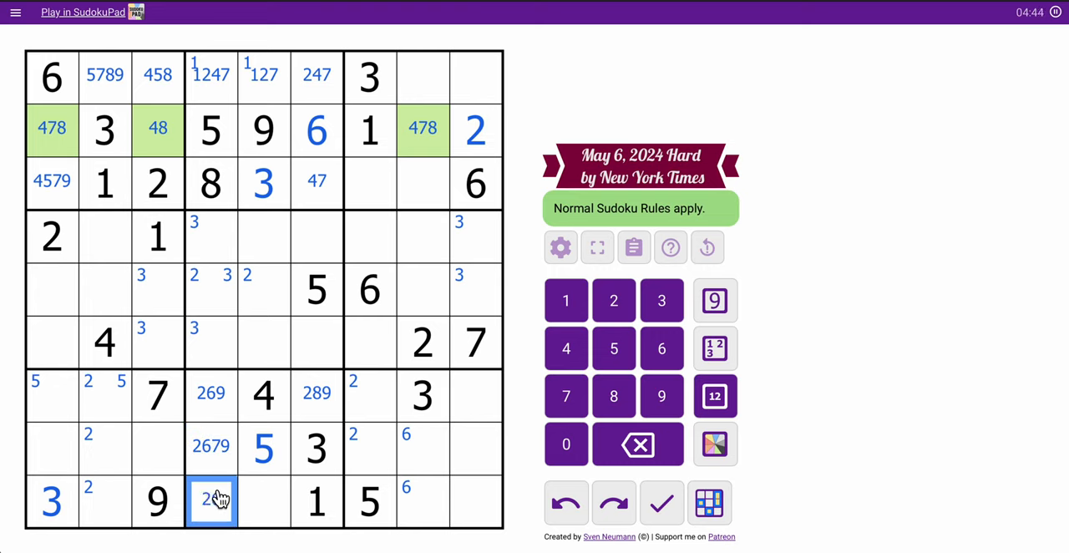
pyautogui.click(566, 395)
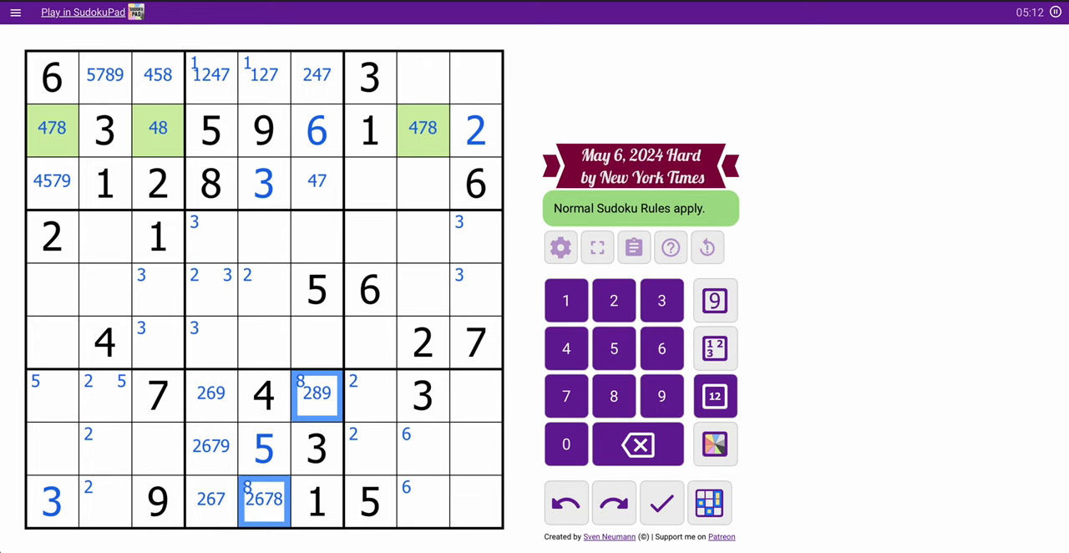
pyautogui.moveTo(426, 204)
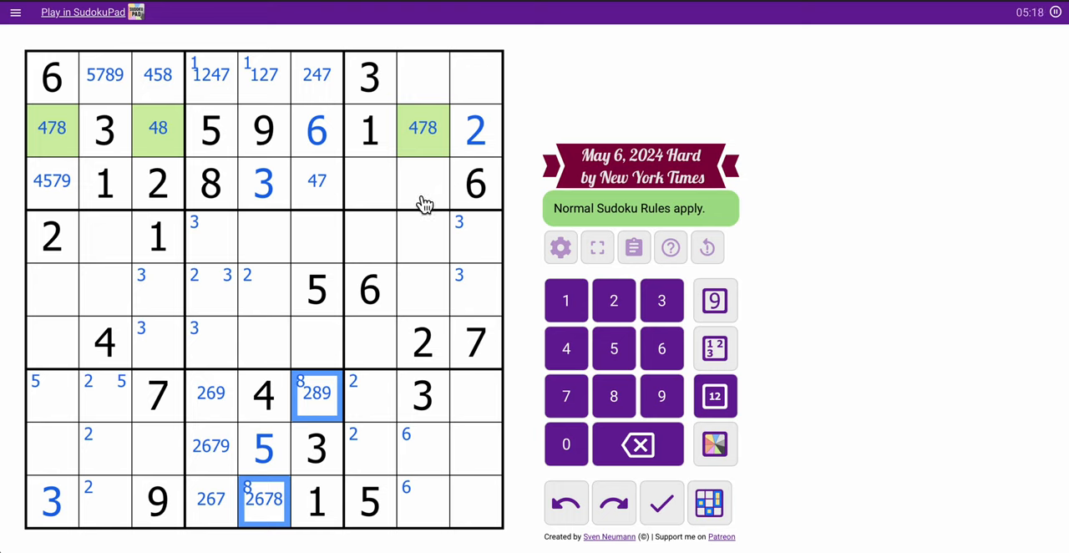
# Centre-mark column 7 with 479, 489, 89, 289, 24789, and column 5 with 678, 1278, 168
pyautogui.click(370, 182)
pyautogui.write('479')
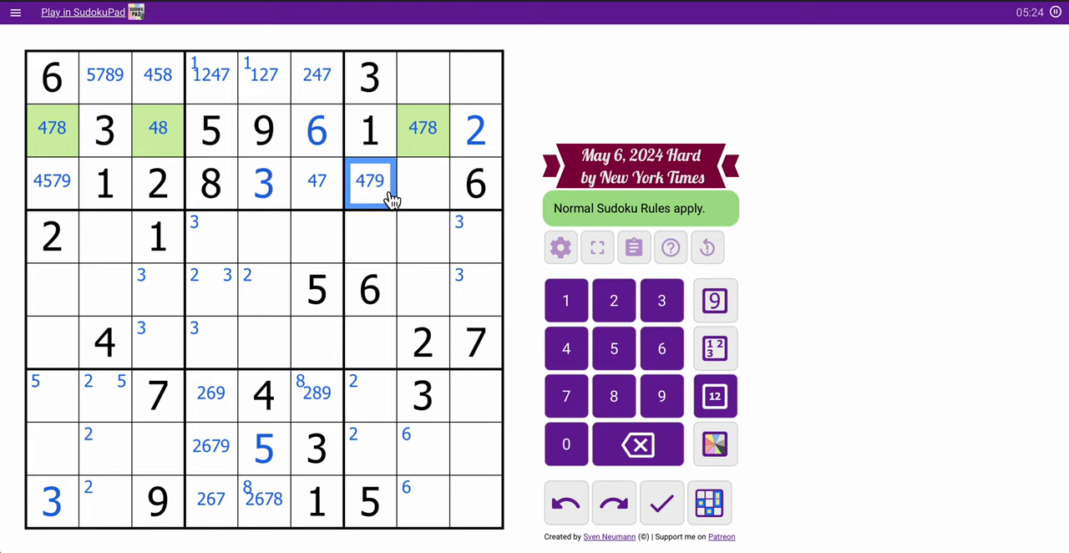
pyautogui.click(370, 236)
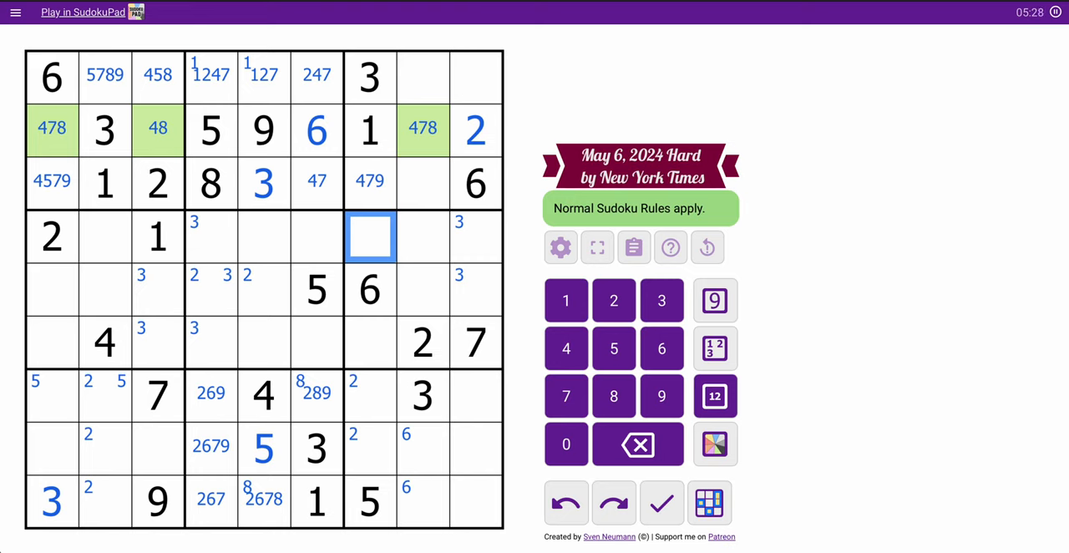
pyautogui.click(370, 342)
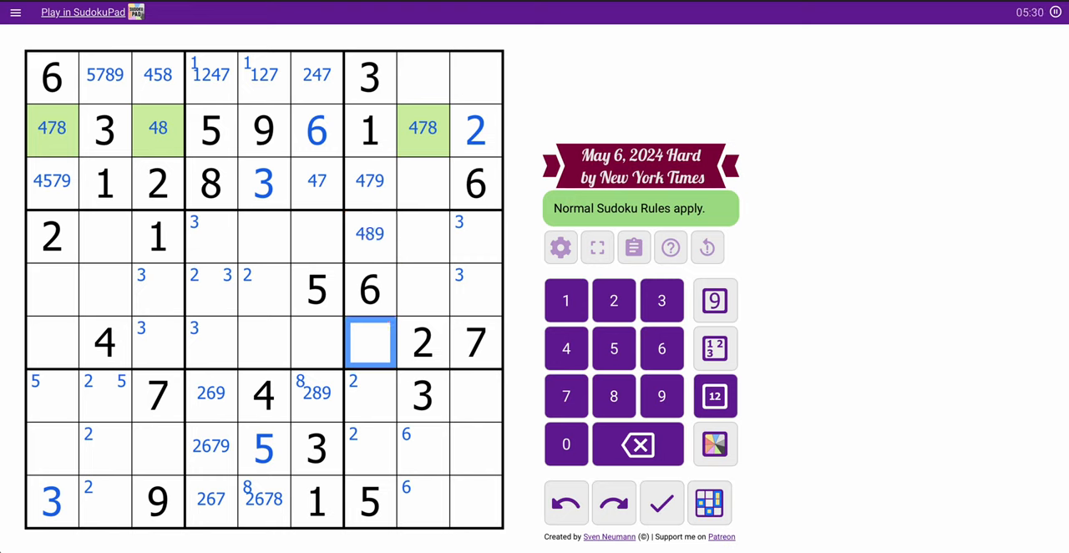
pyautogui.click(566, 348)
pyautogui.write('89')
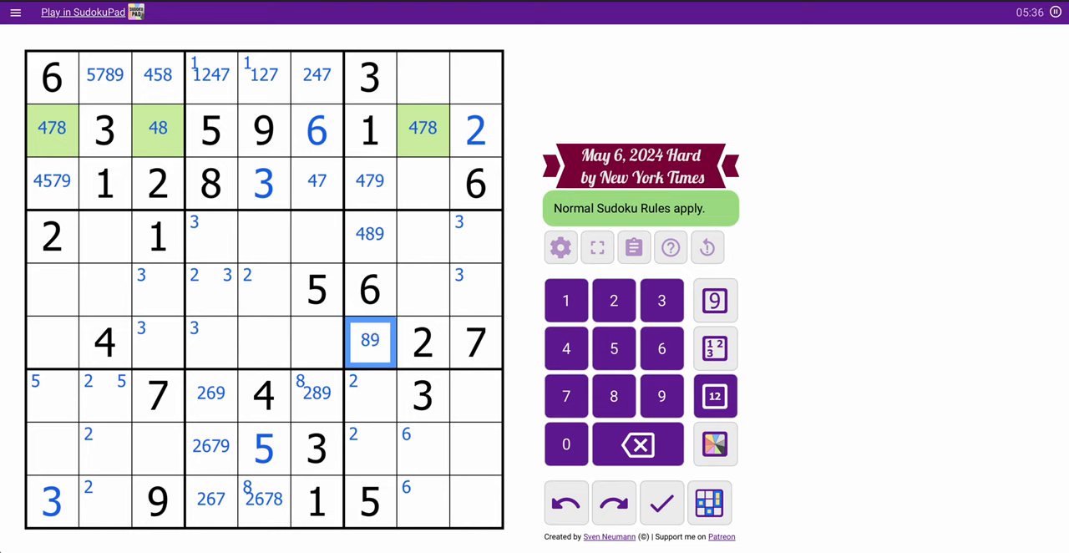
pyautogui.click(369, 394)
pyautogui.write(' 289')
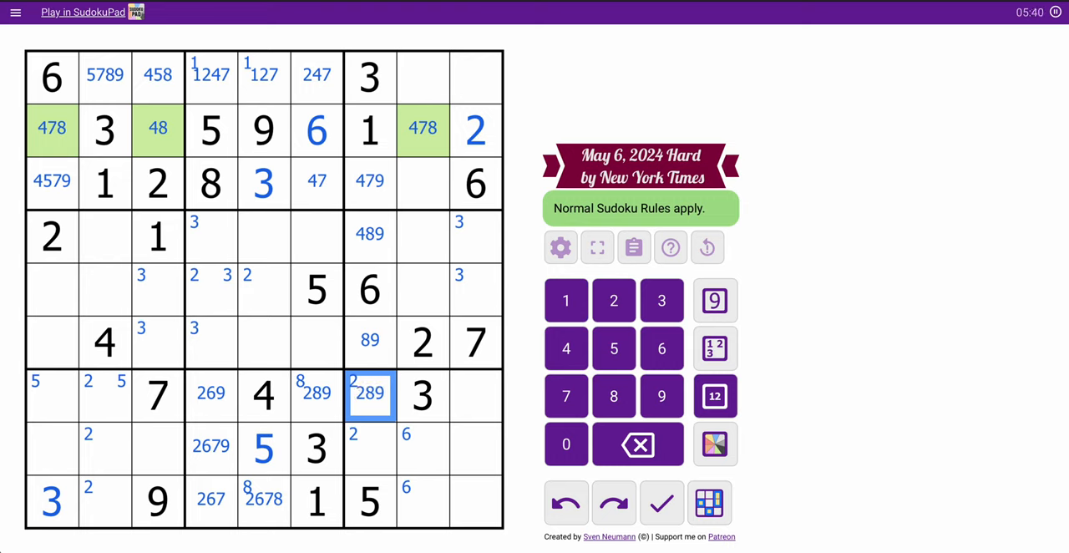
pyautogui.click(370, 448)
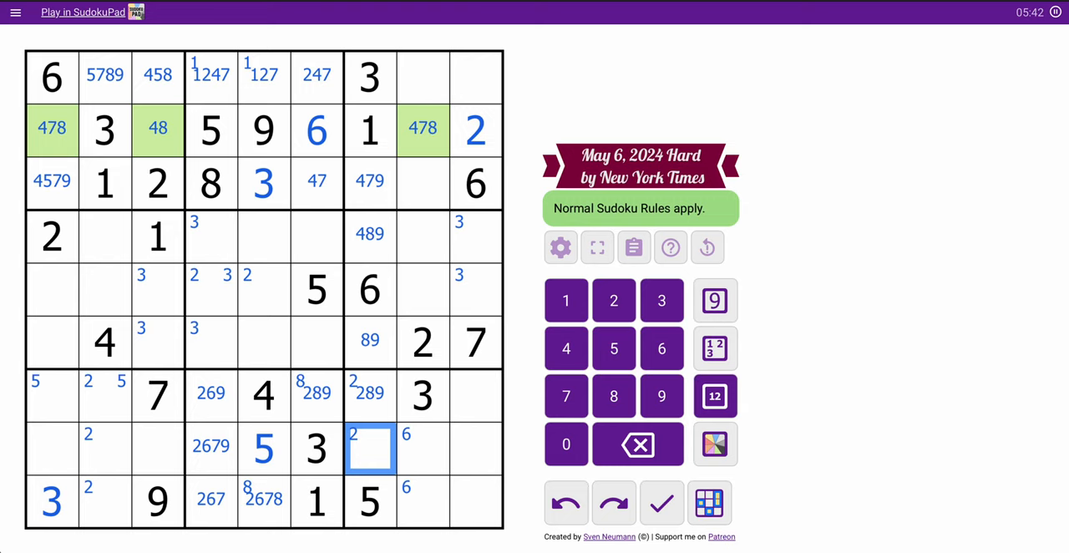
pyautogui.click(613, 300)
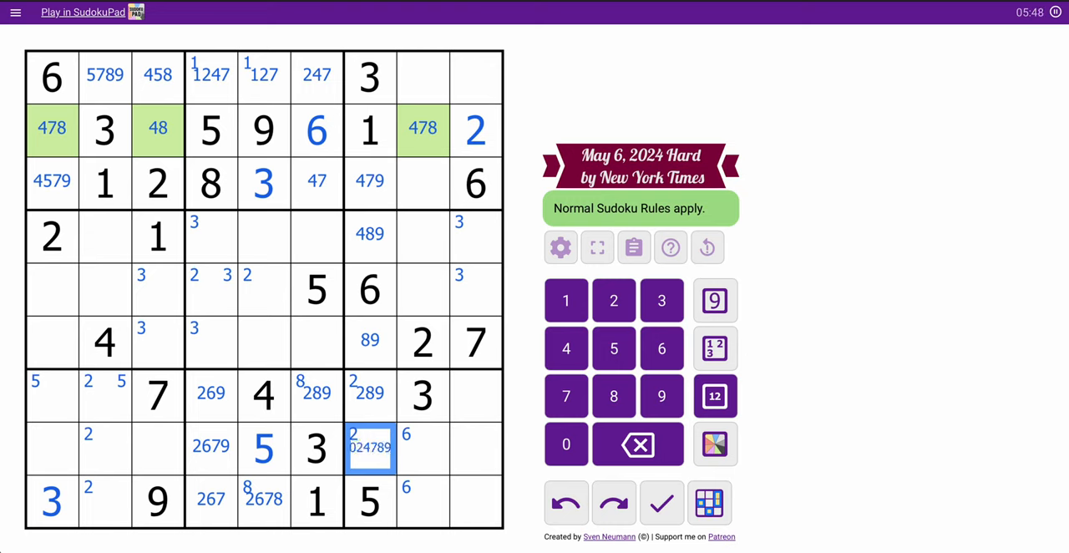
pyautogui.click(567, 444)
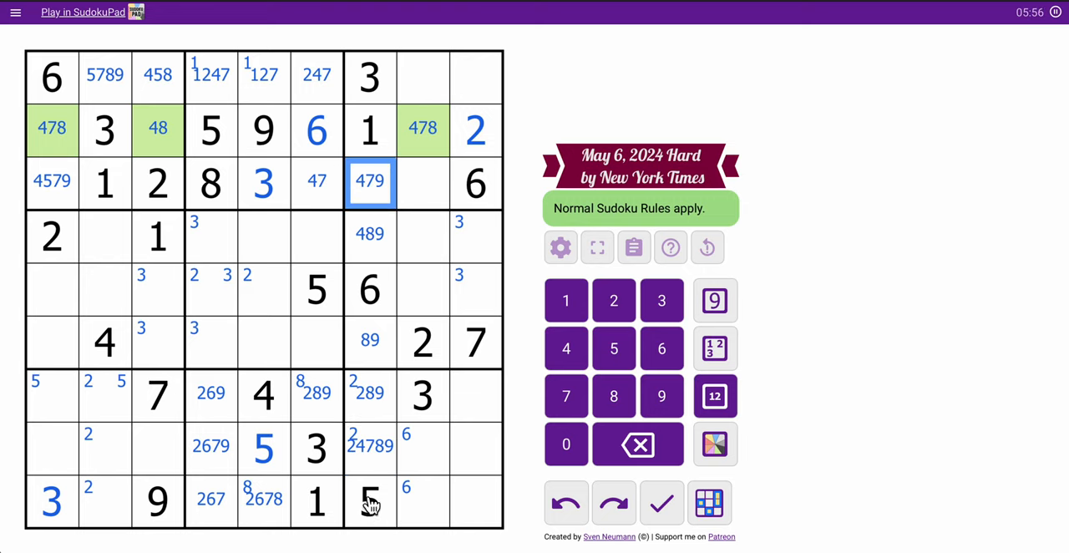
pyautogui.click(370, 448)
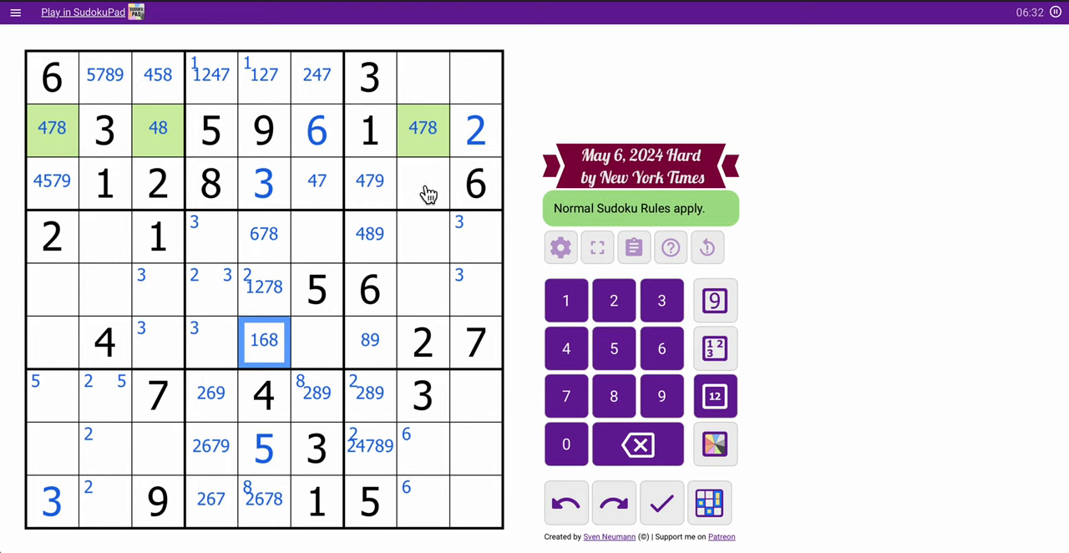
# Centre-mark the top-right box's empty cells with 4579, 45789 and 4589
pyautogui.click(423, 182)
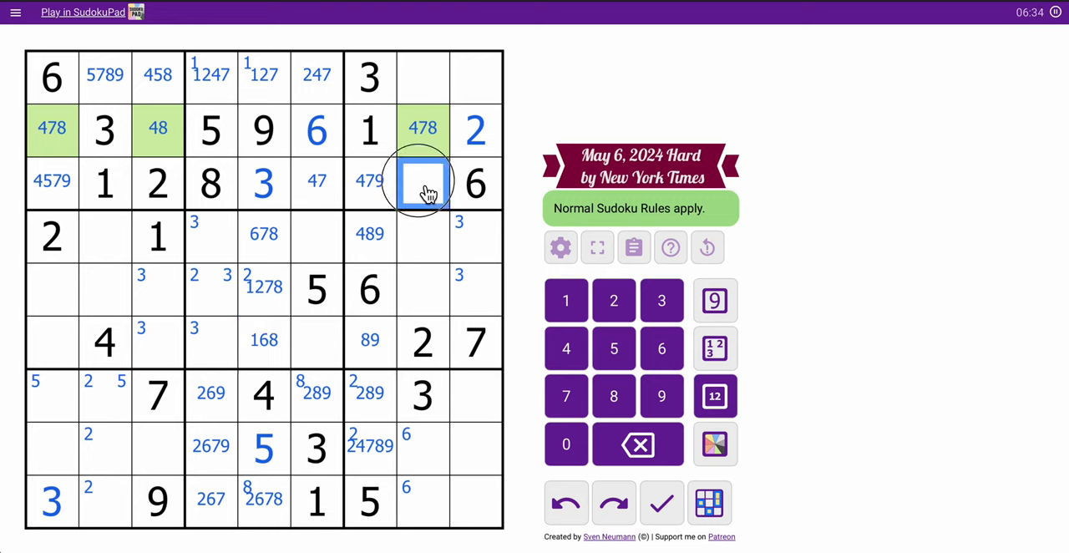
pyautogui.click(423, 183)
pyautogui.write('4579')
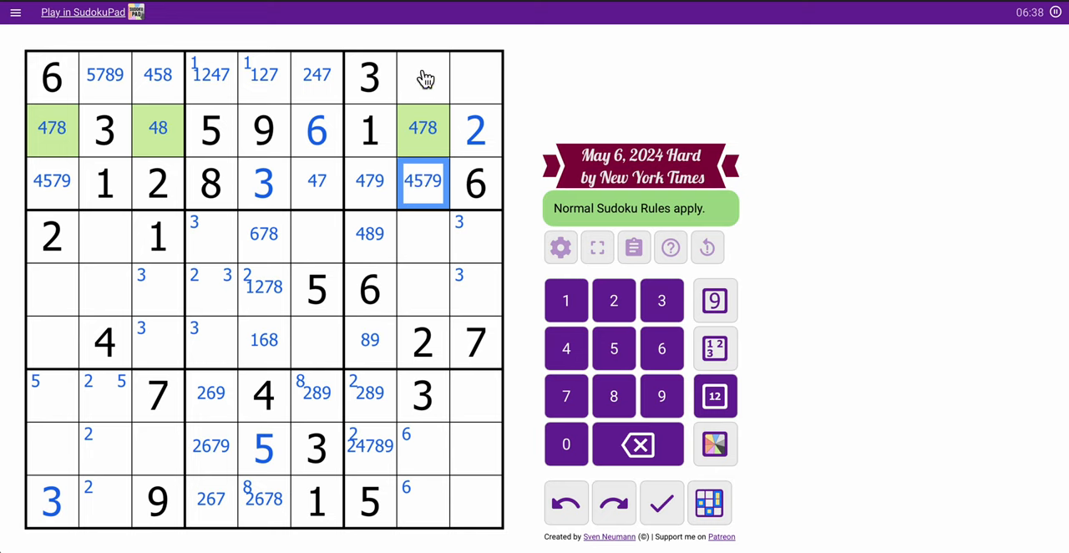
pyautogui.click(422, 75)
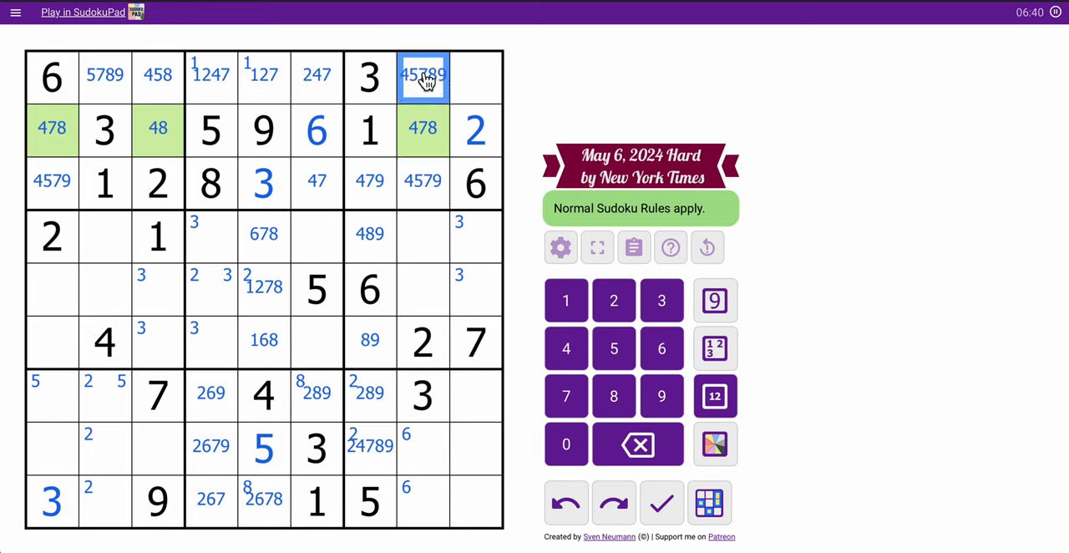
pyautogui.click(476, 76)
pyautogui.write('4589')
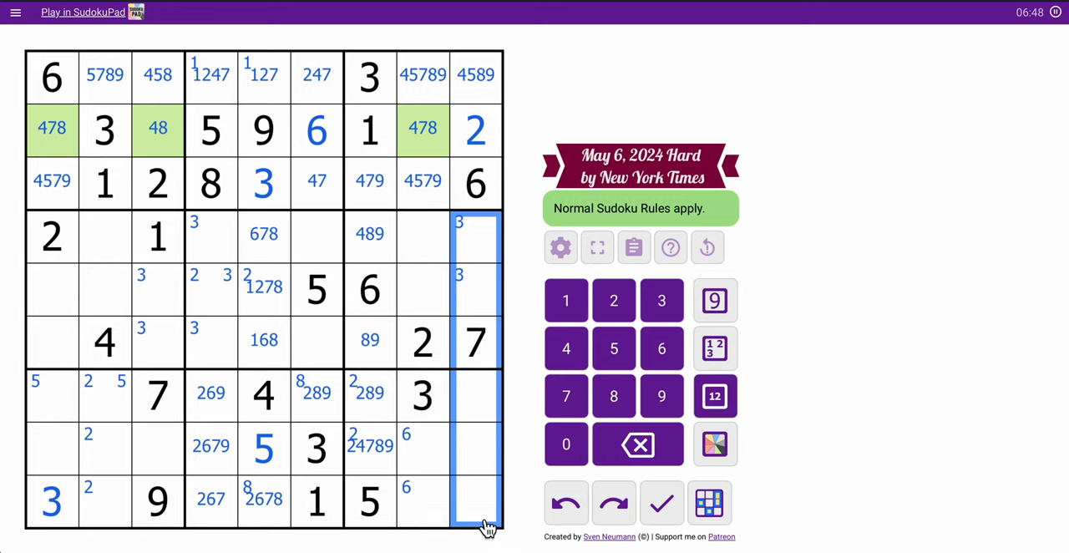
# Centre-mark column 9's empty cells with candidates including 189, 1489 and 48
pyautogui.click(476, 289)
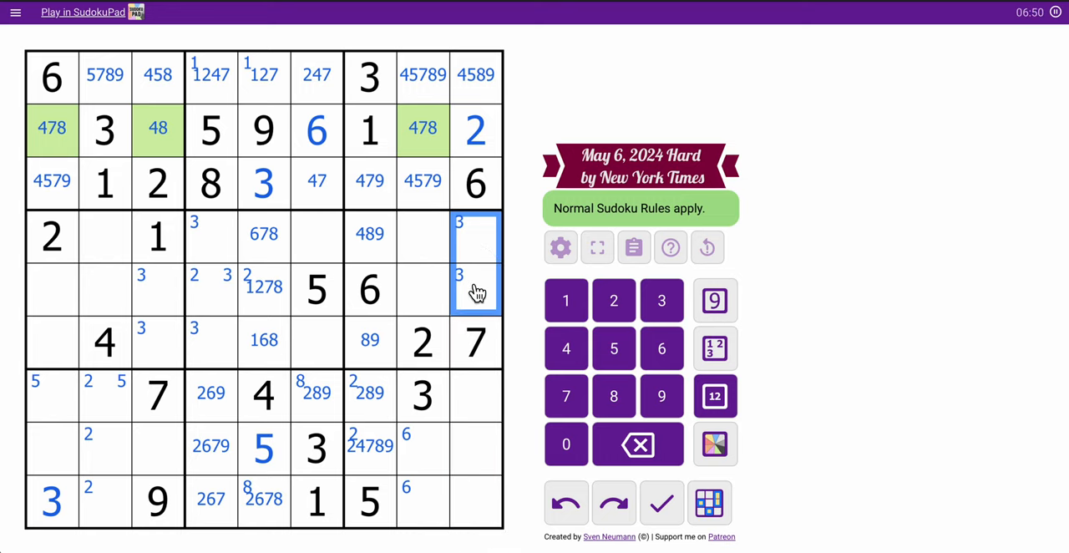
pyautogui.click(715, 395)
pyautogui.write('134589')
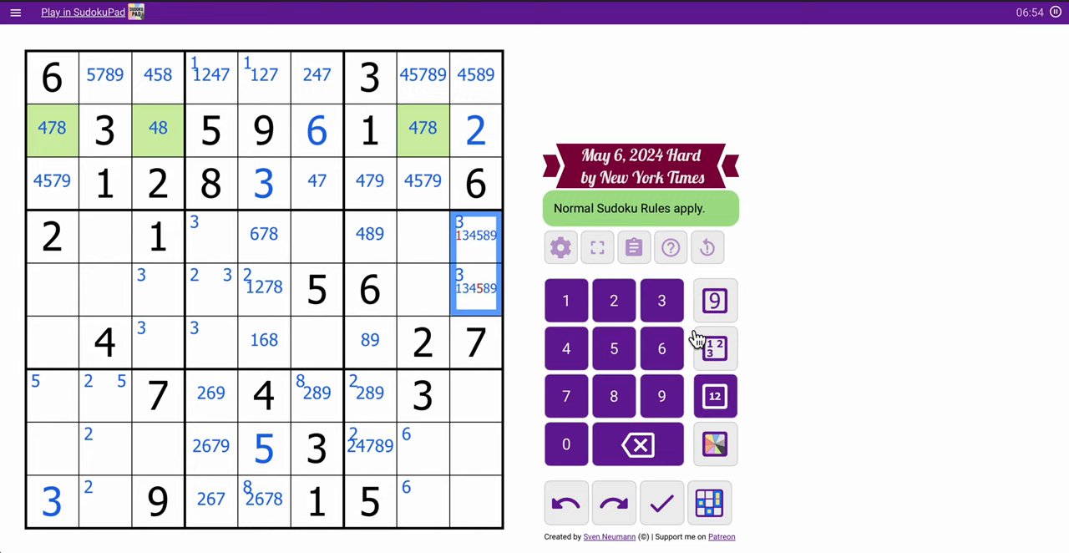
pyautogui.click(475, 235)
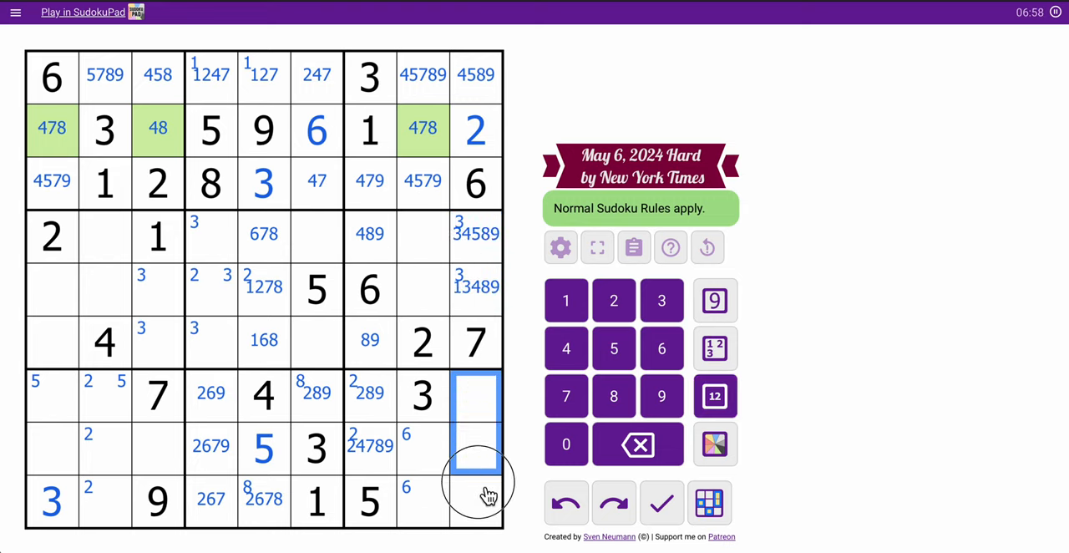
pyautogui.click(476, 500)
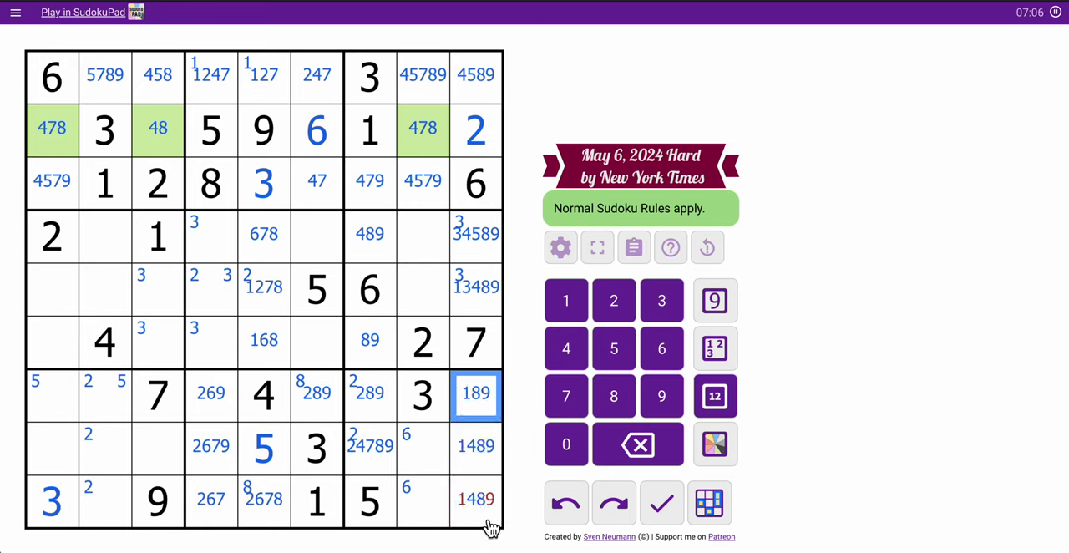
pyautogui.click(477, 500)
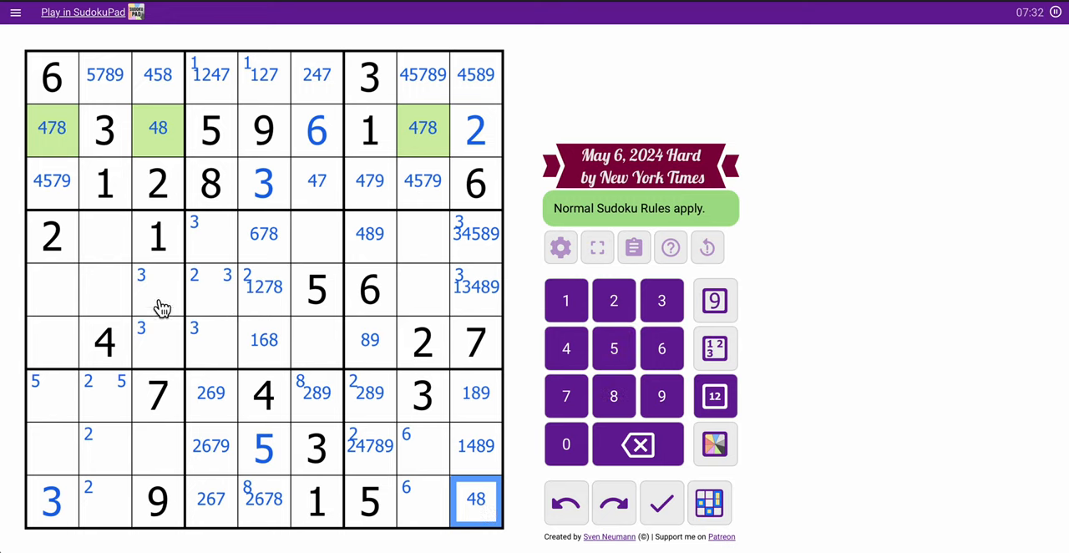
# Centre-mark column 8's empty cells with 4589, 1489, 146789 and 4678
pyautogui.click(105, 288)
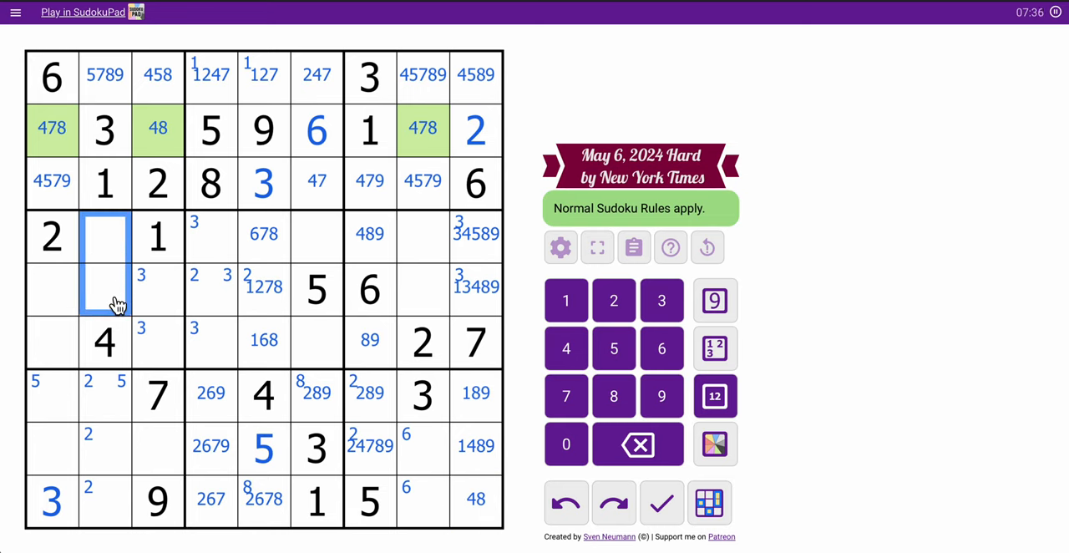
pyautogui.click(423, 234)
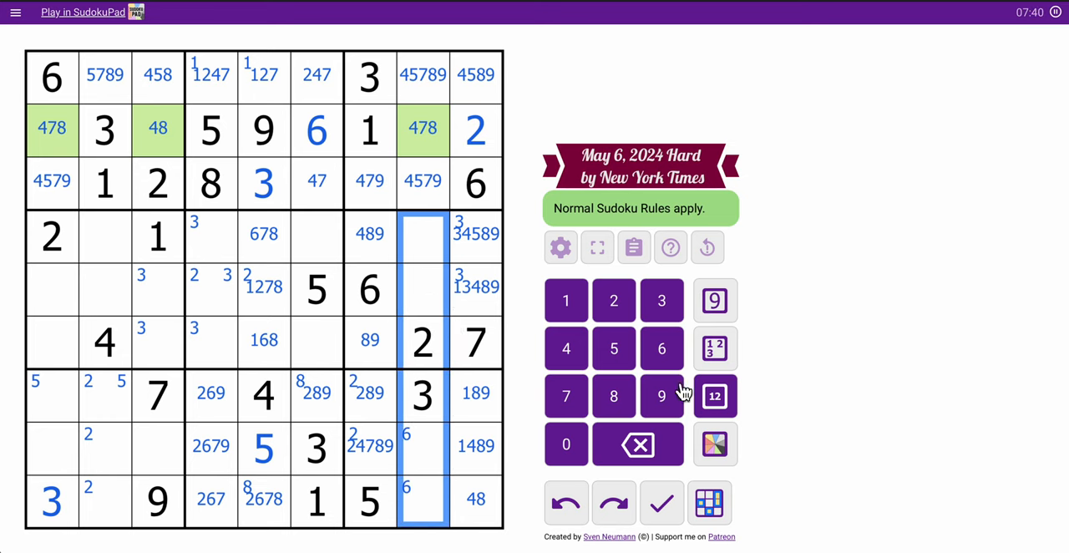
pyautogui.click(714, 395)
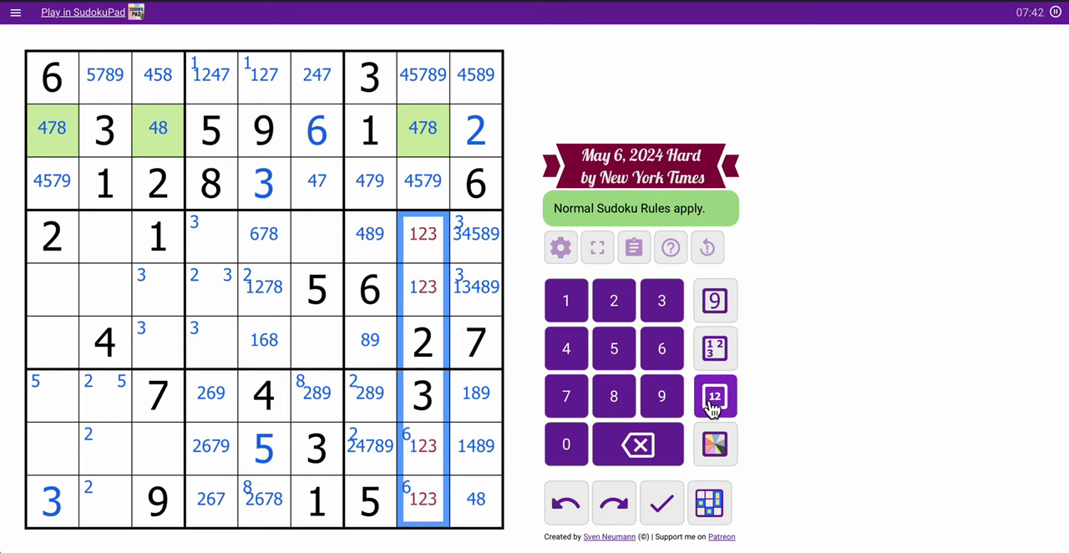
pyautogui.click(714, 396)
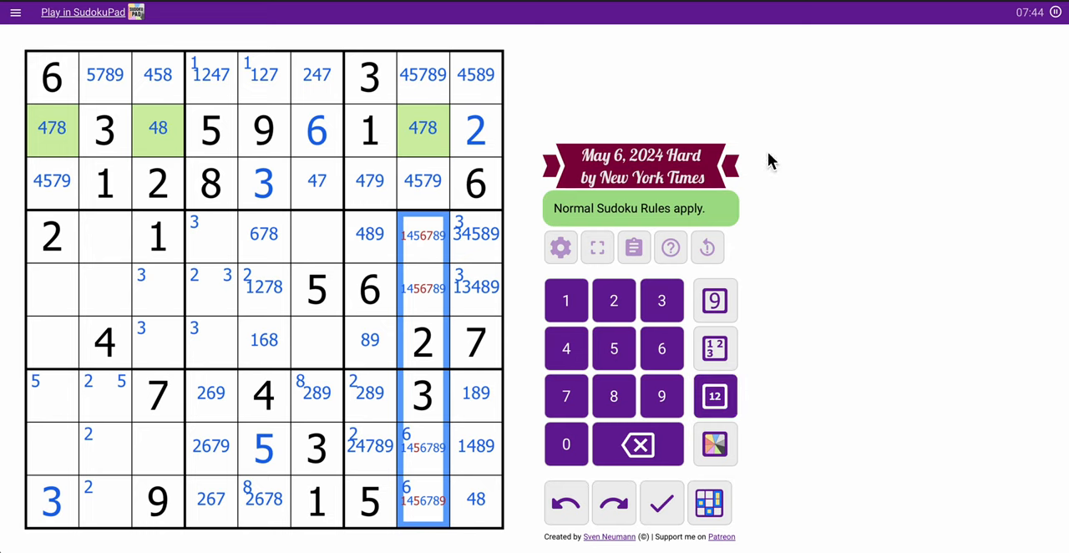
pyautogui.click(422, 288)
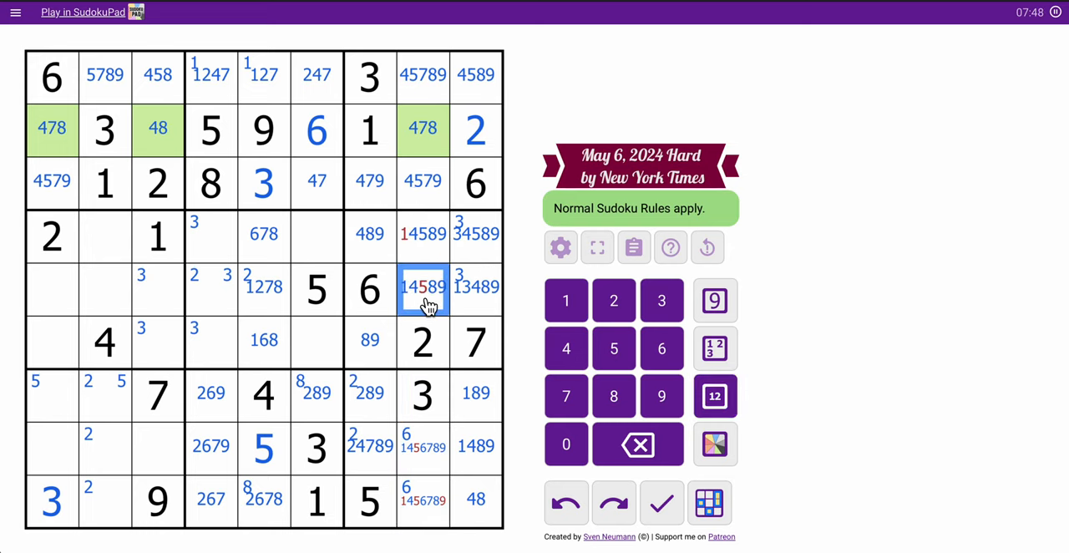
pyautogui.click(423, 234)
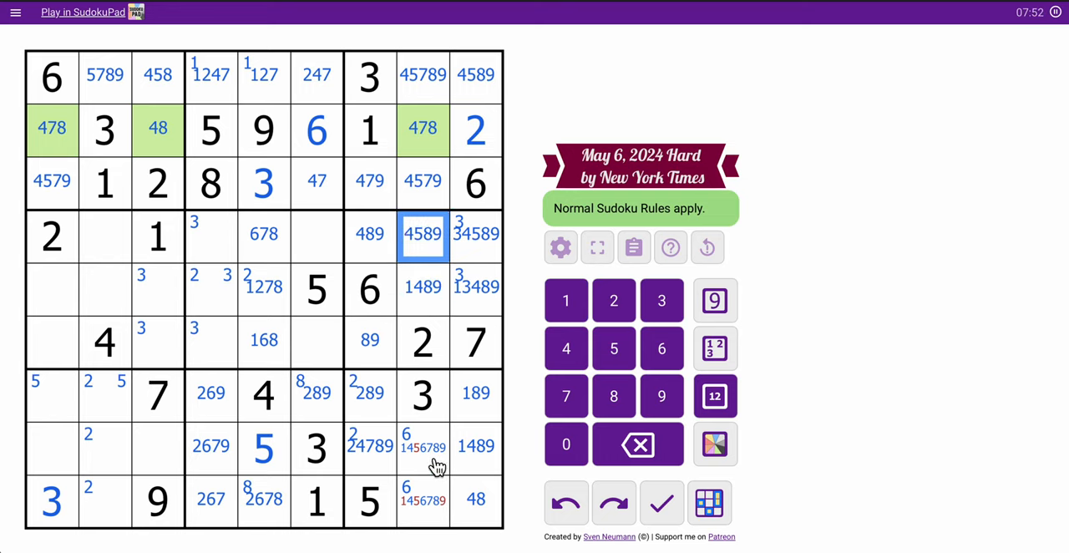
pyautogui.click(423, 501)
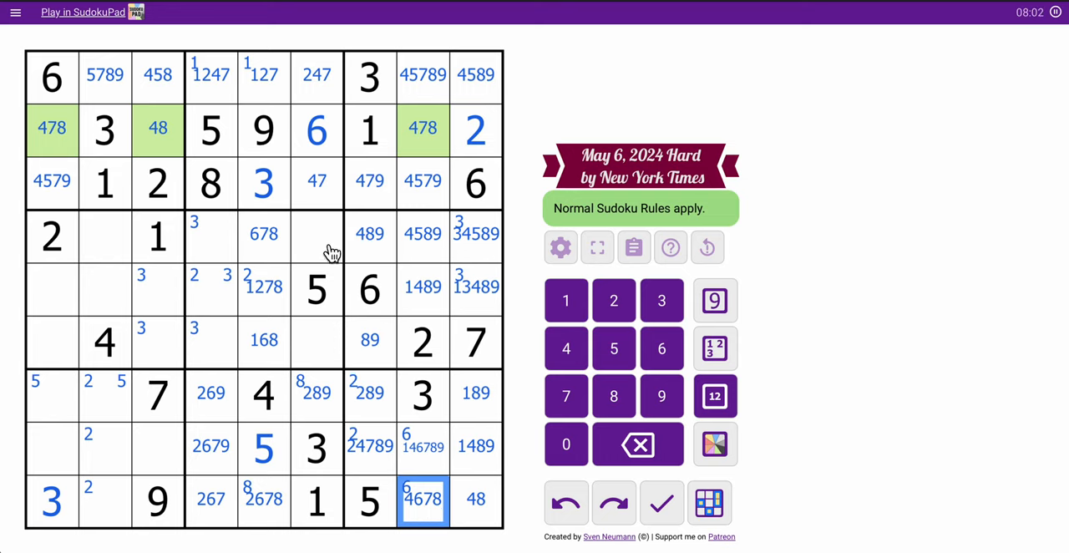
# Pencil 4789 and 89 into column 6's middle-box cells and trim row 6's 168 to 16
pyautogui.click(637, 443)
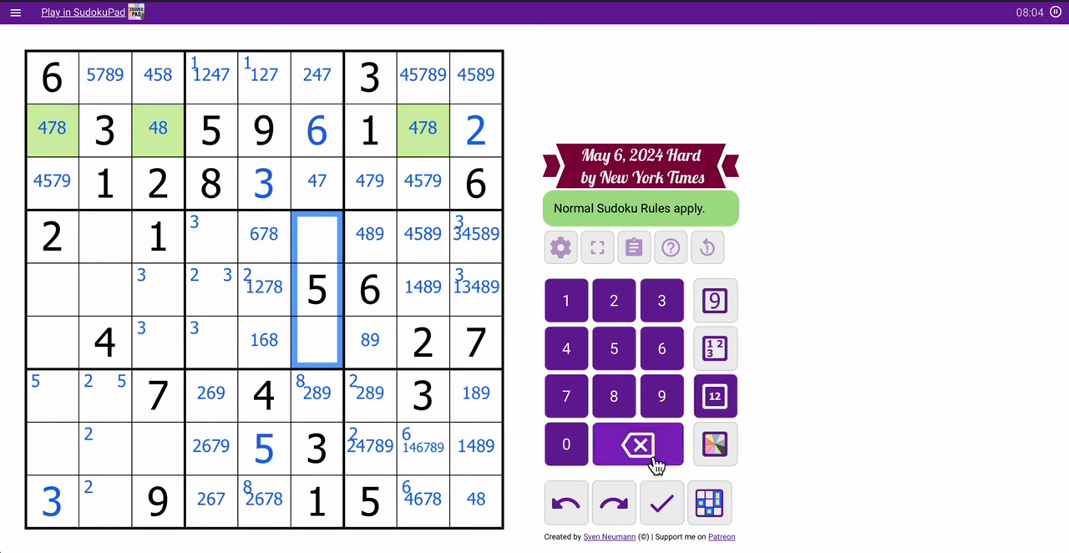
pyautogui.click(715, 395)
pyautogui.write('24789')
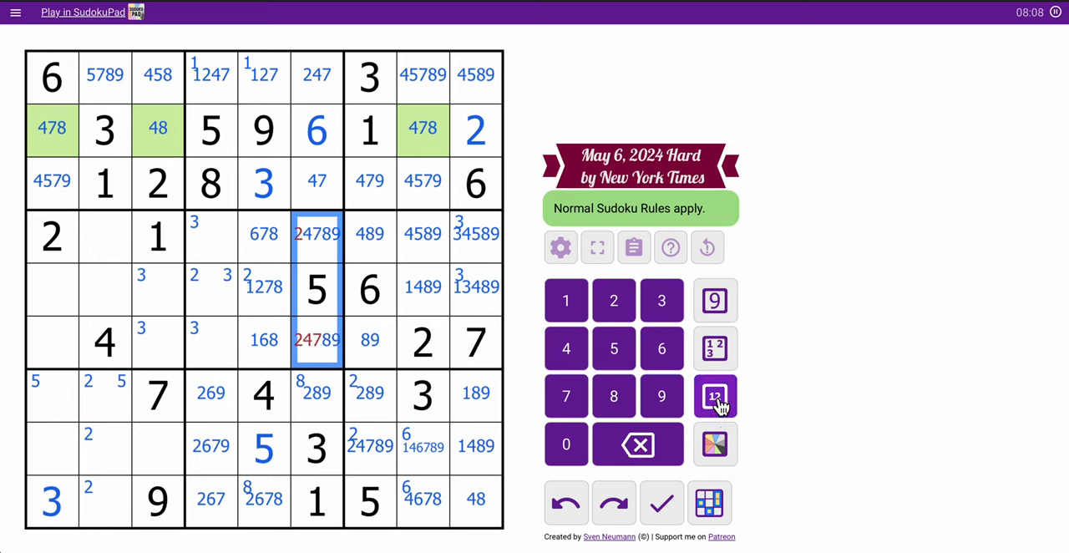
pyautogui.click(317, 234)
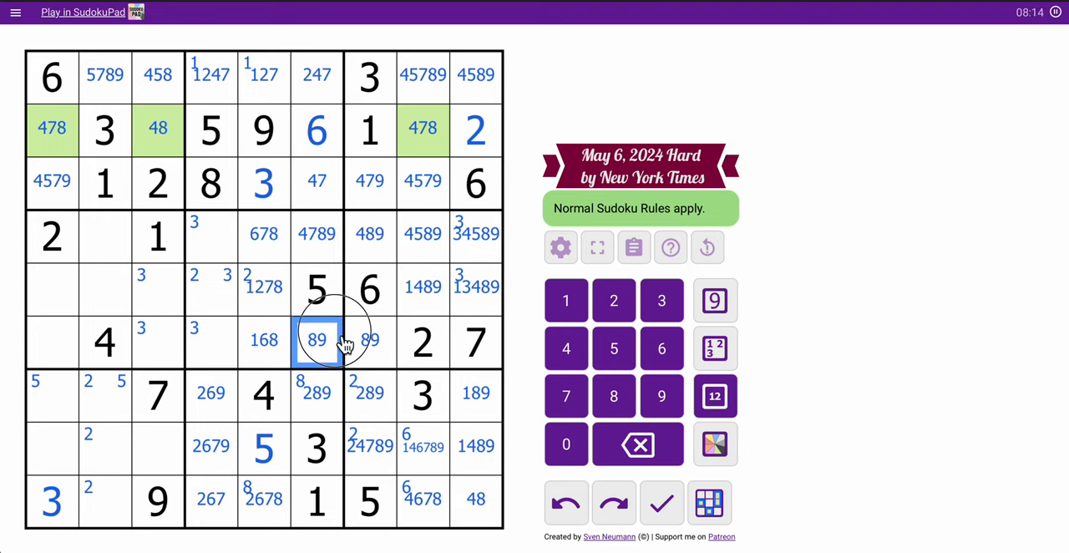
pyautogui.click(264, 340)
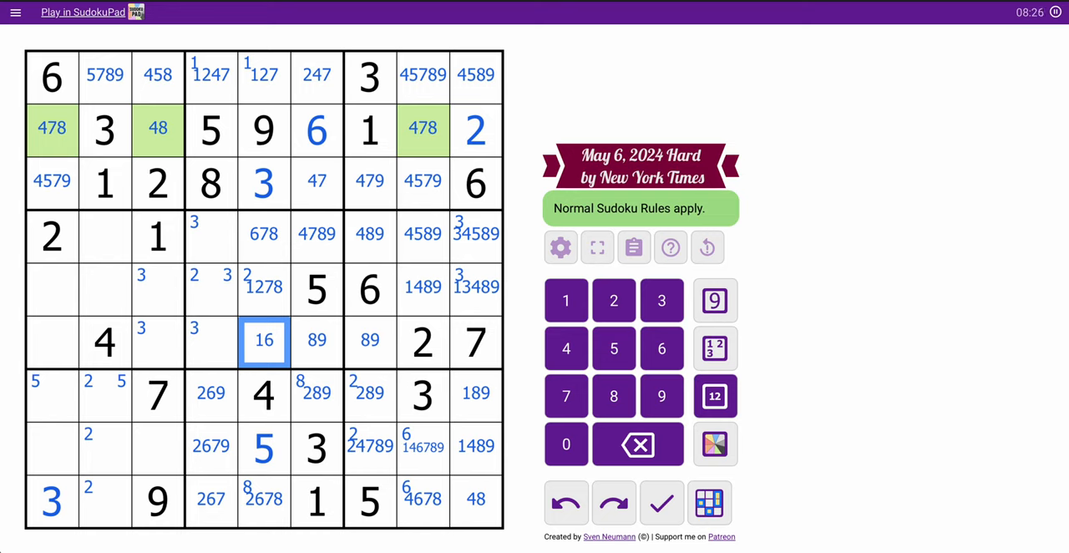
# Pencil candidates into column 4's middle-box cells and remove 2 from r6c4
pyautogui.click(210, 341)
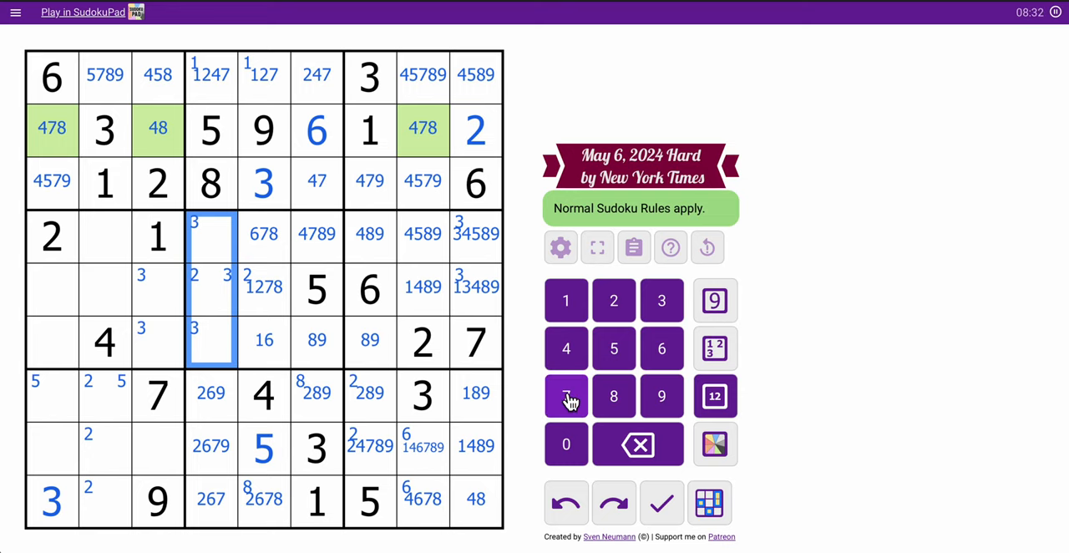
pyautogui.click(715, 396)
pyautogui.write('34679')
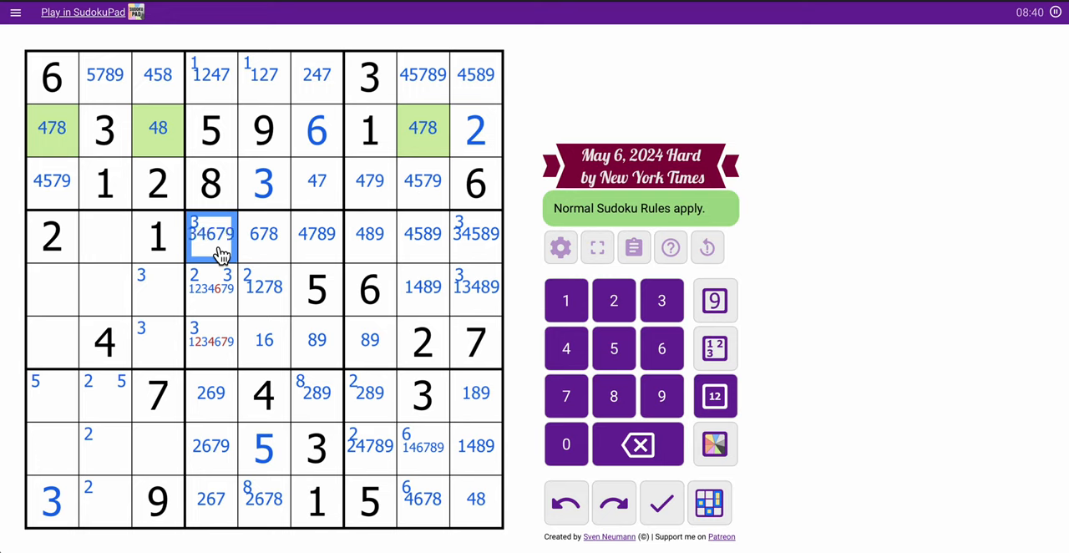
pyautogui.click(211, 288)
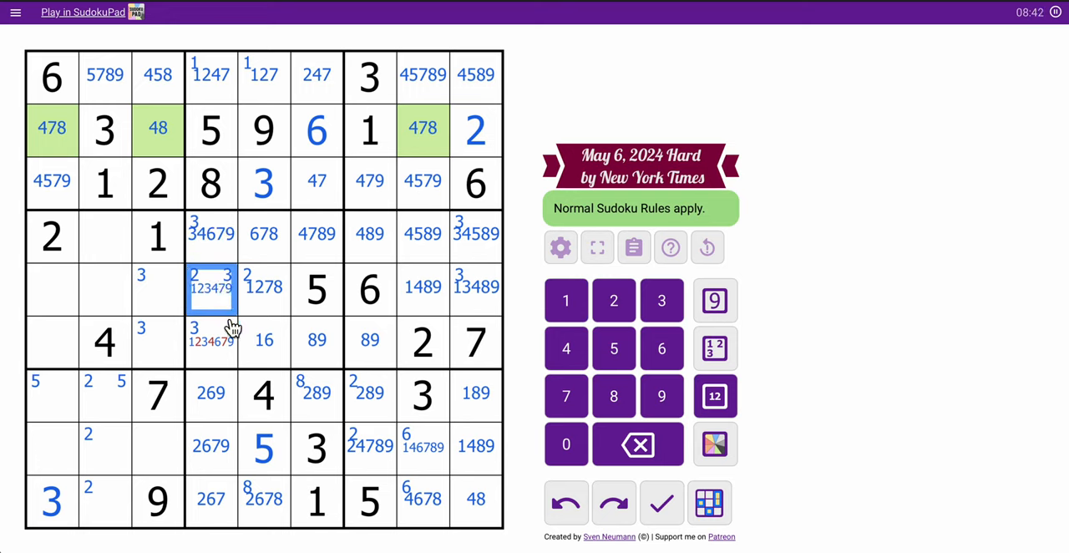
pyautogui.click(210, 341)
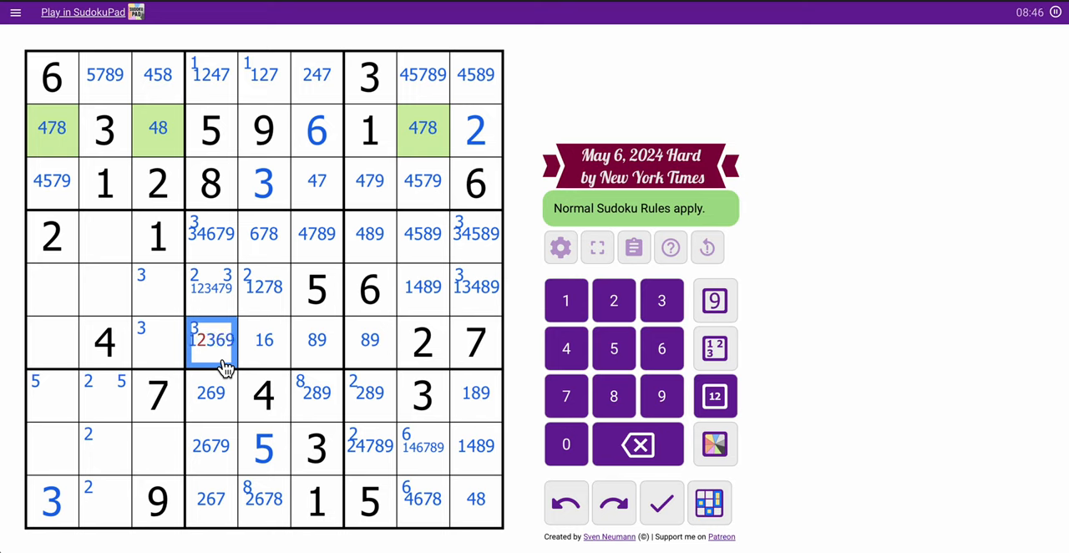
pyautogui.click(614, 299)
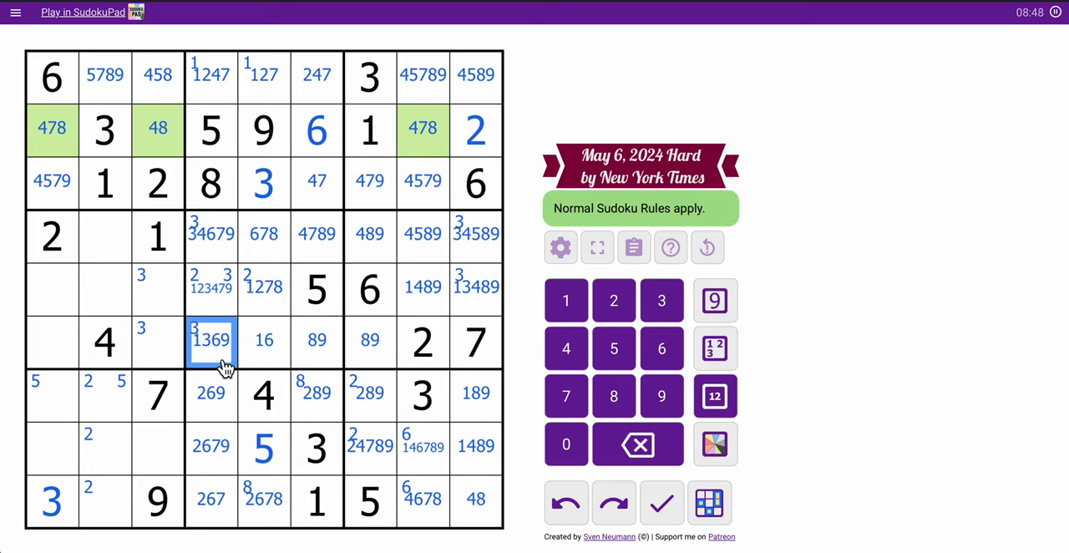
# Mark candidates in the 89 cells and row 6's first cell
pyautogui.click(317, 340)
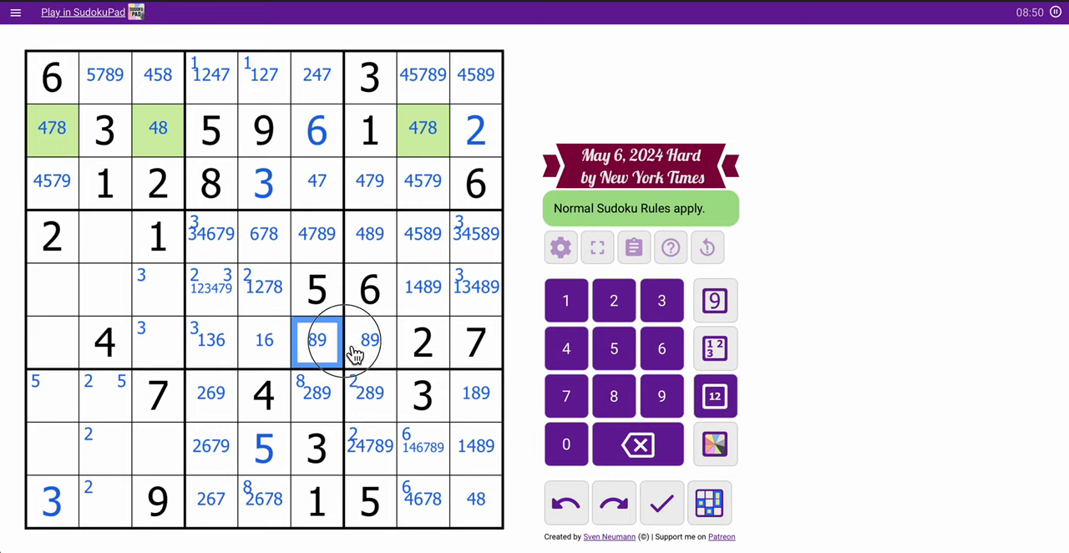
pyautogui.click(370, 340)
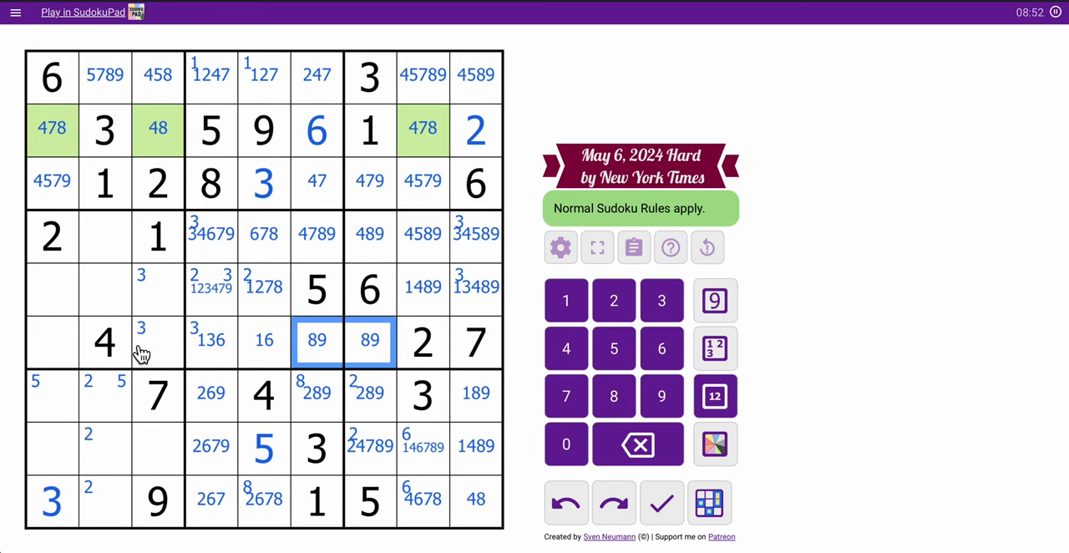
pyautogui.click(52, 340)
pyautogui.write('1356')
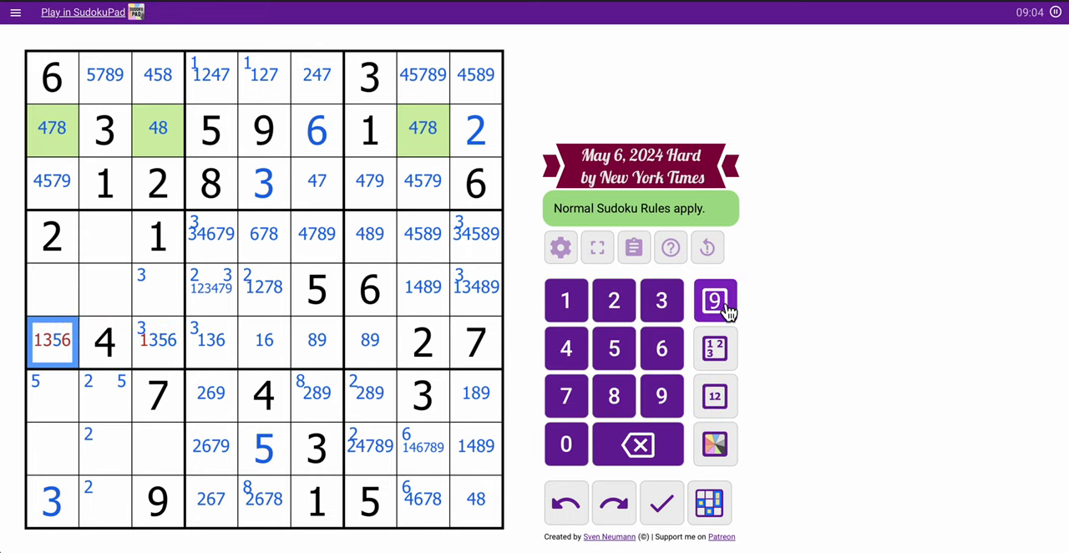
pyautogui.click(714, 443)
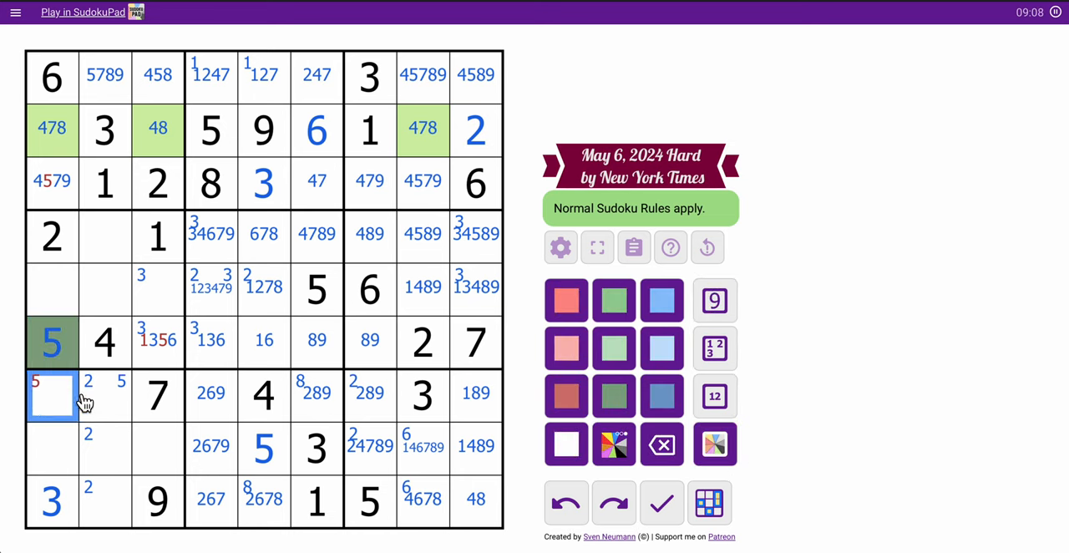
# Enter 5 in r7c2 and select r6c3–r6c5 to trim their stray candidates
pyautogui.click(104, 394)
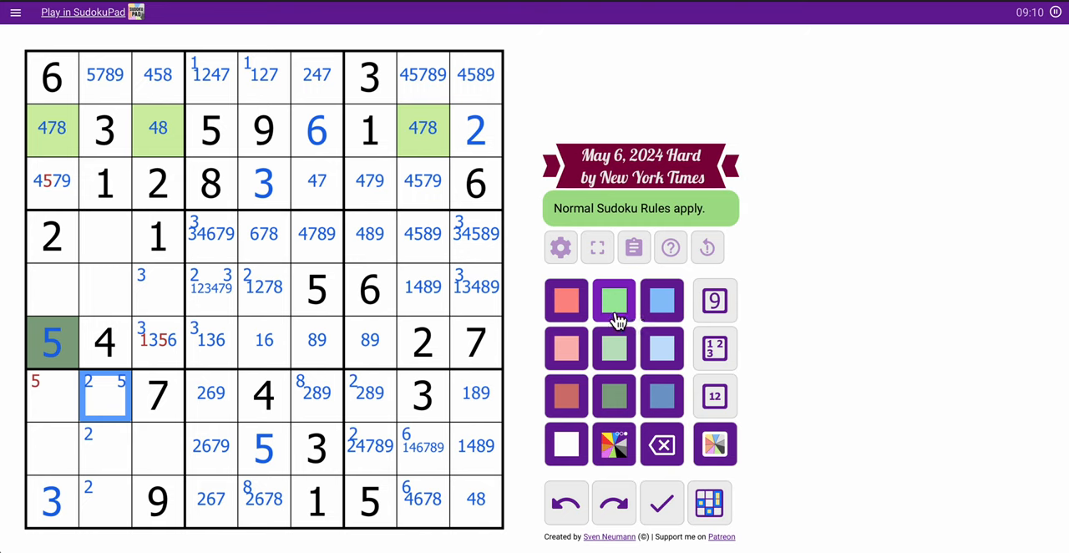
pyautogui.click(715, 300)
pyautogui.write('5')
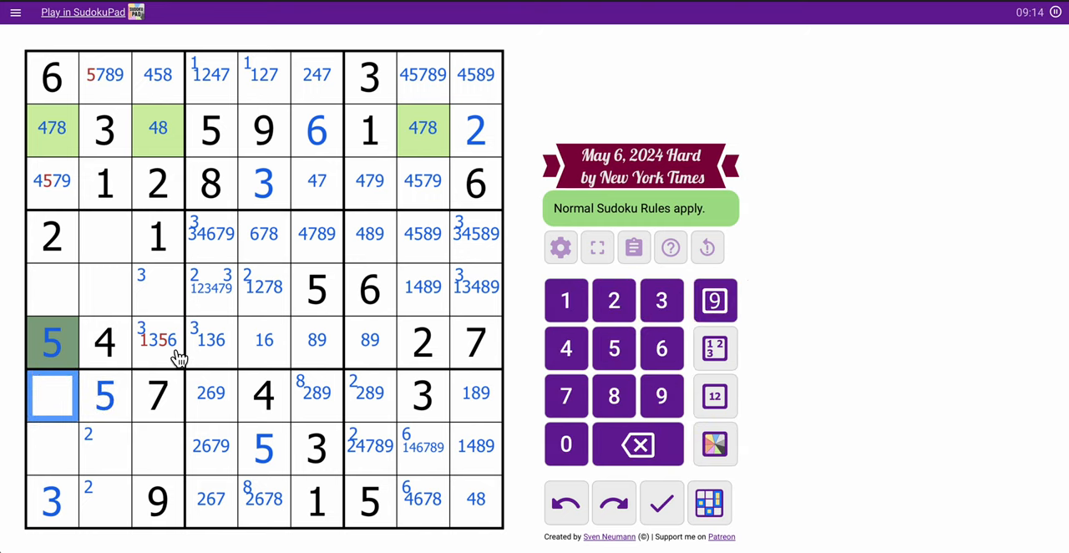
pyautogui.click(158, 341)
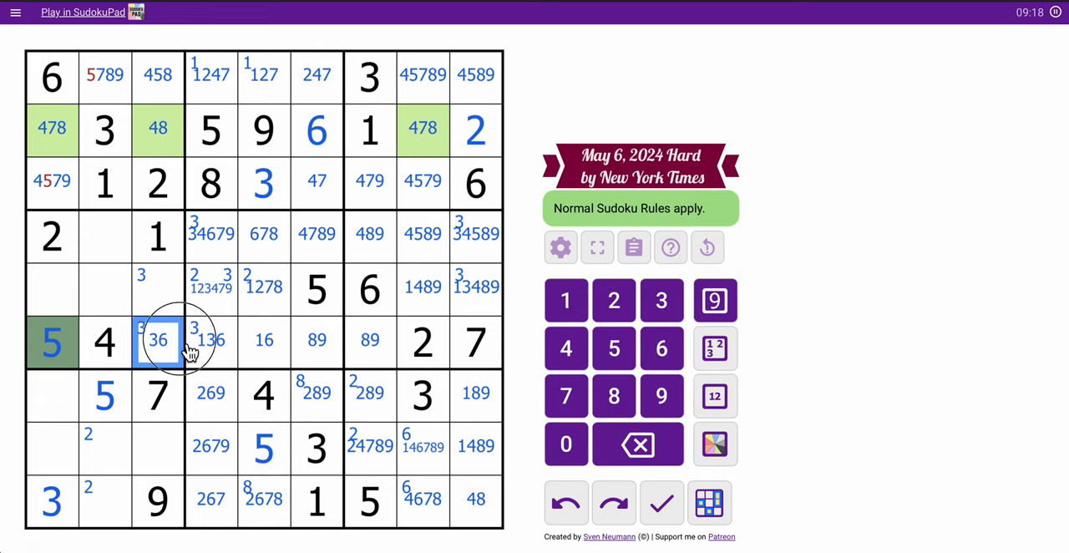
pyautogui.click(210, 340)
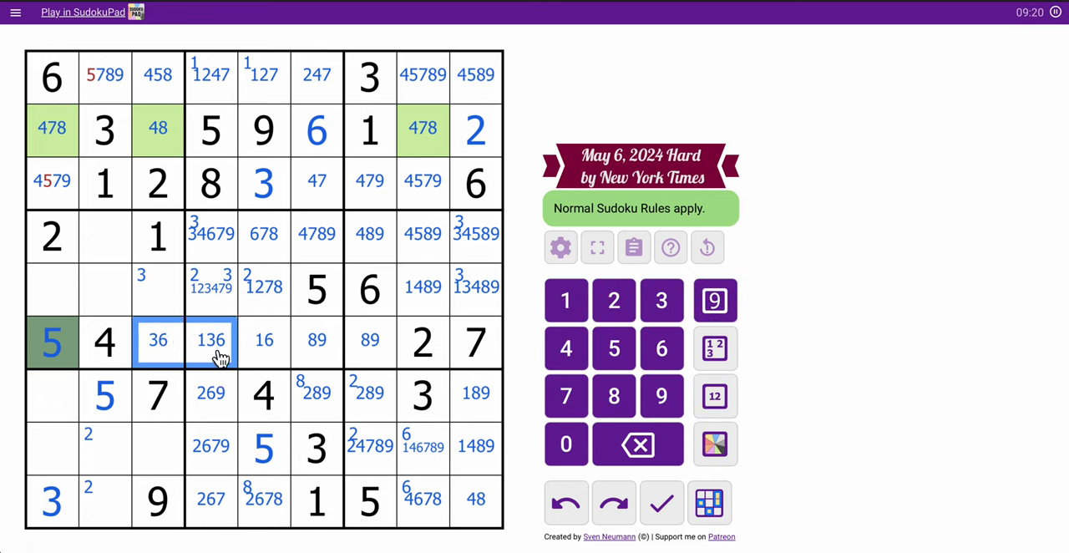
pyautogui.click(714, 444)
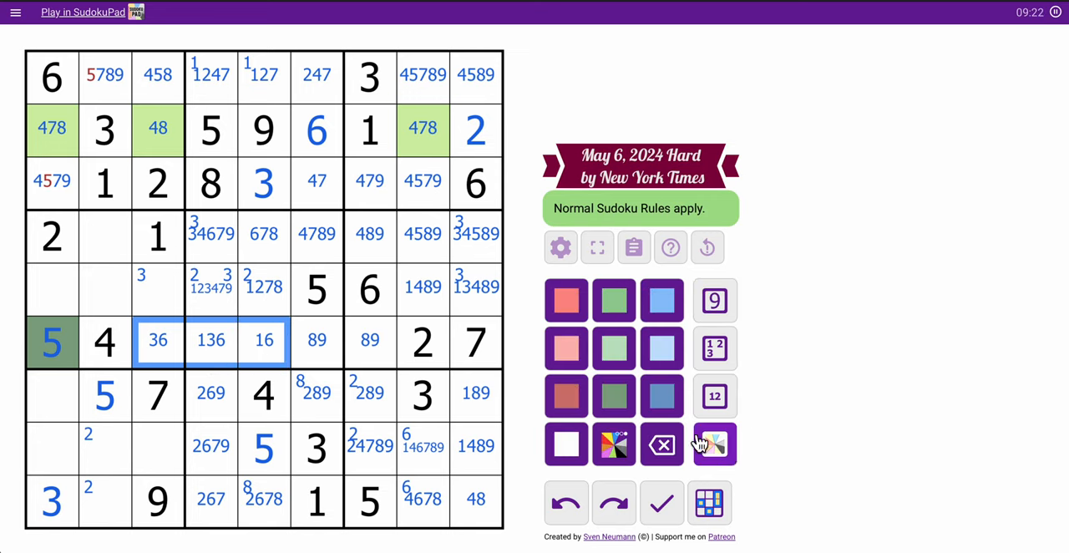
# Shade the 36/136/16 trio pink and place 5s in r1c3 and r3c8
pyautogui.click(714, 443)
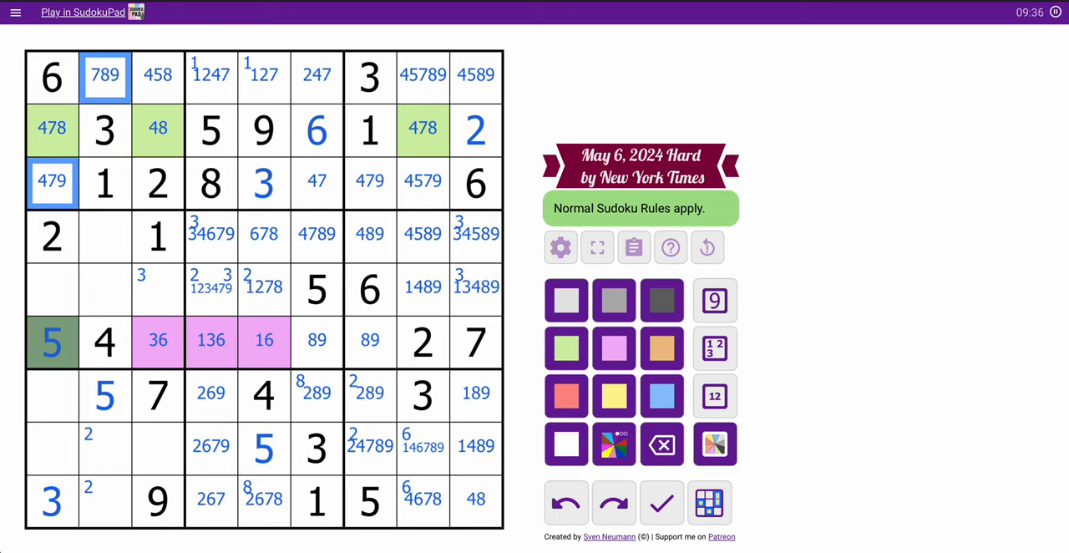
pyautogui.click(52, 182)
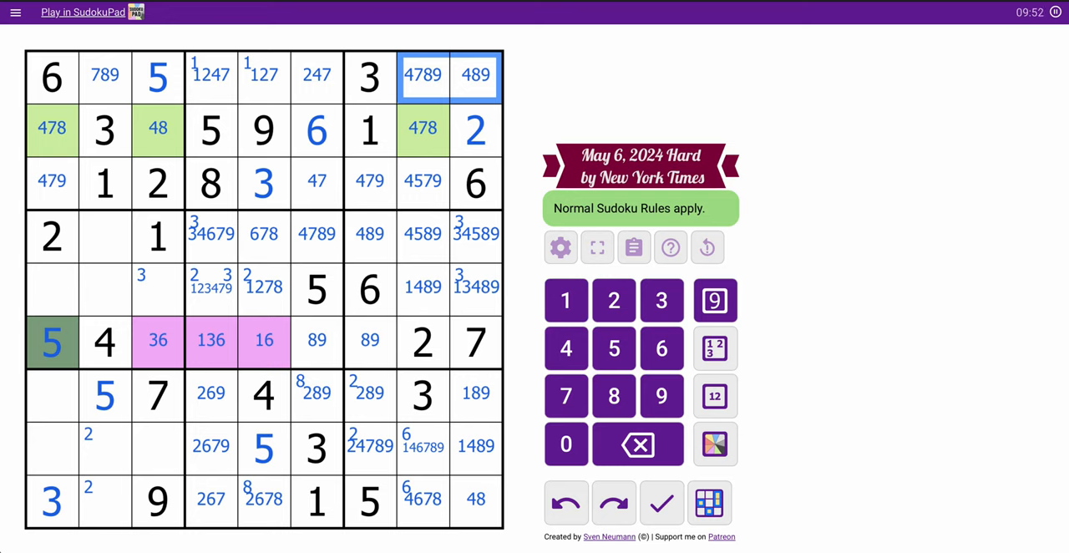
pyautogui.click(422, 182)
pyautogui.write('5')
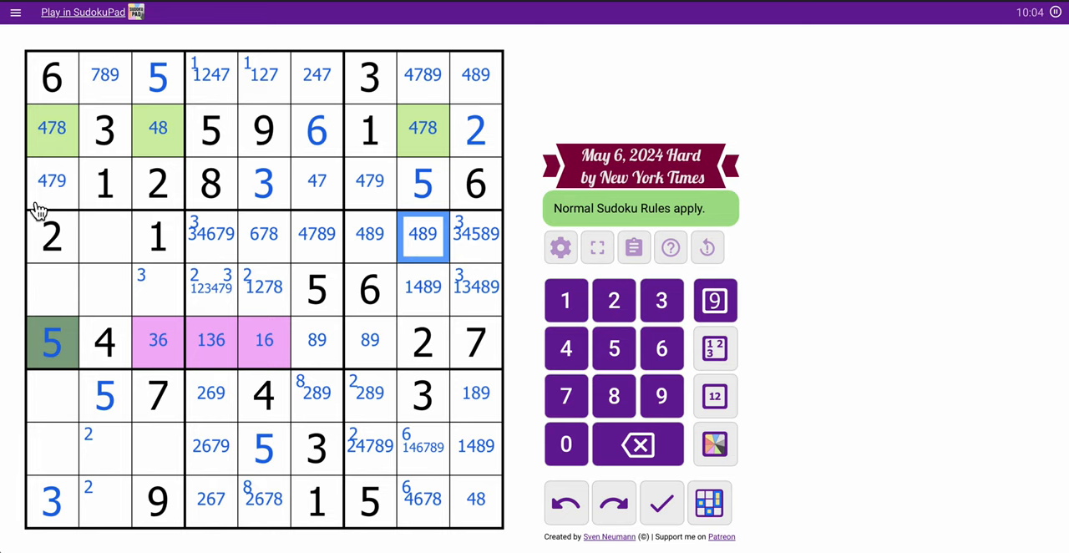
# Start shading row 3's cells r3c1 and r3c7 orange
pyautogui.click(715, 444)
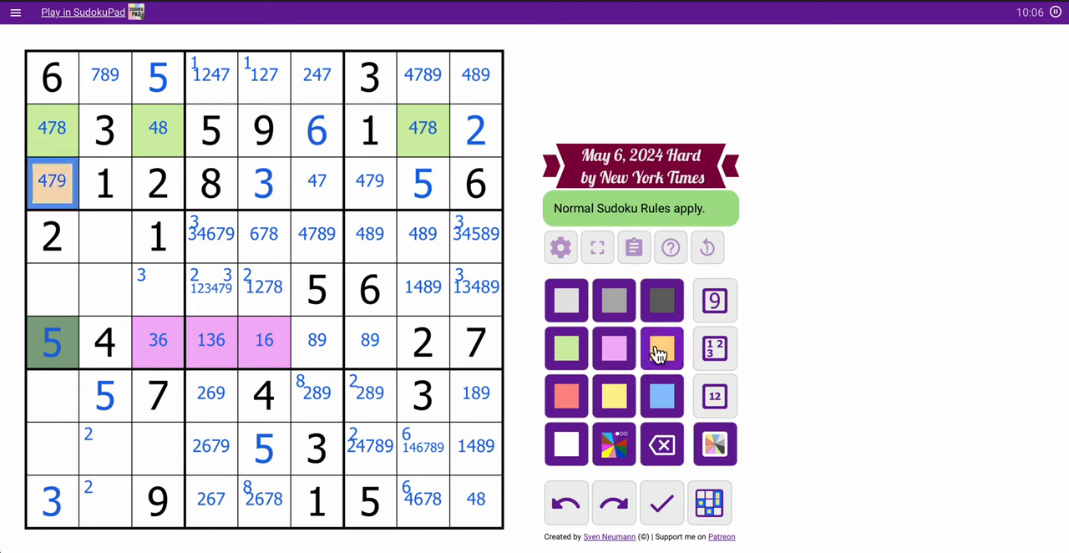
pyautogui.click(370, 183)
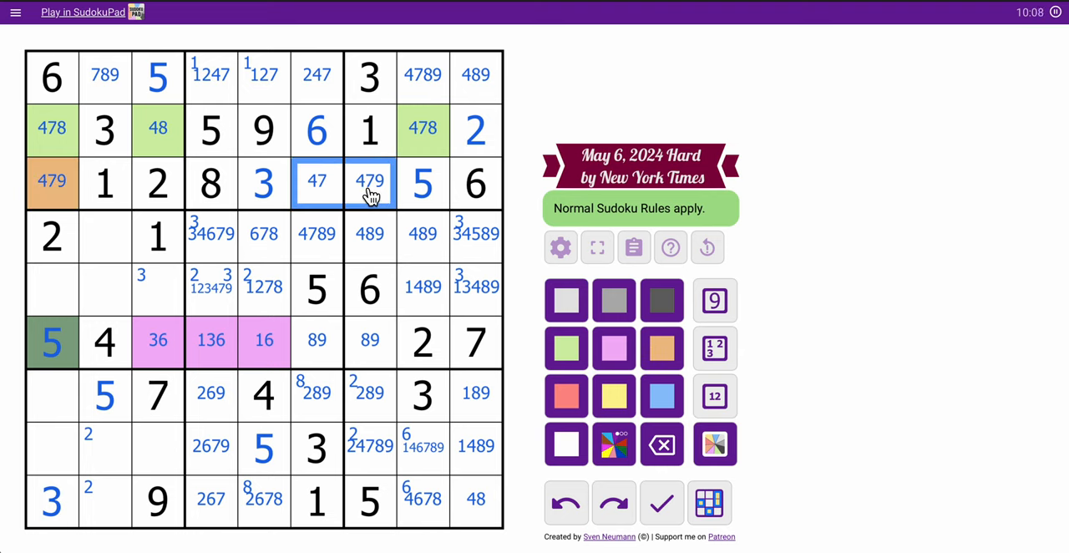
pyautogui.click(661, 347)
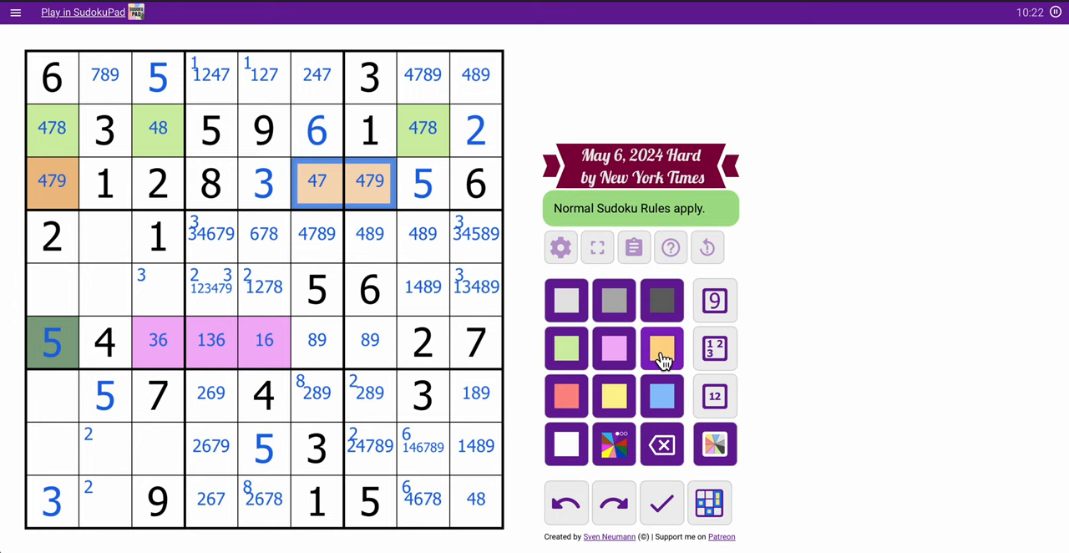
# Finish shading the 47/479 row-3 cells orange and pencil candidates into box 4's empty cells
pyautogui.click(662, 349)
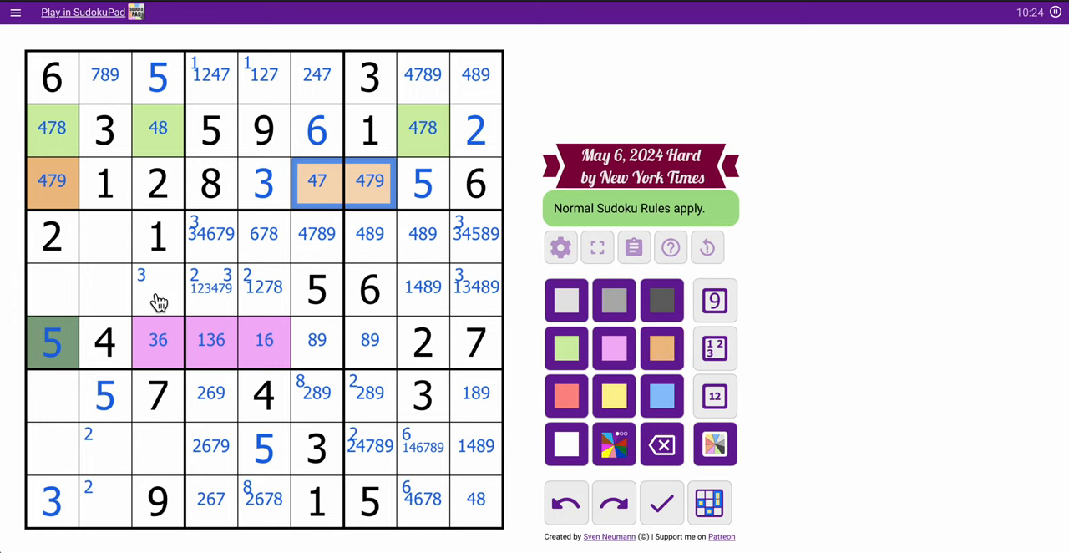
pyautogui.click(105, 234)
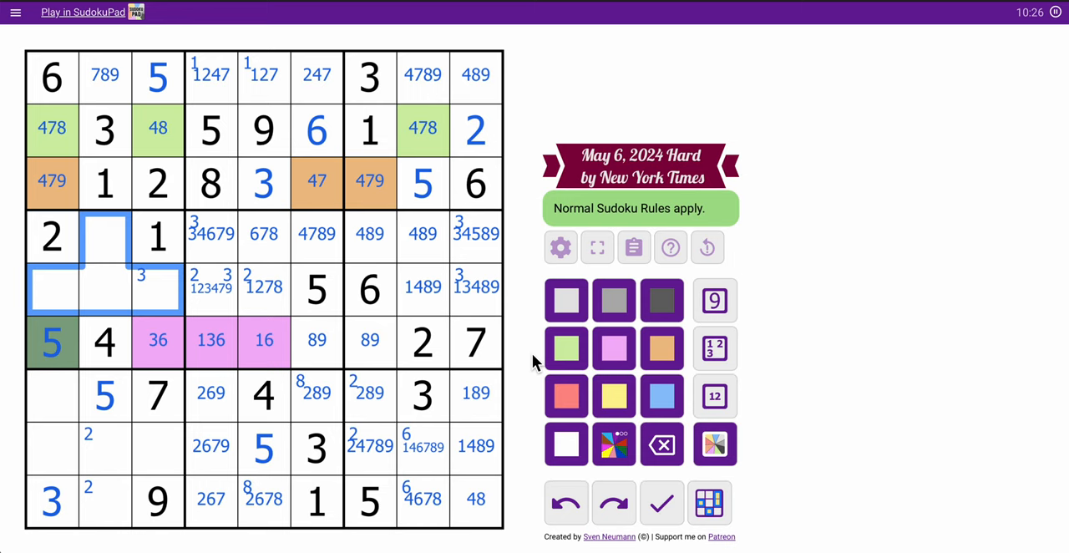
pyautogui.click(714, 396)
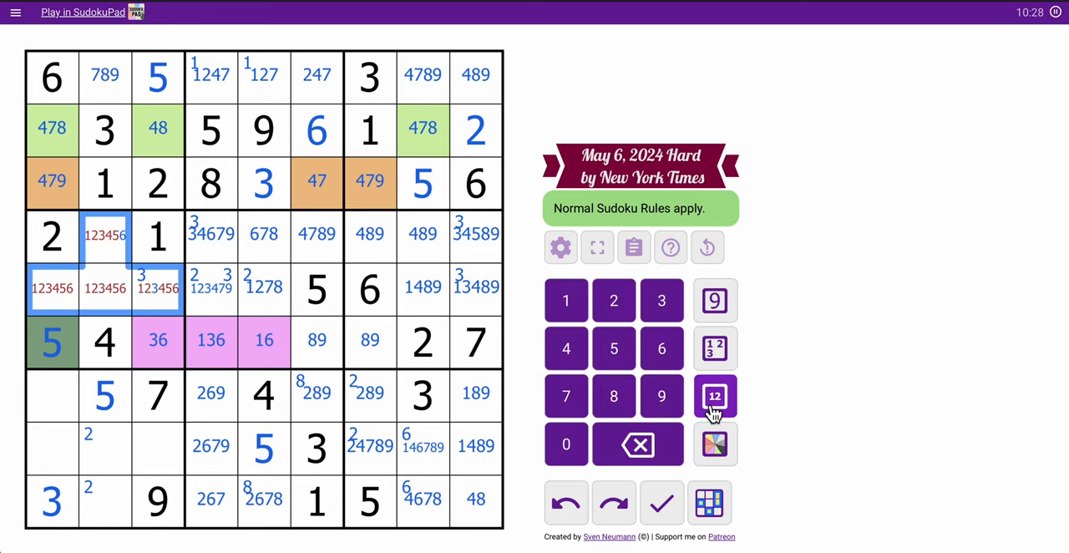
pyautogui.click(715, 395)
pyautogui.write('789')
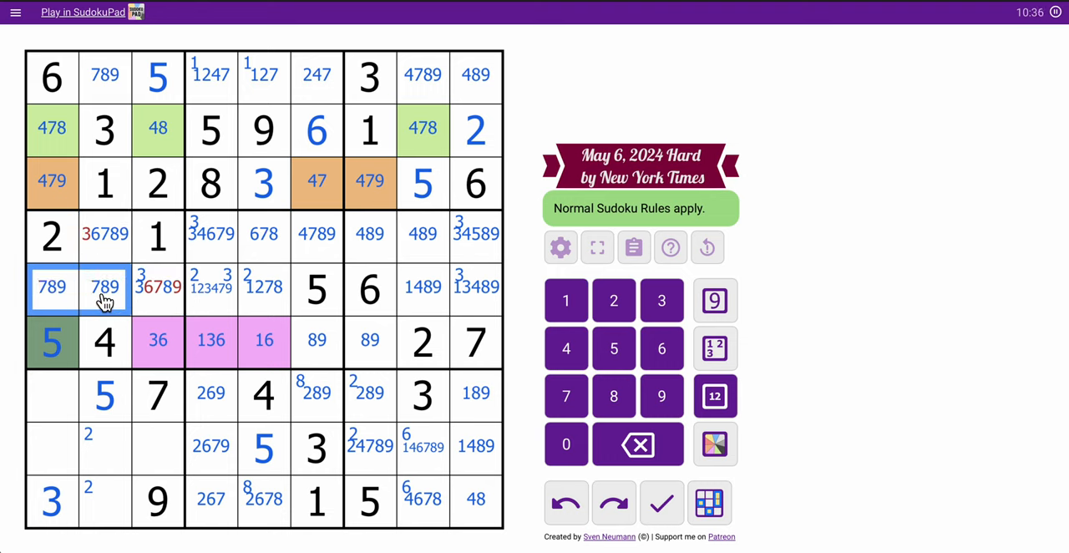
# Narrow box 4's candidates to 6789, 789, 789 and 38, adding corner 6s
pyautogui.click(105, 235)
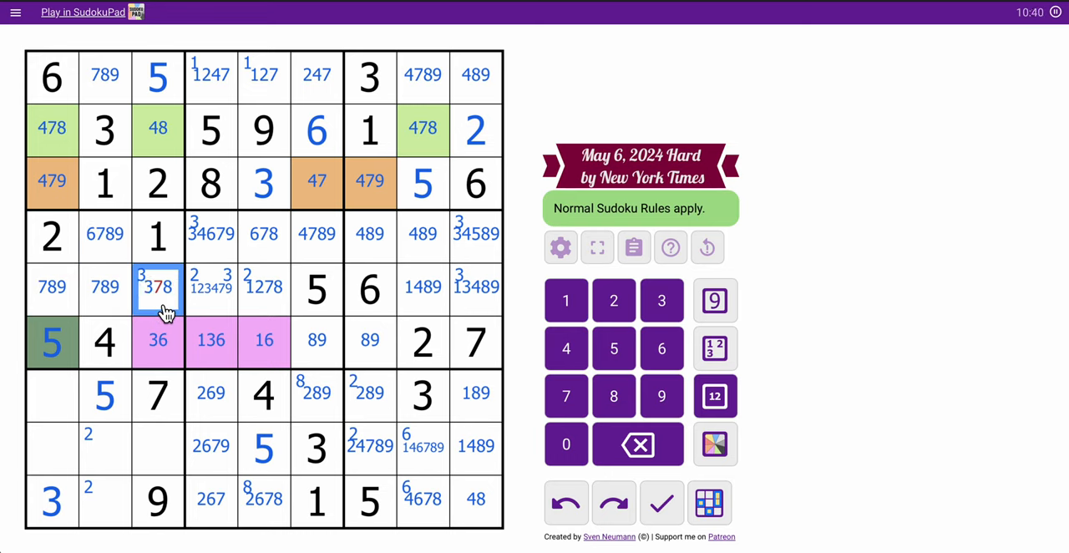
pyautogui.click(662, 348)
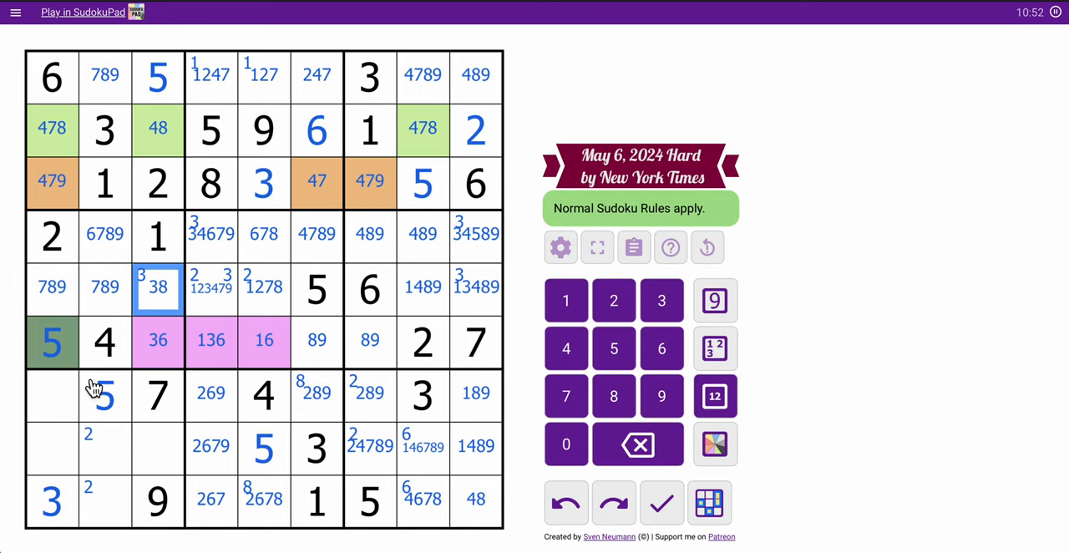
pyautogui.click(104, 234)
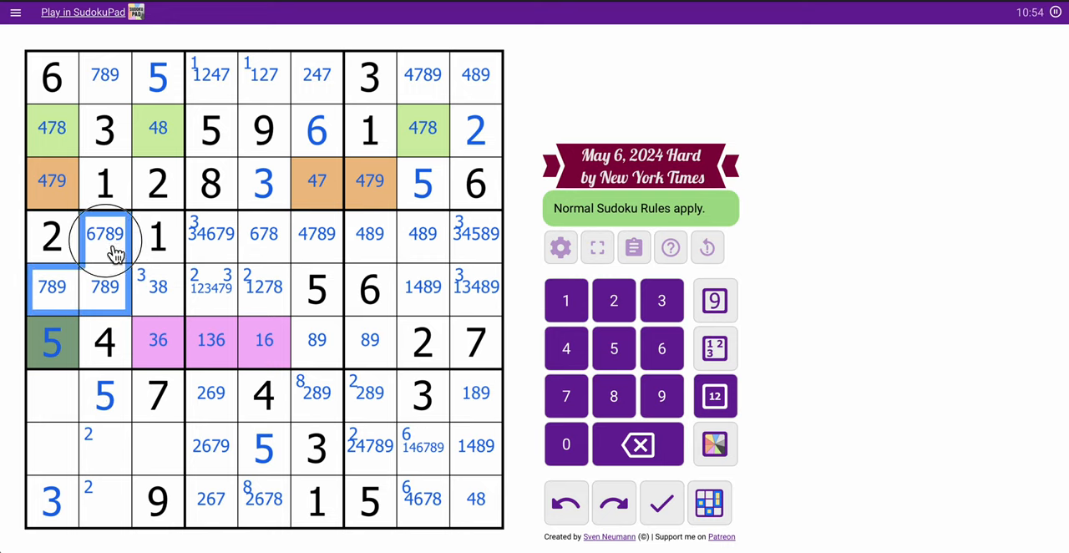
pyautogui.click(157, 288)
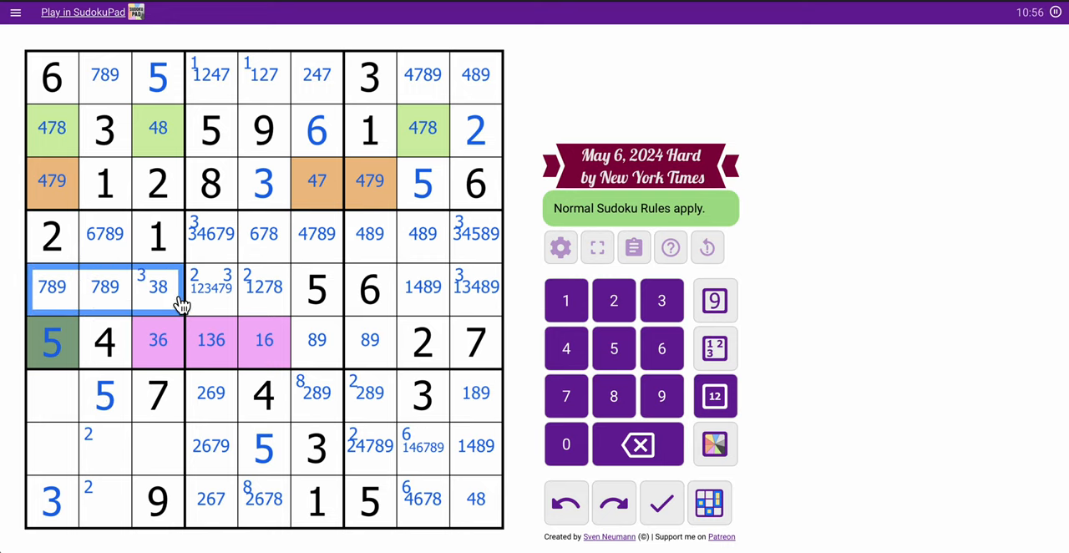
pyautogui.click(158, 340)
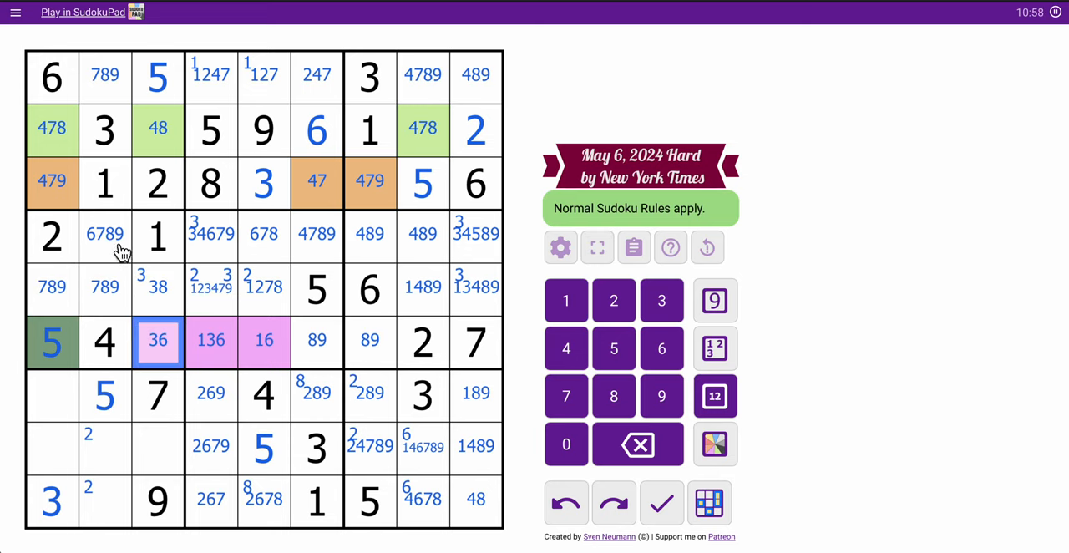
pyautogui.click(104, 234)
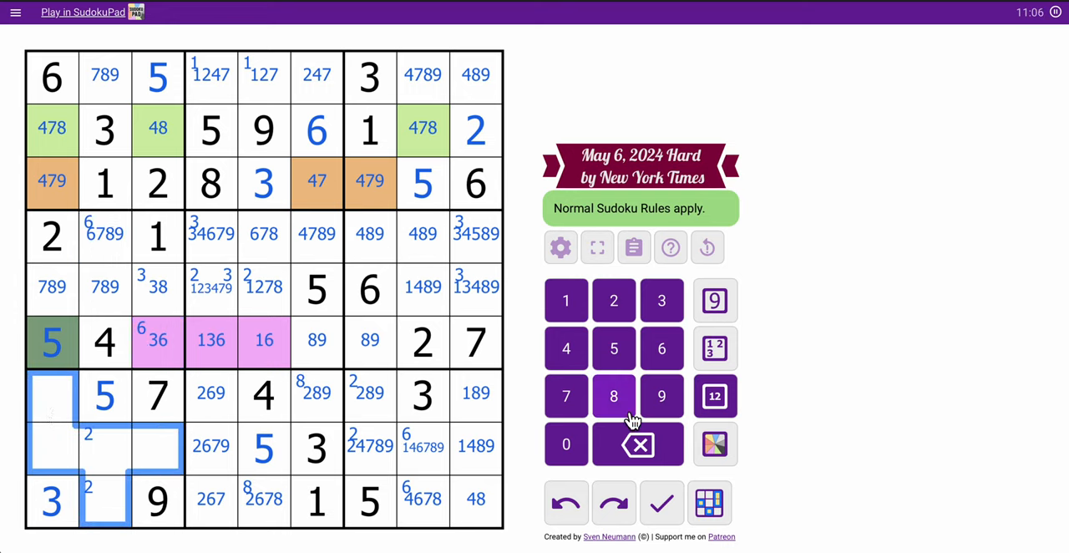
# Pencil box 7 candidates and remove 4 from r8c2 and r9c2, giving 18, 148, 268, 468, 268
pyautogui.click(714, 396)
pyautogui.write('12468')
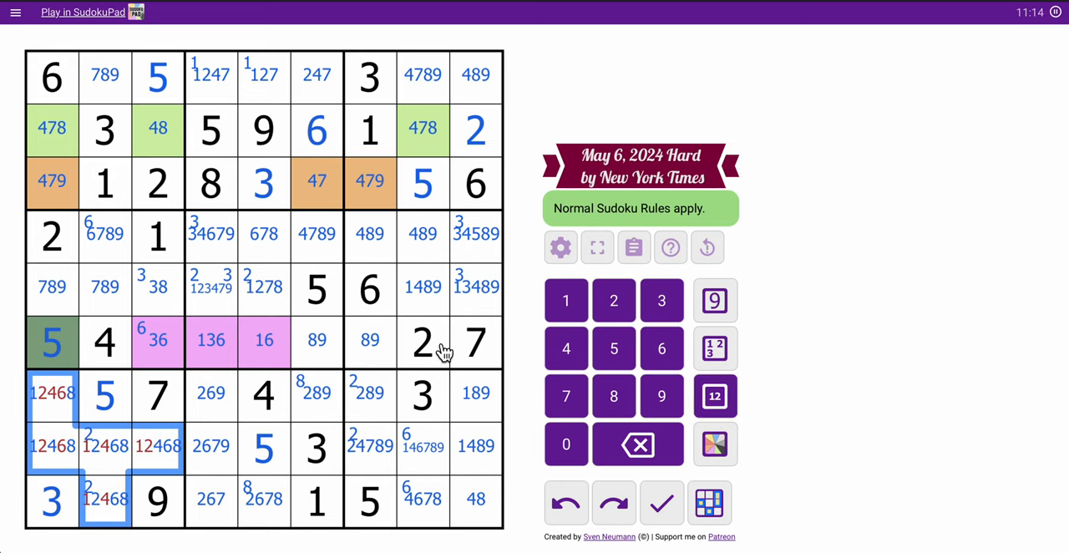
pyautogui.click(51, 393)
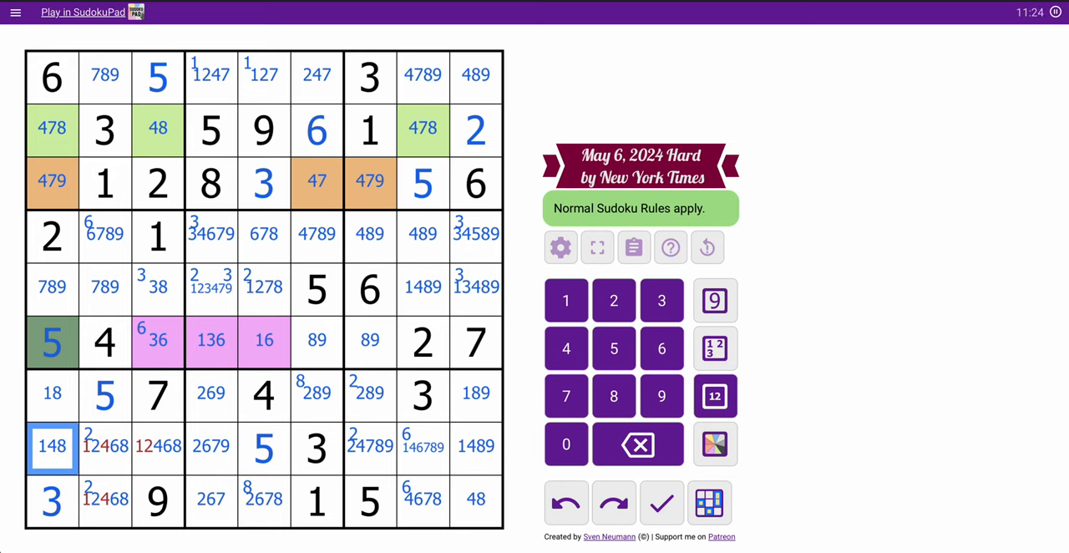
pyautogui.click(104, 447)
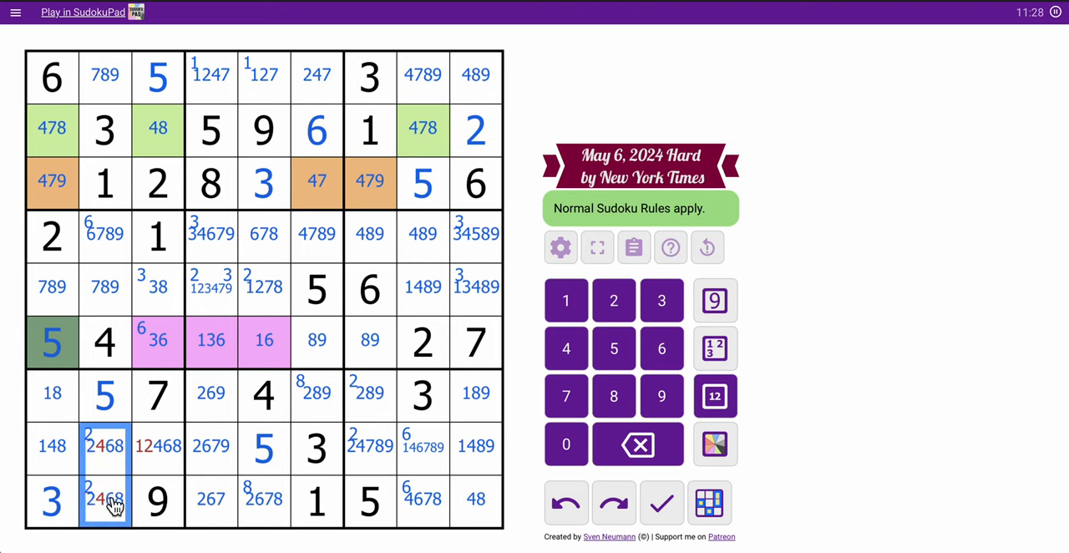
pyautogui.click(157, 446)
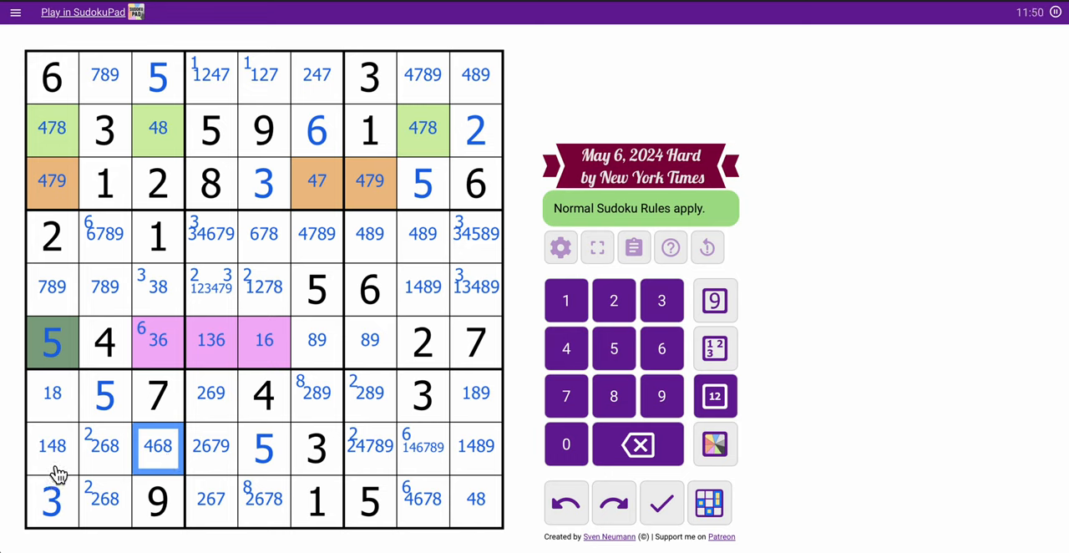
# Add corner pencil mark 1 to the 18 and 148 cells in column 1
pyautogui.click(52, 446)
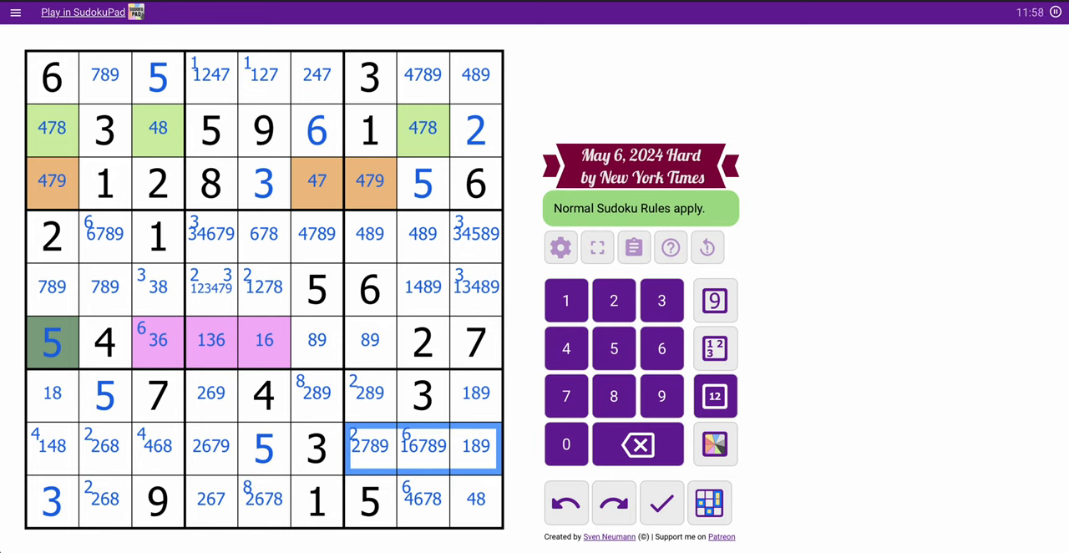
pyautogui.click(477, 499)
pyautogui.write('4 ')
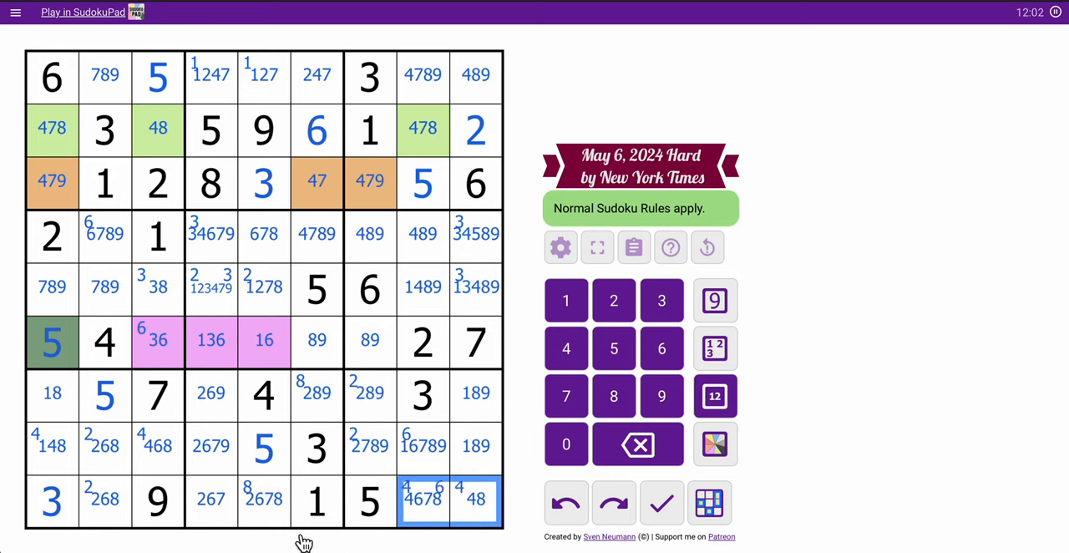
pyautogui.moveTo(242, 522)
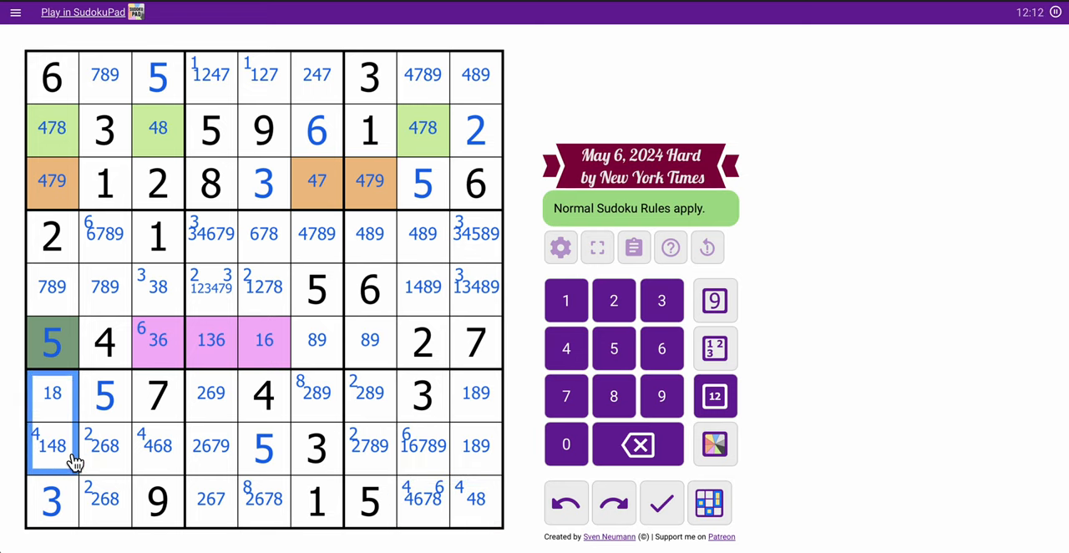
pyautogui.click(565, 300)
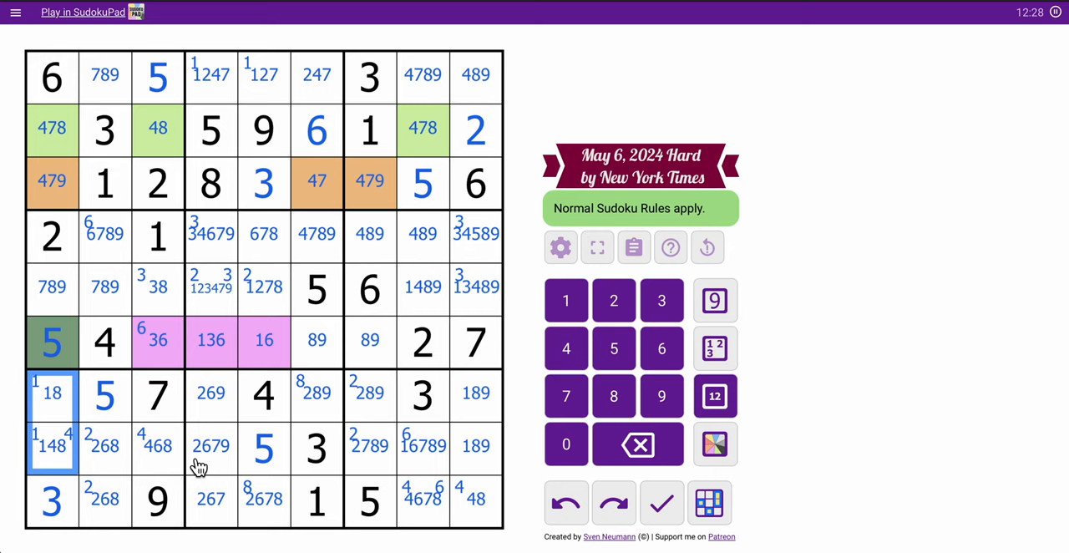
# Inspect column 4's cells and clear their corner 3s
pyautogui.click(210, 75)
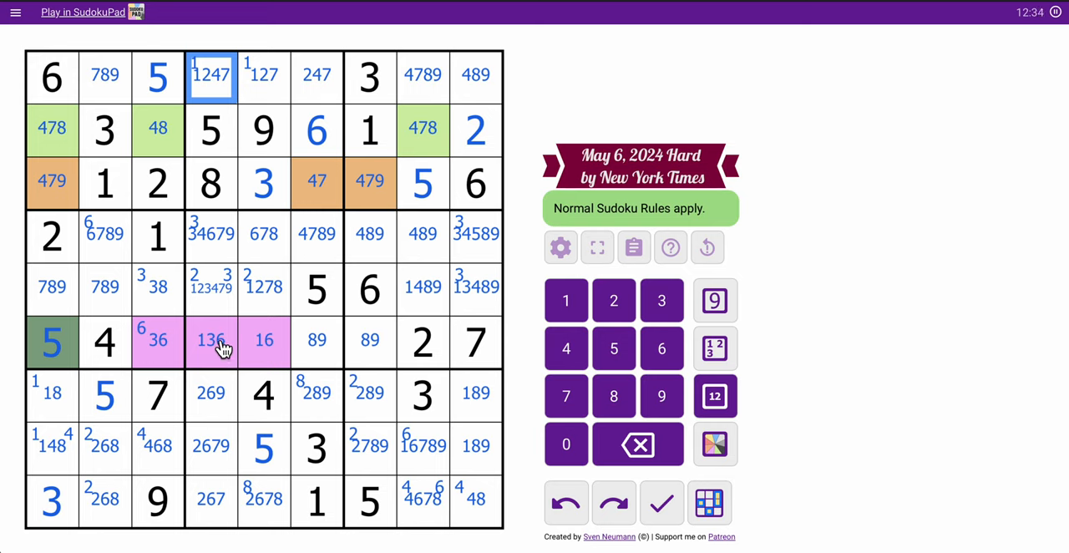
pyautogui.click(211, 234)
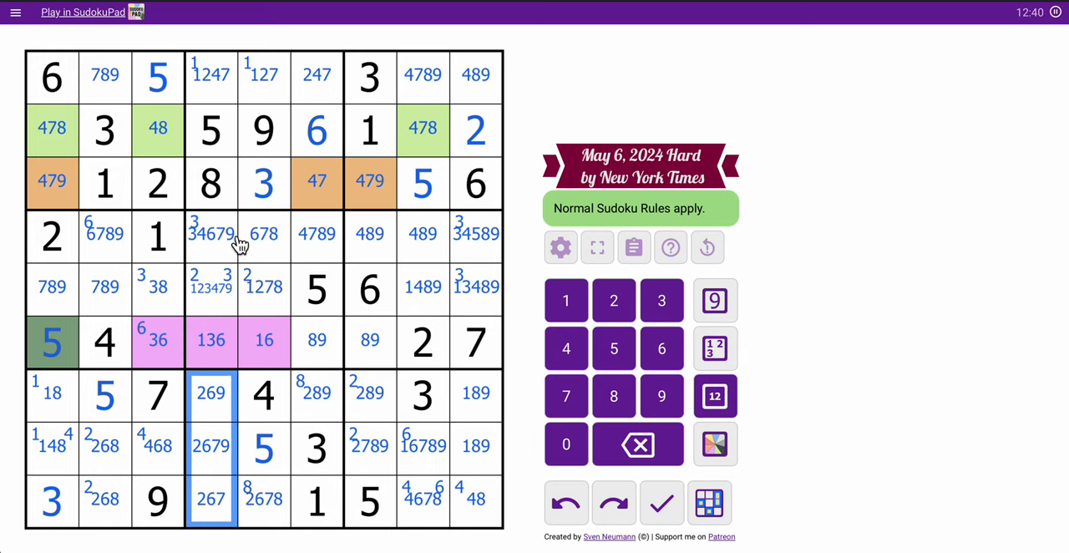
pyautogui.click(210, 340)
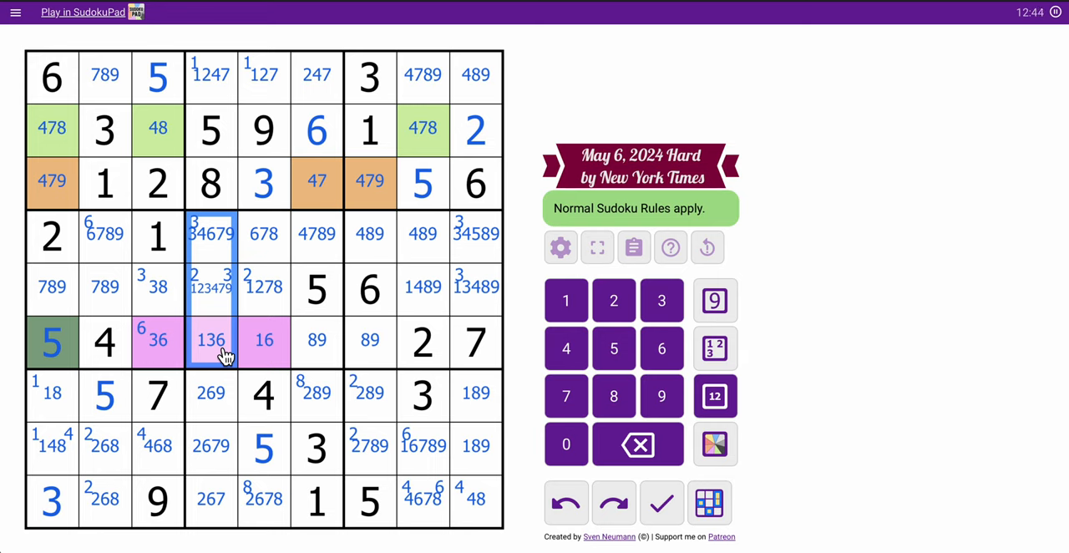
pyautogui.click(210, 288)
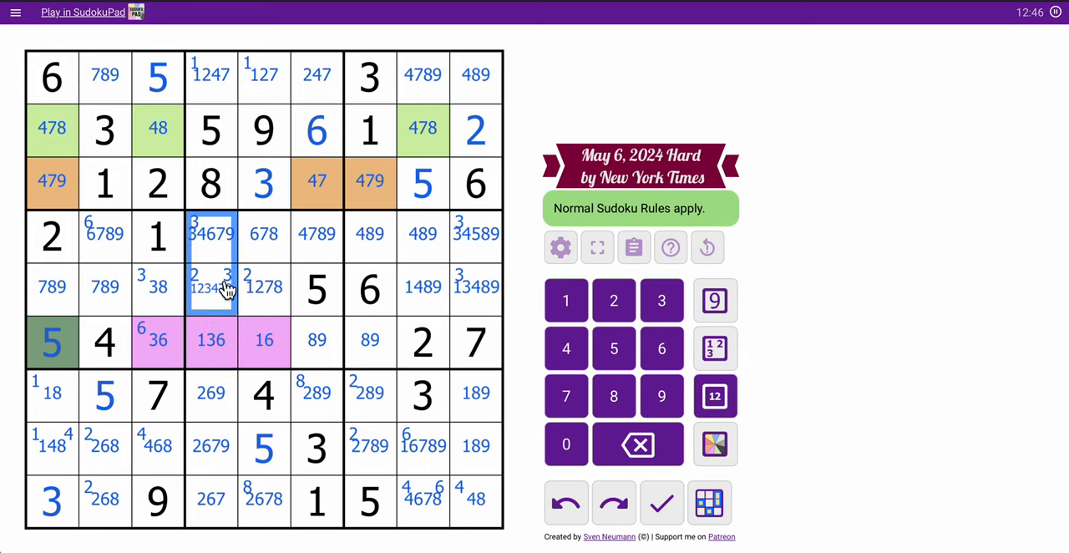
pyautogui.click(661, 300)
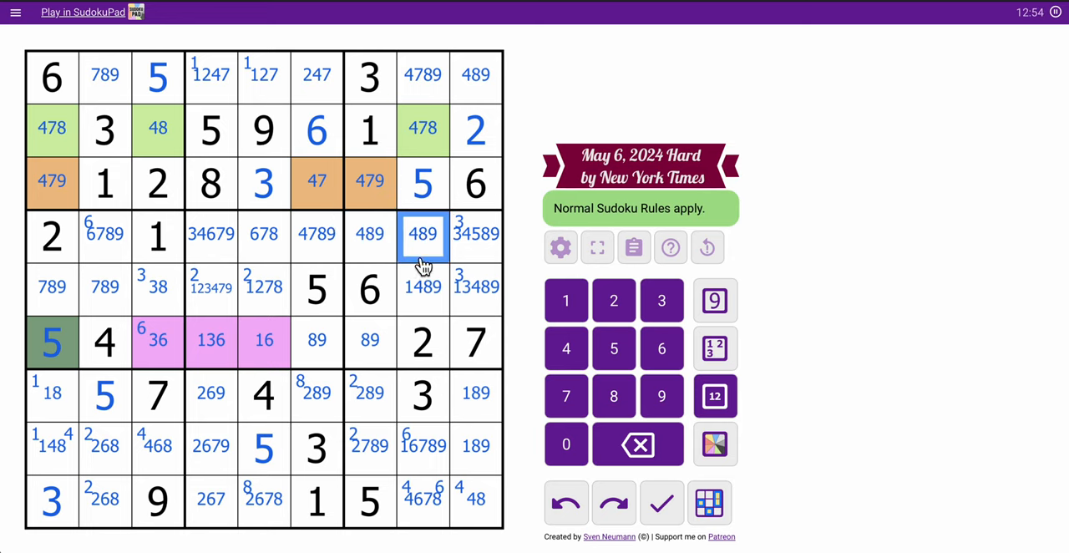
# Shade r4c7, r4c8, r6c7 red and place 3 in r5c9, 5 in r4c9, 8 in r5c3, 3 in r6c3
pyautogui.click(370, 340)
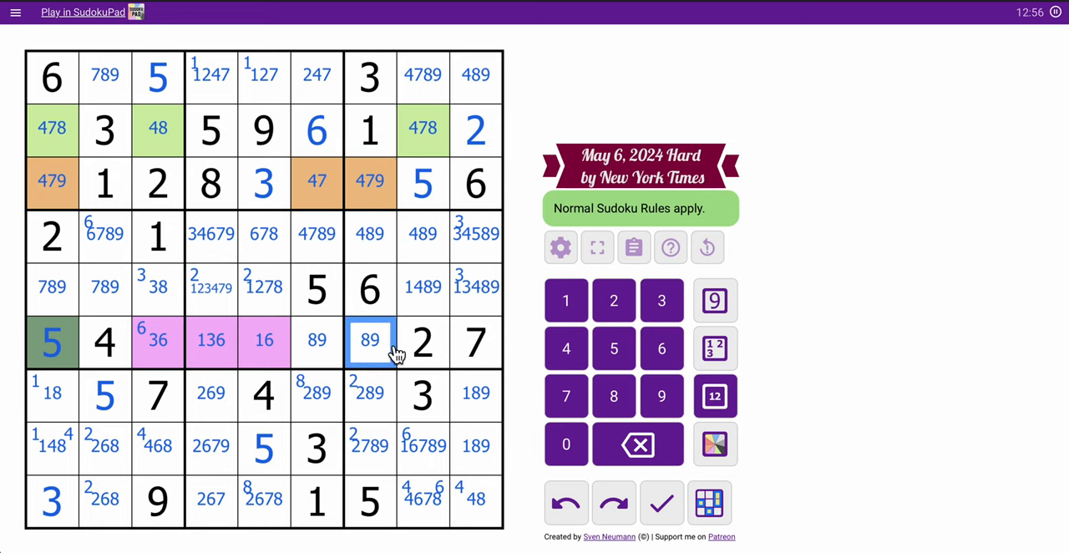
pyautogui.click(714, 395)
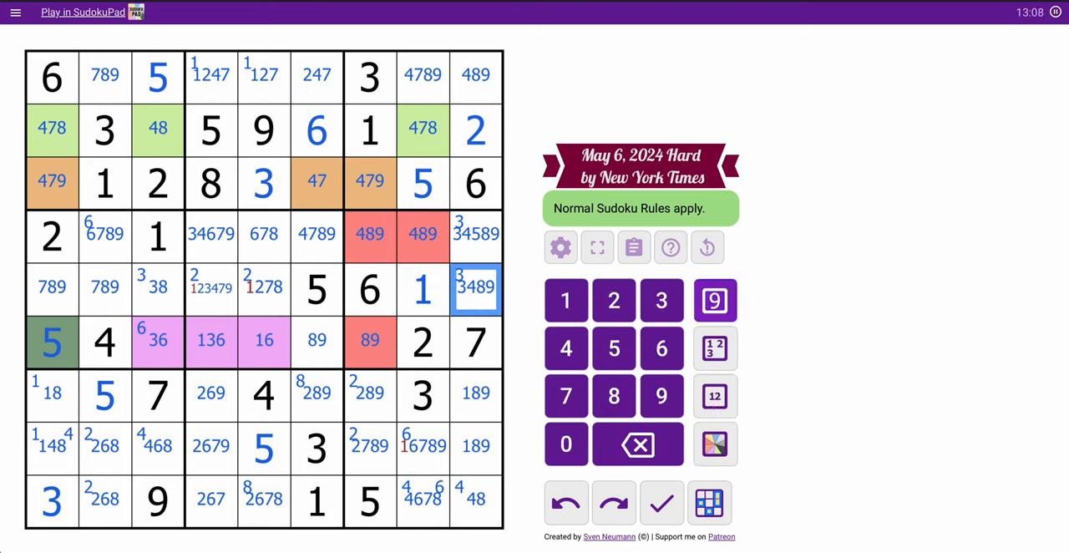
pyautogui.click(661, 300)
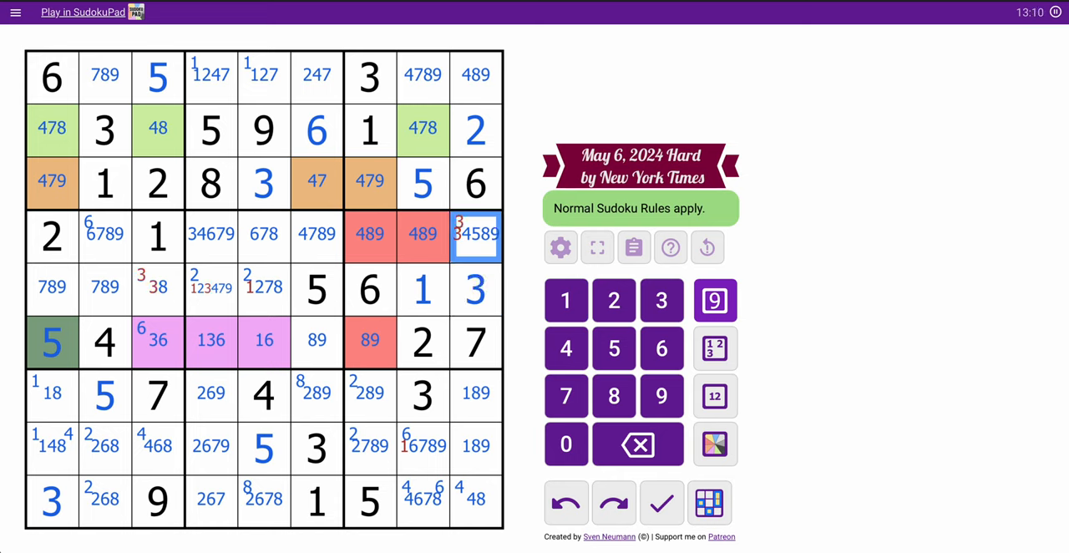
pyautogui.click(613, 348)
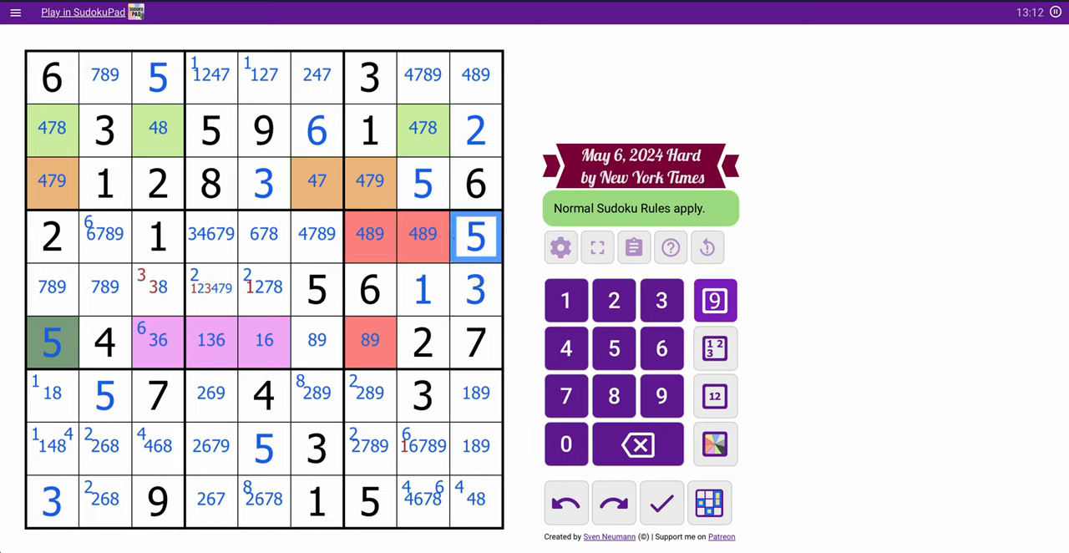
pyautogui.click(158, 288)
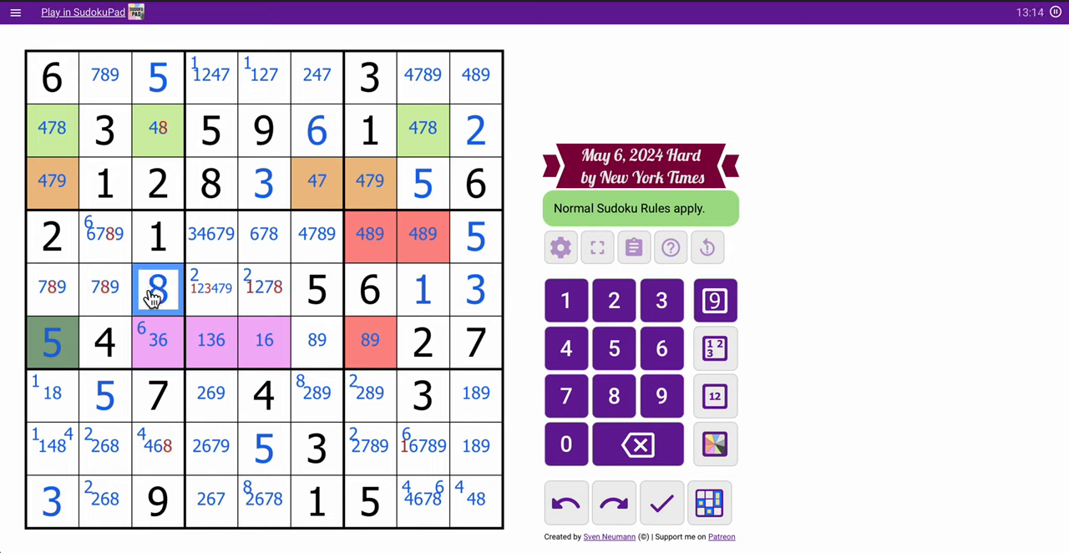
pyautogui.click(105, 289)
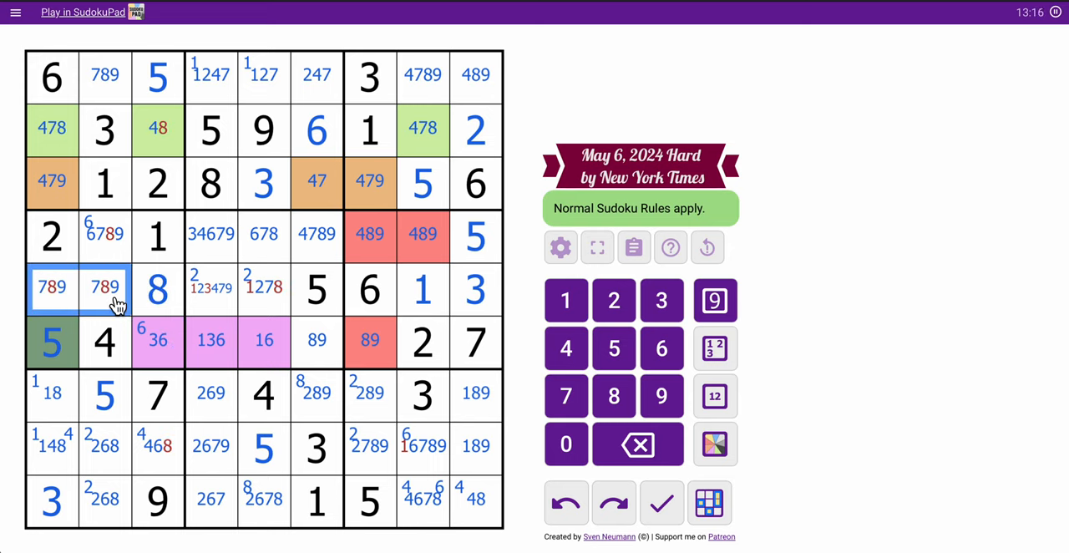
pyautogui.click(105, 234)
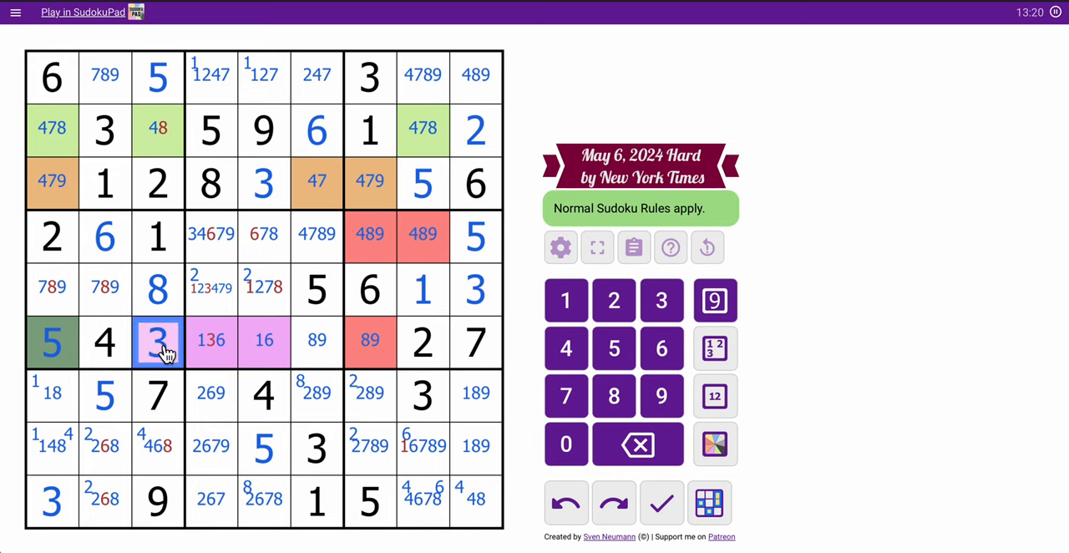
# Place 6 in r5c7, 2 in r5c5, 4 in r5c4, 3 in r4c4, removing 8 from r5c1/r5c2
pyautogui.click(210, 341)
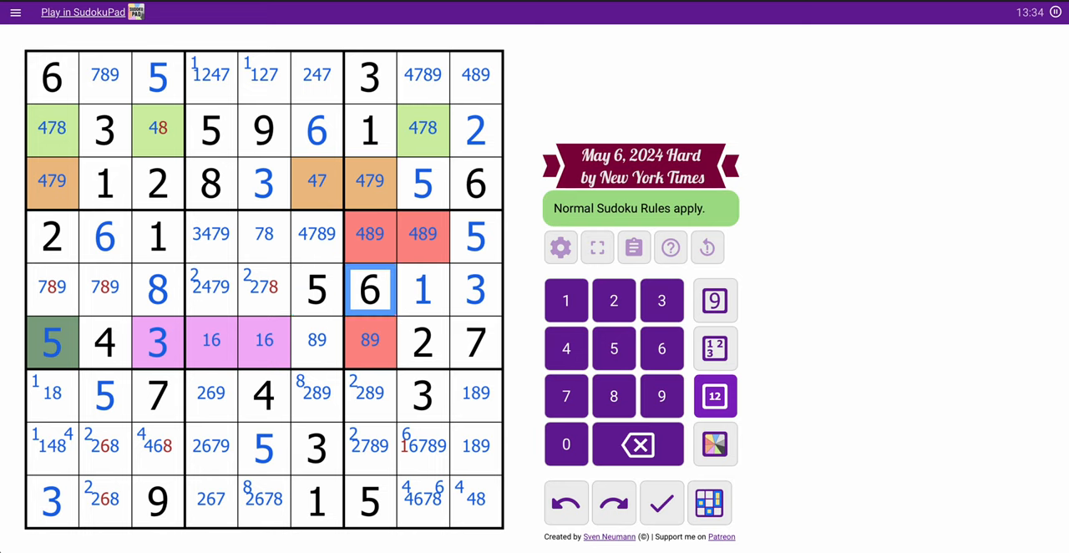
pyautogui.click(316, 289)
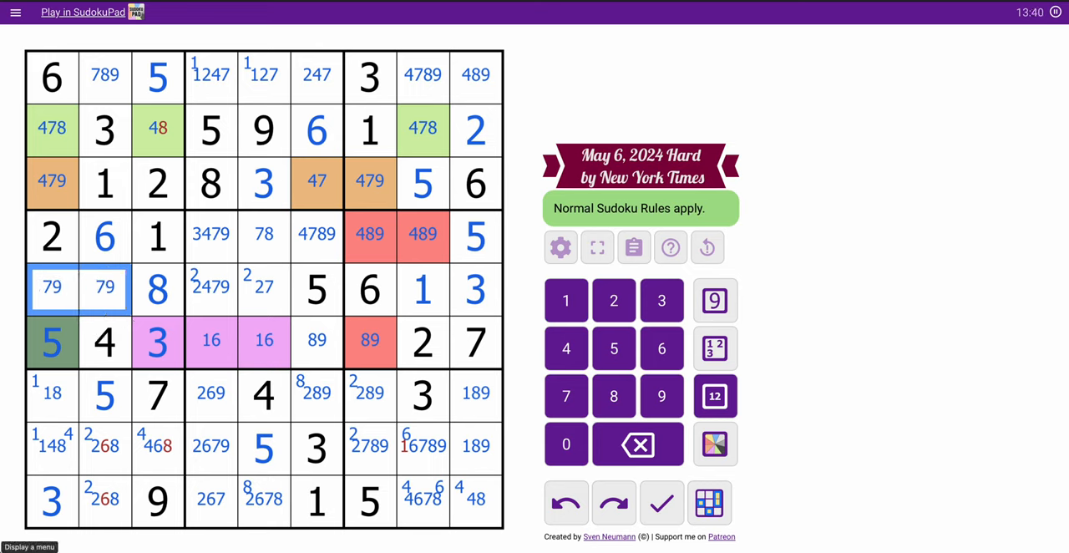
pyautogui.click(263, 288)
pyautogui.write('2')
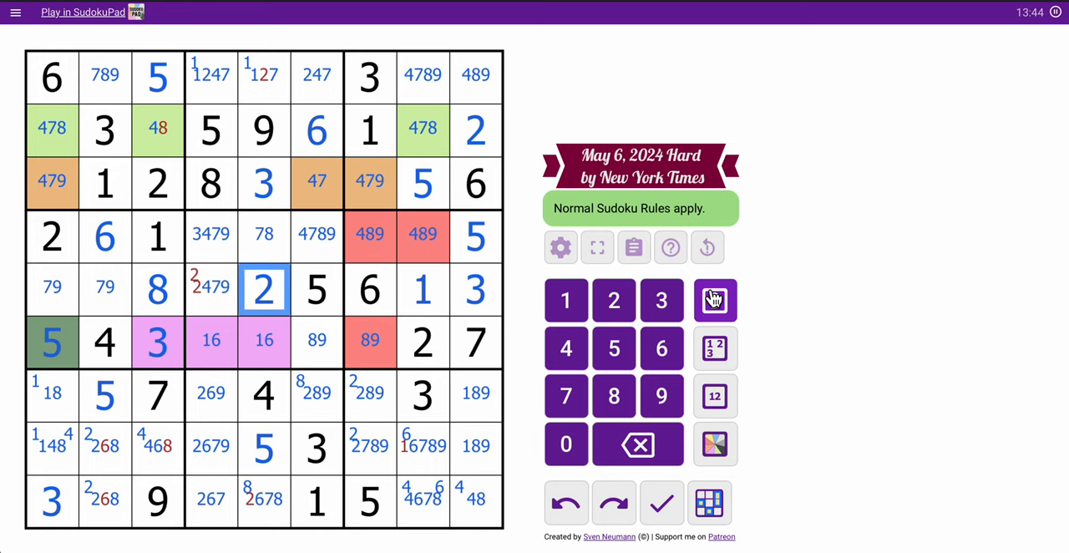
pyautogui.click(210, 288)
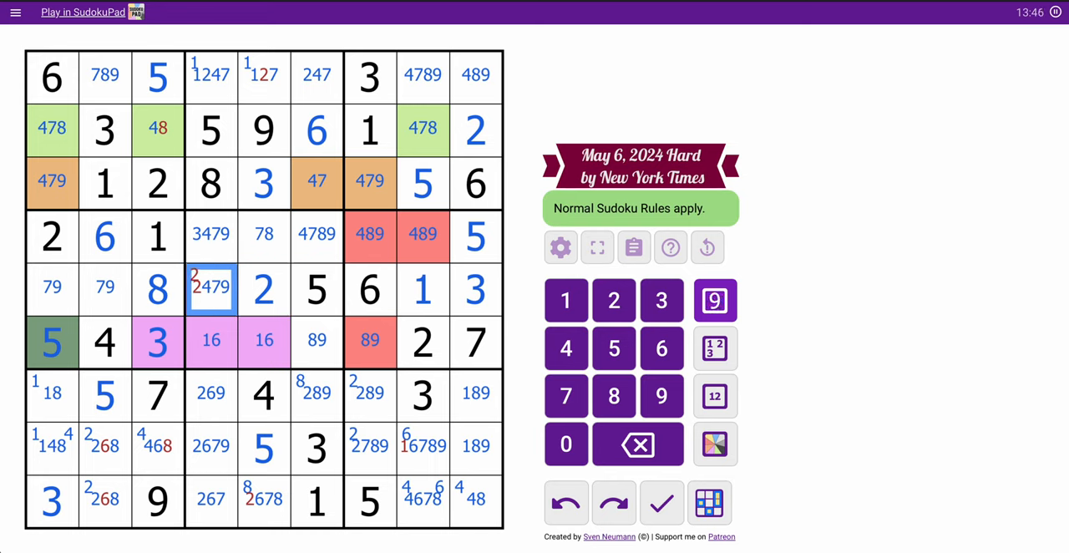
pyautogui.click(565, 300)
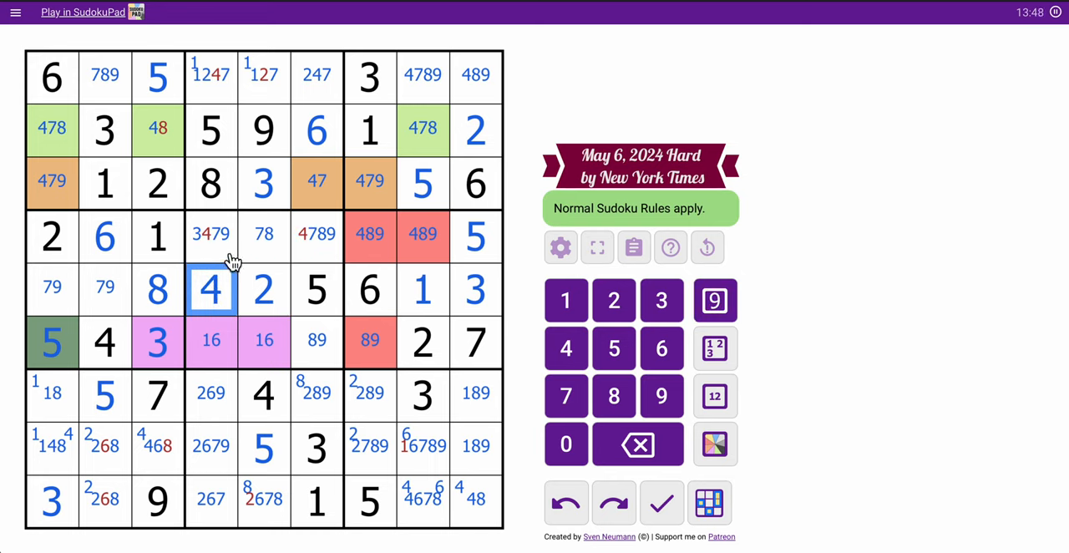
pyautogui.click(211, 234)
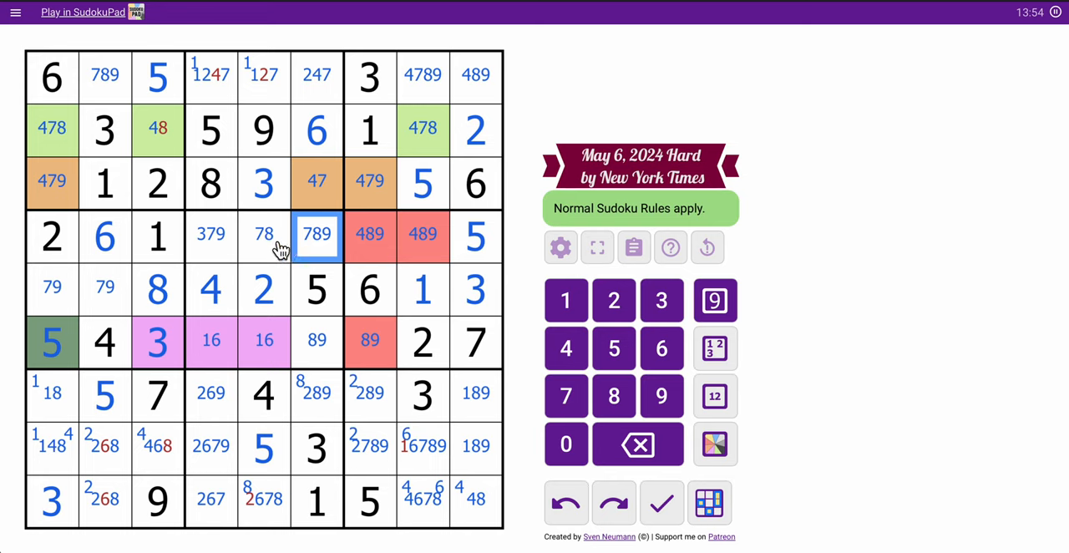
pyautogui.click(317, 340)
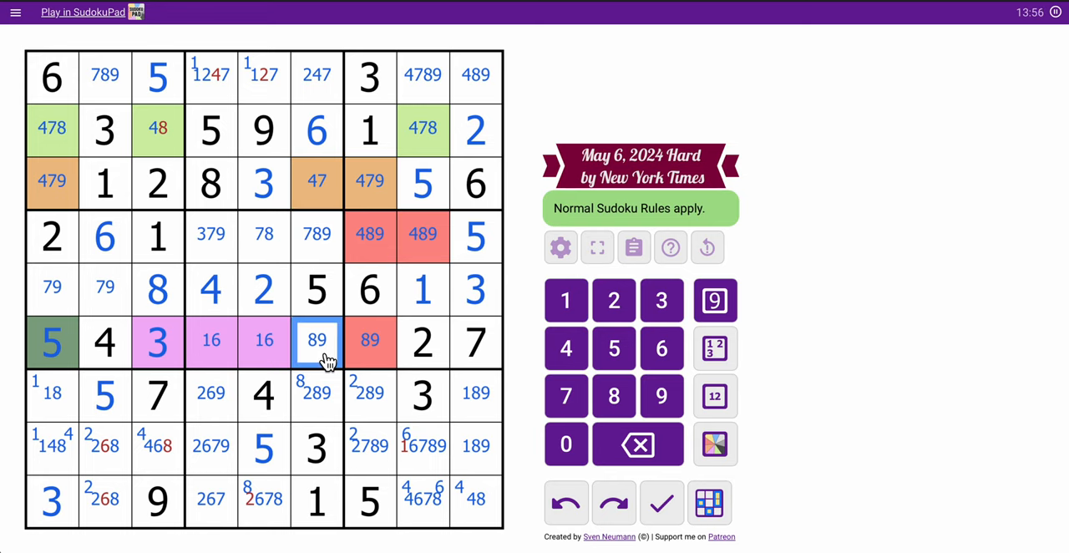
pyautogui.click(210, 234)
pyautogui.write('3')
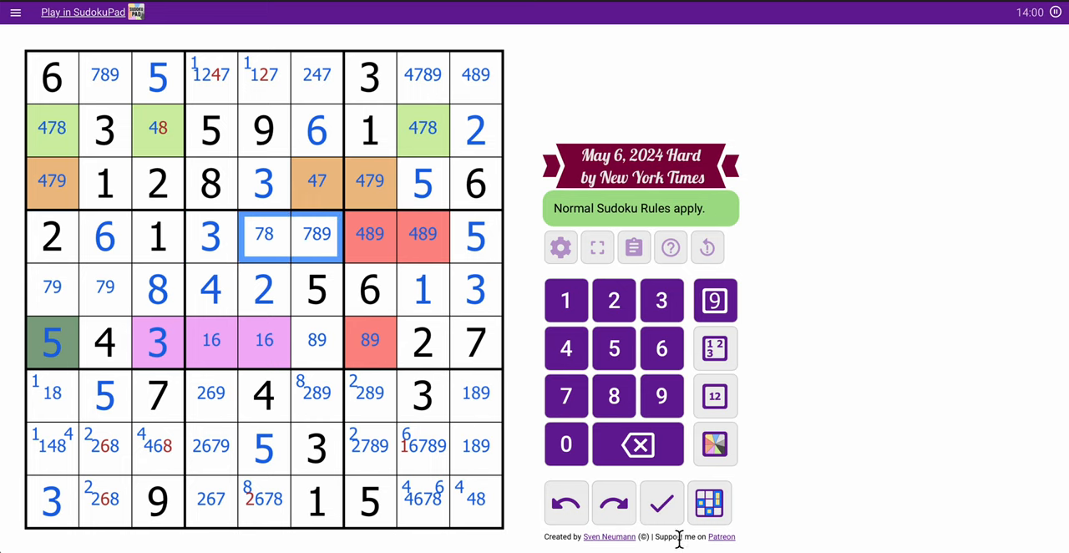
pyautogui.click(714, 443)
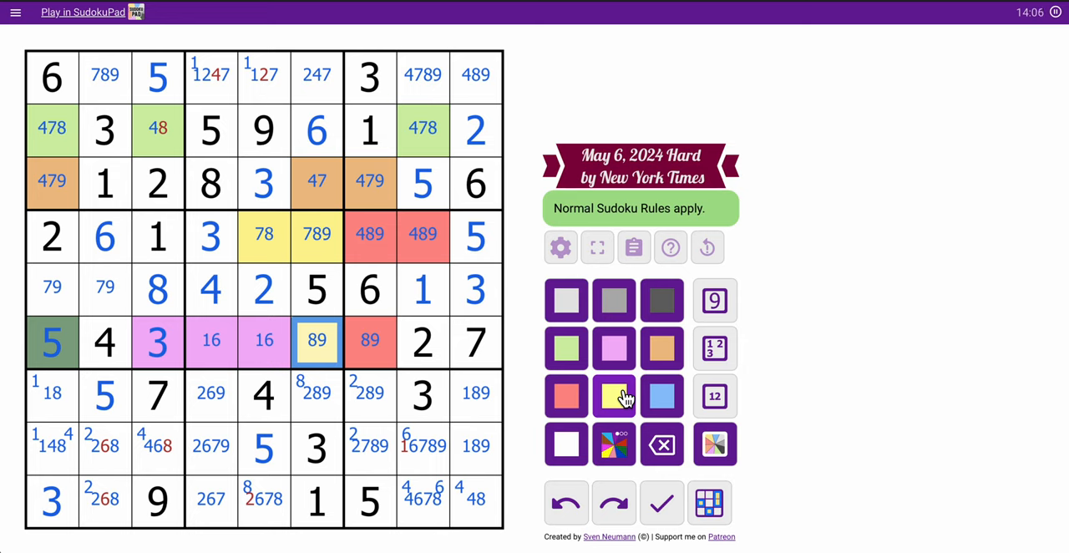
# Shade r4c5, r4c6 and r6c6 yellow and remove 2 from r9c5's candidates
pyautogui.click(614, 395)
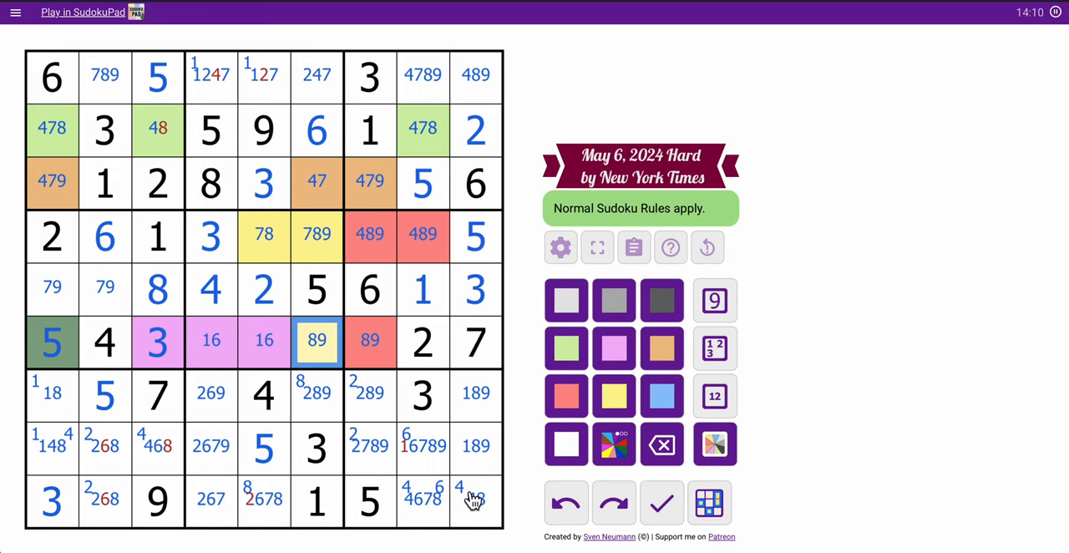
pyautogui.click(264, 501)
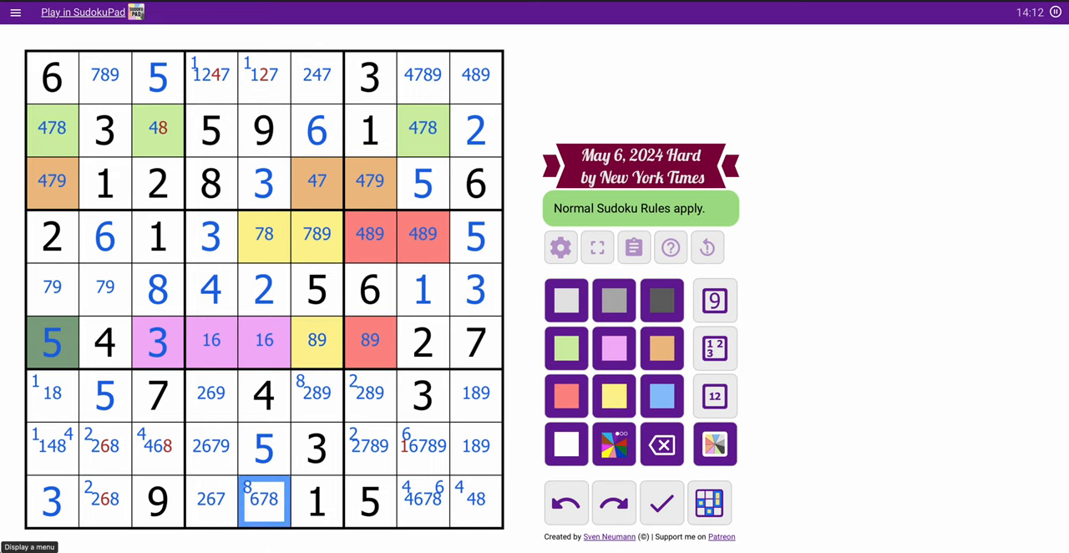
pyautogui.click(264, 76)
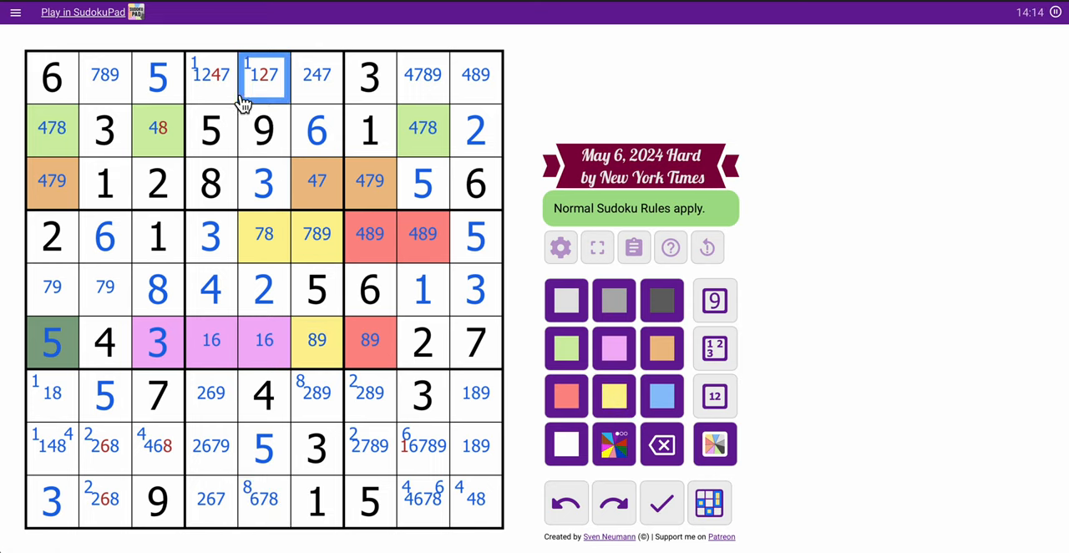
pyautogui.click(158, 130)
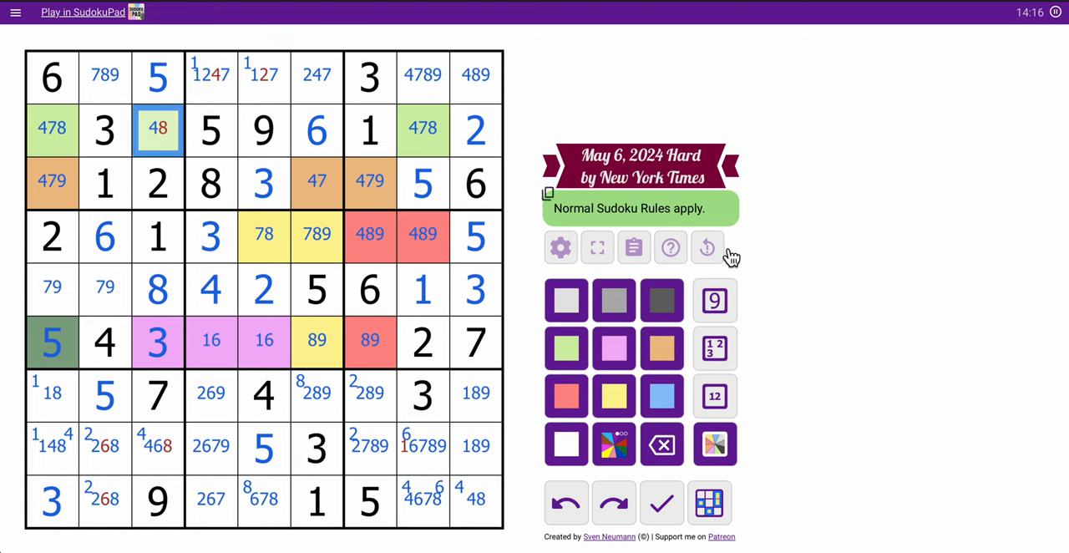
# Place 4 in r2c3 and 6 in r8c3, removing 6 from column 2 and 8 from r1c2
pyautogui.click(714, 299)
pyautogui.write('4')
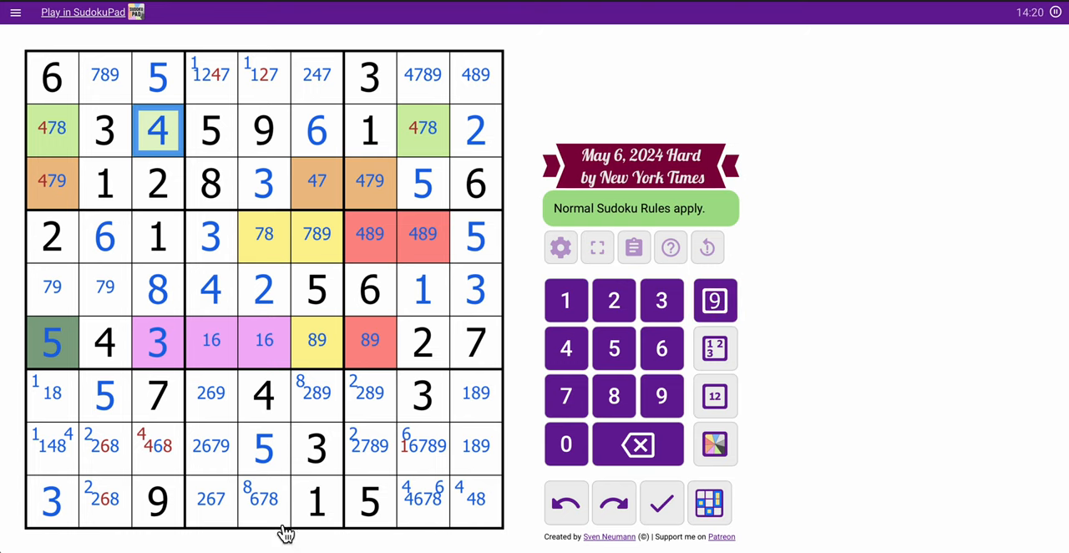
pyautogui.click(51, 449)
pyautogui.write('4')
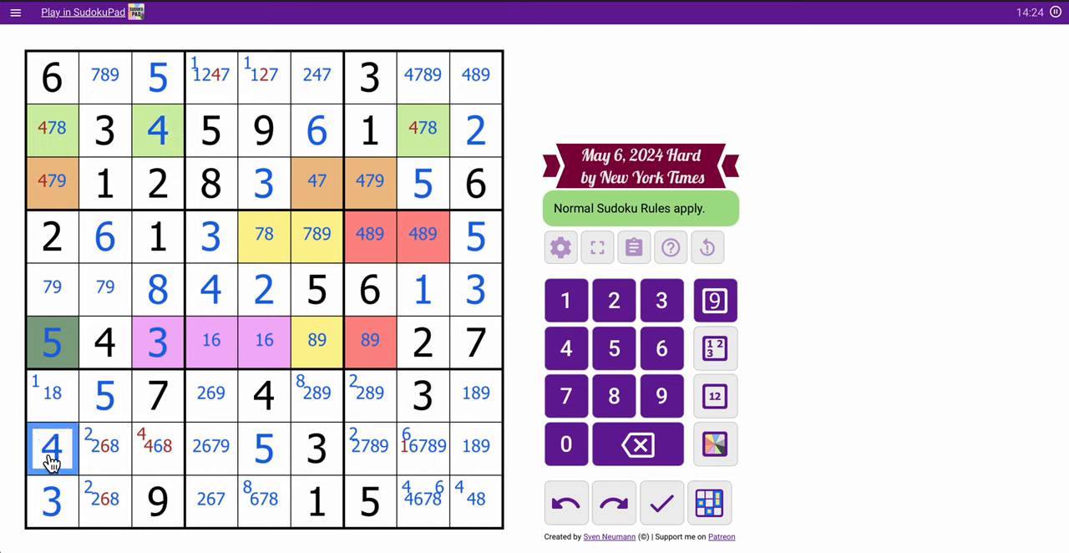
pyautogui.click(157, 449)
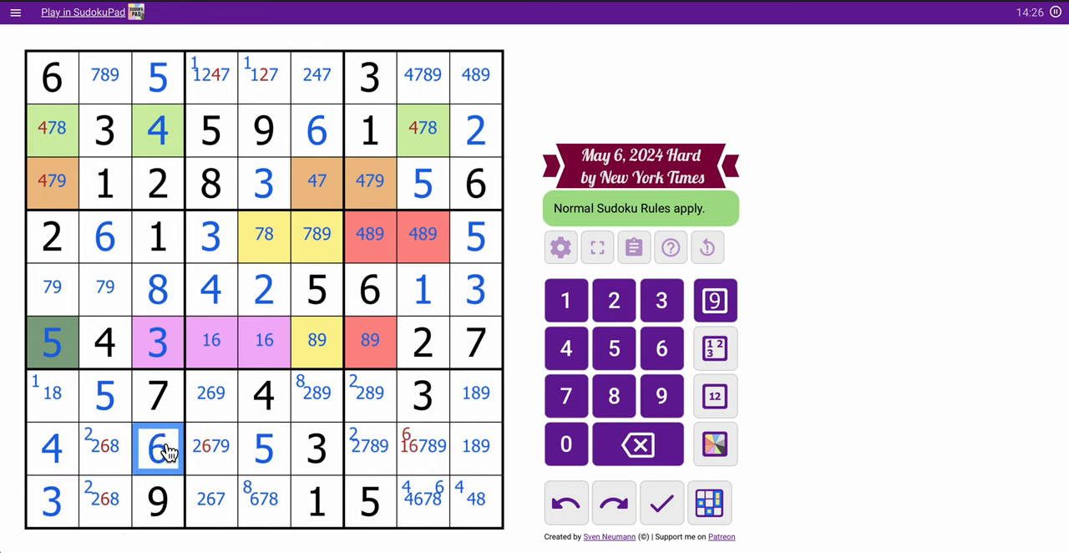
pyautogui.click(104, 446)
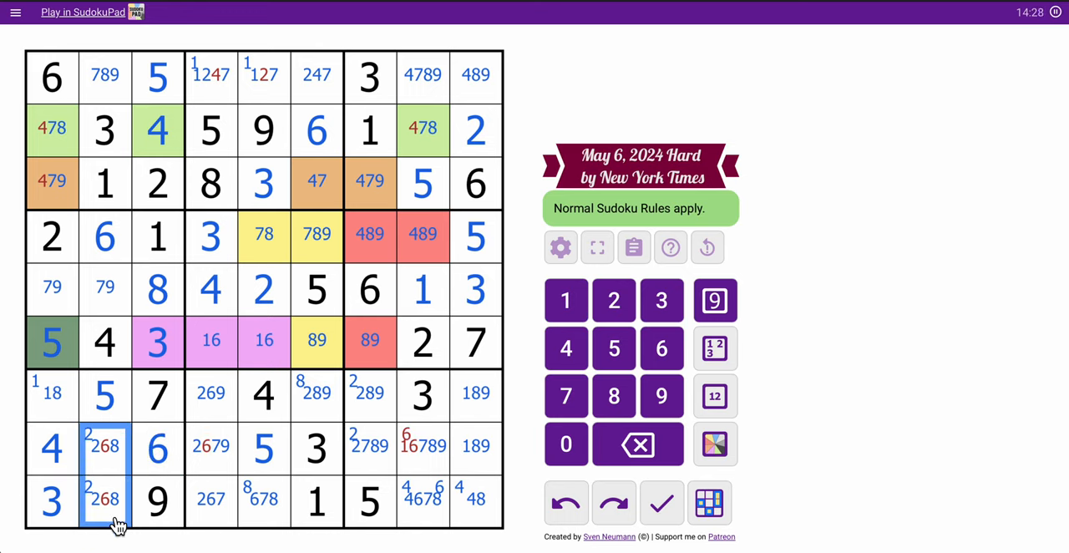
pyautogui.click(716, 396)
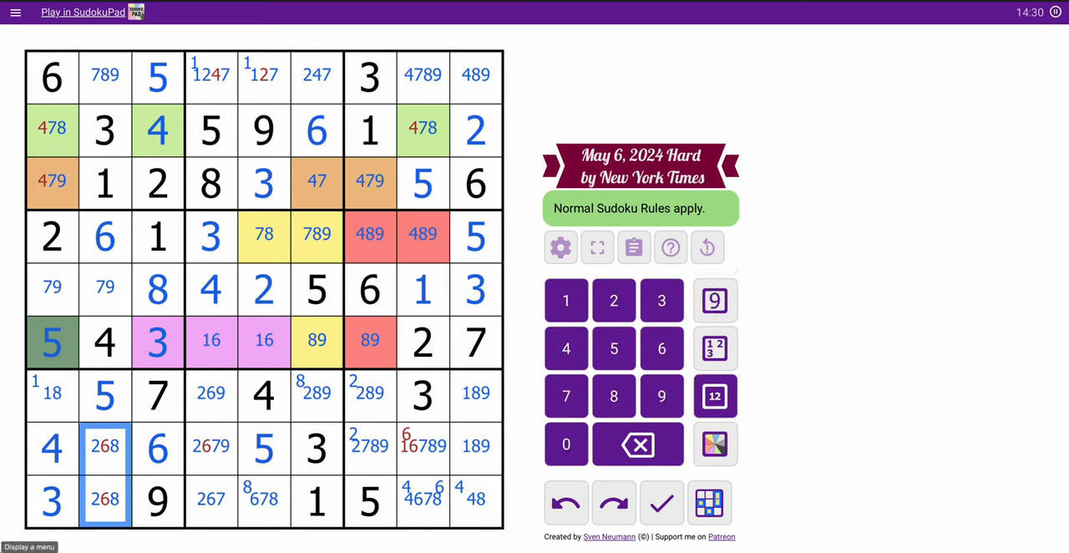
pyautogui.click(105, 75)
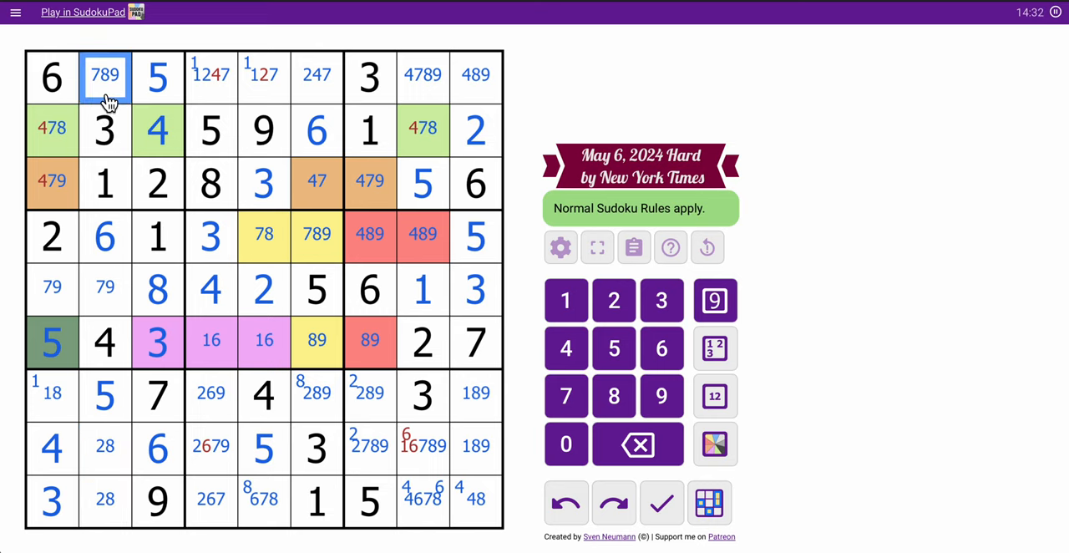
pyautogui.click(613, 395)
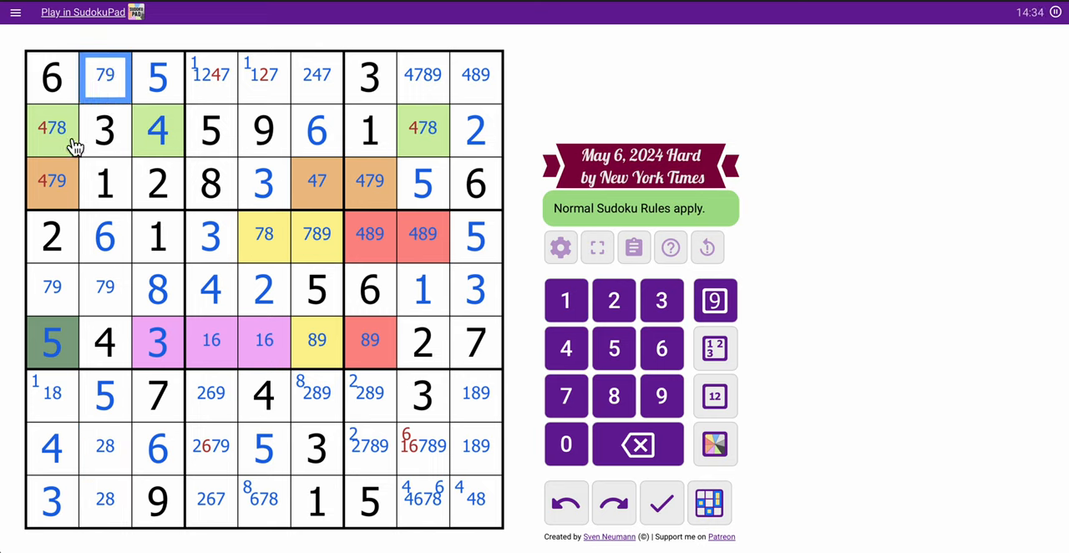
# Place 8 in r2c1, 7 in r2c8, 6 in r9c8, 4 in r9c9, trimming 7 from top-right candidates
pyautogui.click(52, 182)
pyautogui.write('8')
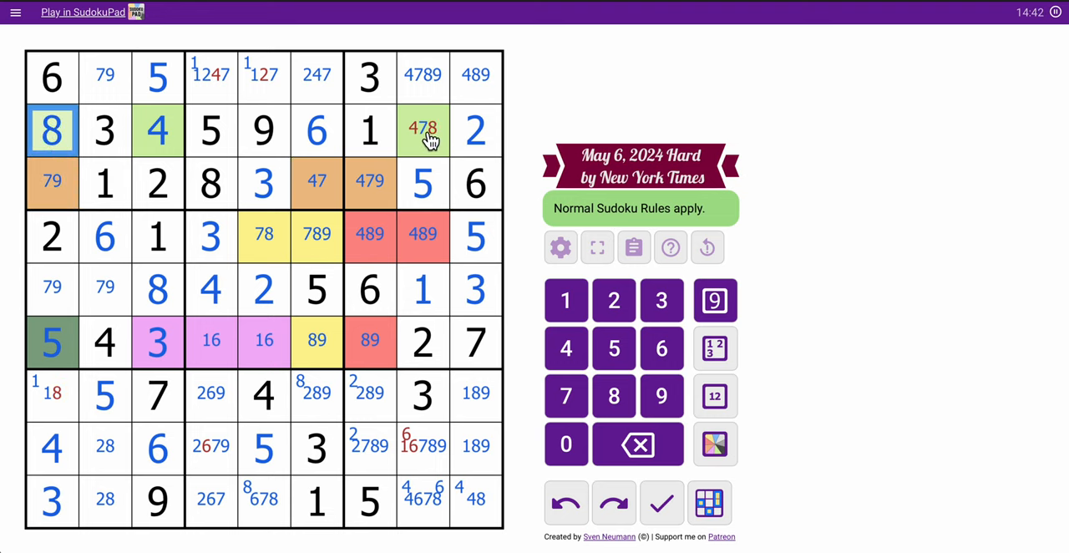
pyautogui.click(423, 129)
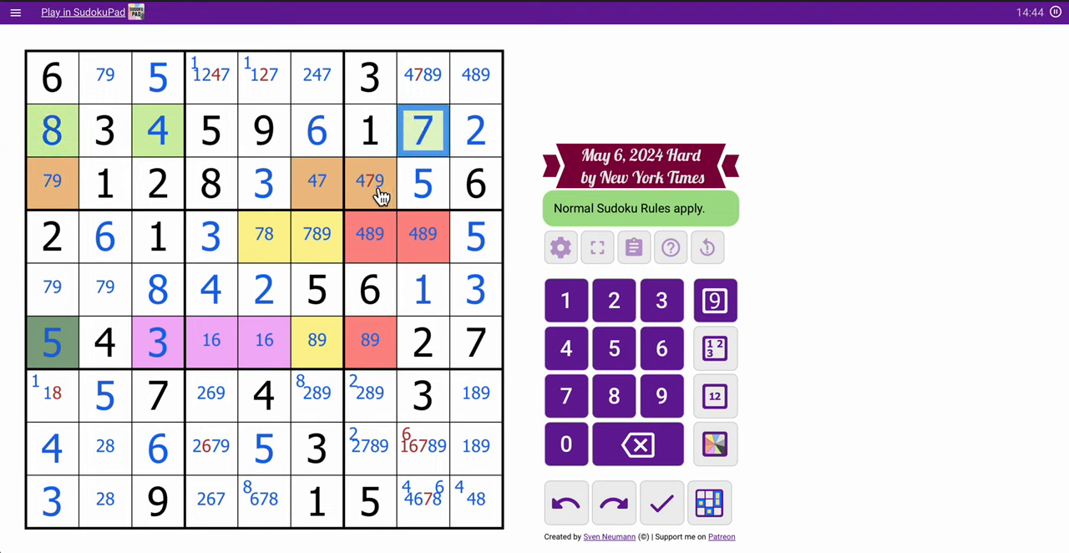
pyautogui.click(423, 76)
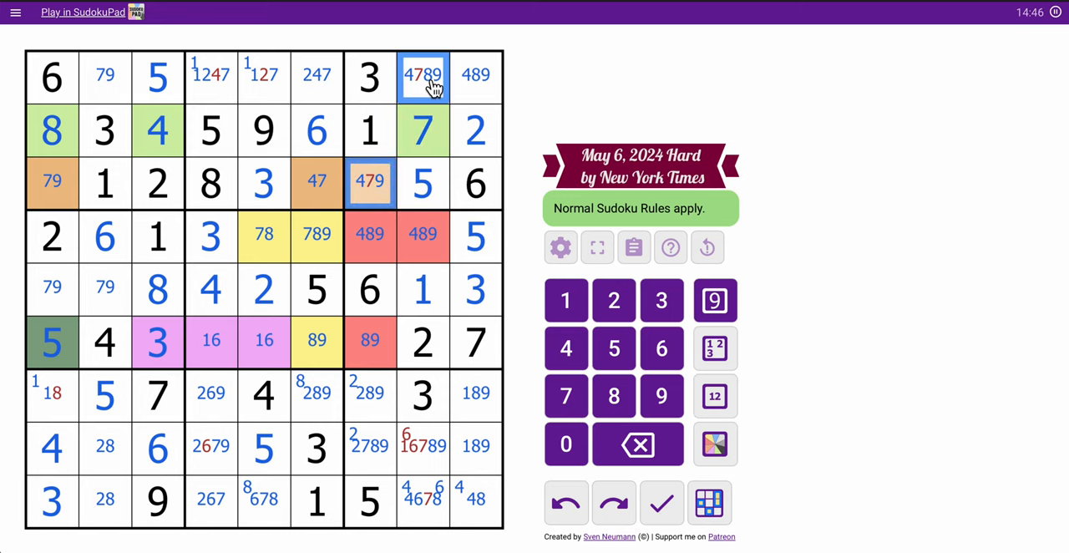
pyautogui.click(565, 395)
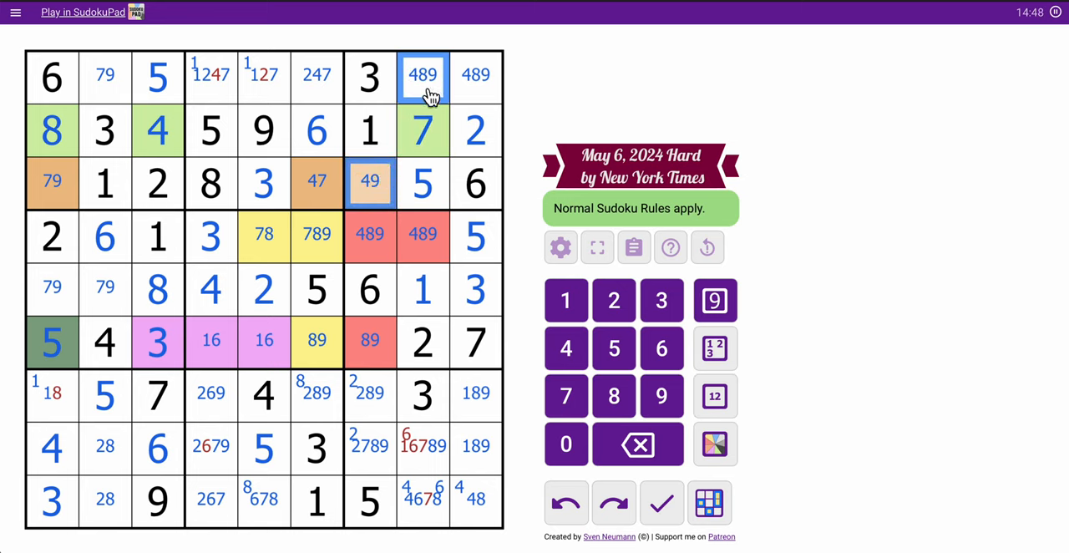
pyautogui.click(264, 76)
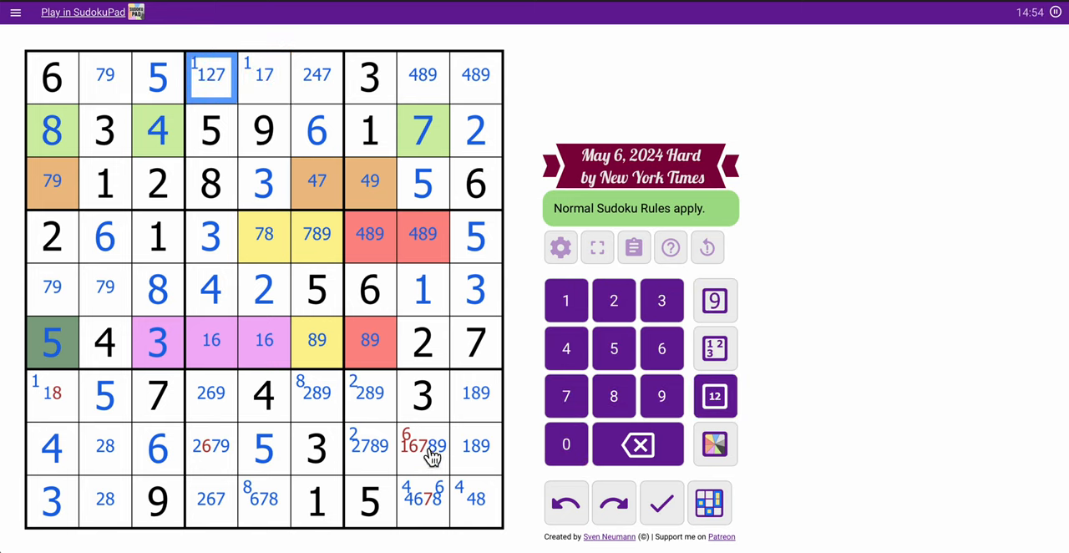
pyautogui.click(423, 500)
pyautogui.write('6')
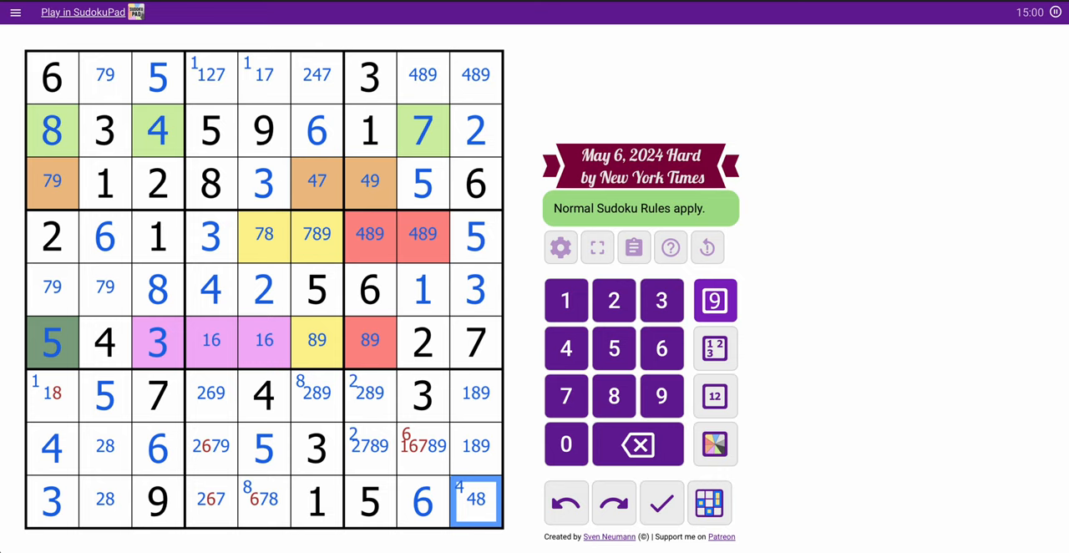
pyautogui.click(423, 449)
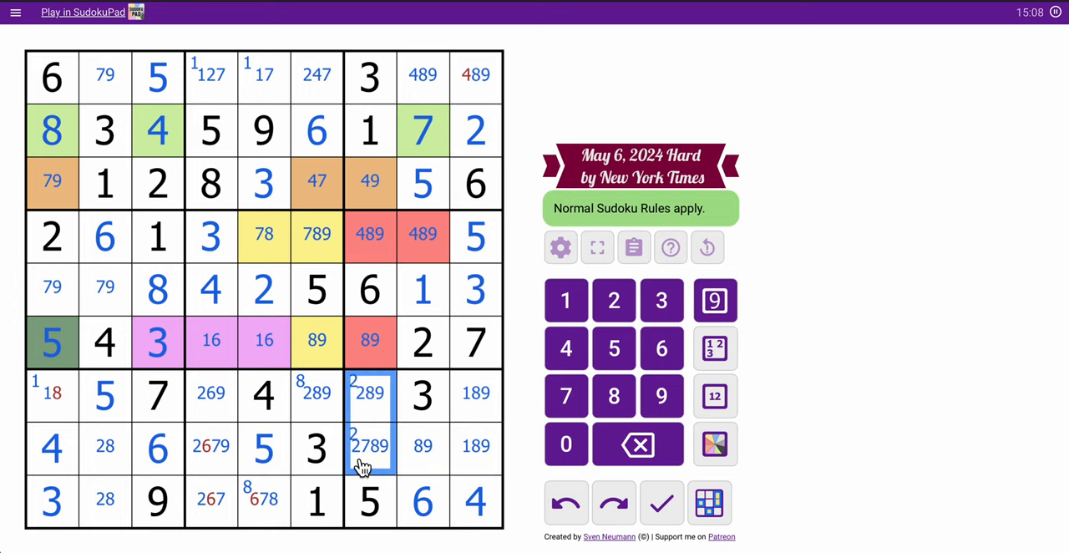
# Place 7 in r8c7, 2 in r7c7 and 1 in r7c1
pyautogui.click(370, 445)
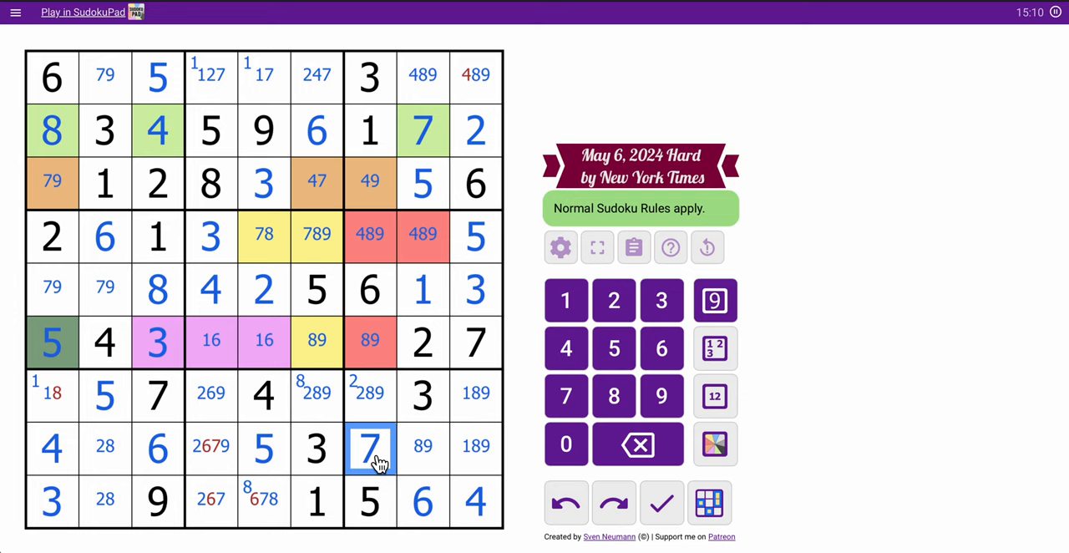
pyautogui.click(370, 395)
pyautogui.write('2')
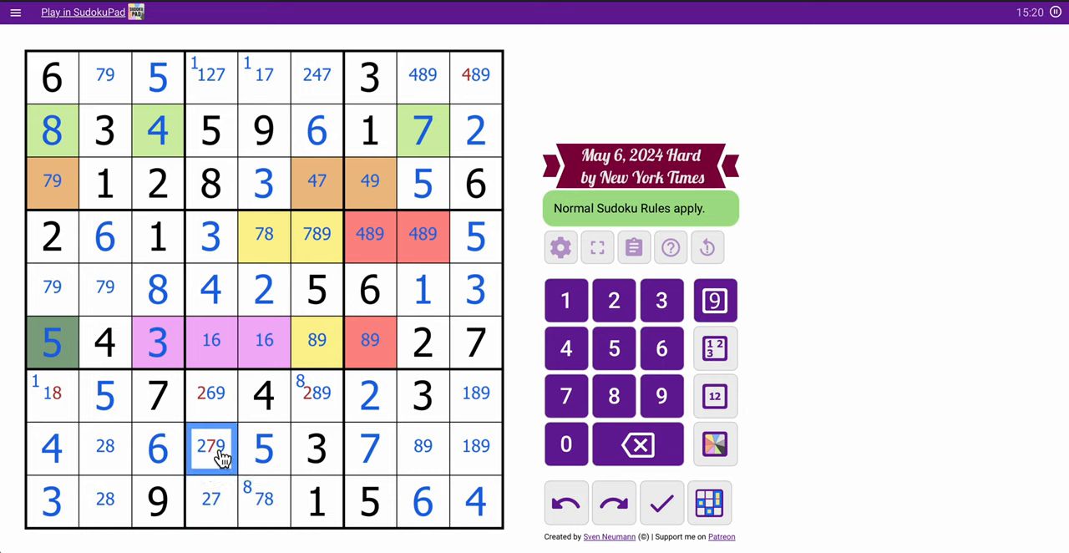
pyautogui.click(211, 394)
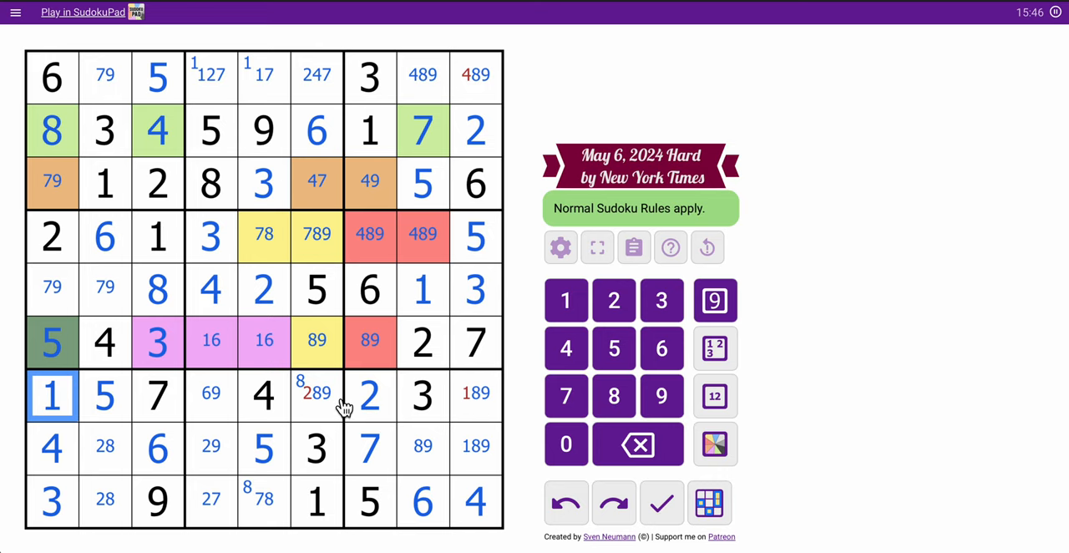
# Fill column 6 with 2, 4, 7 and place 9, 4, 8 across row 1
pyautogui.click(317, 394)
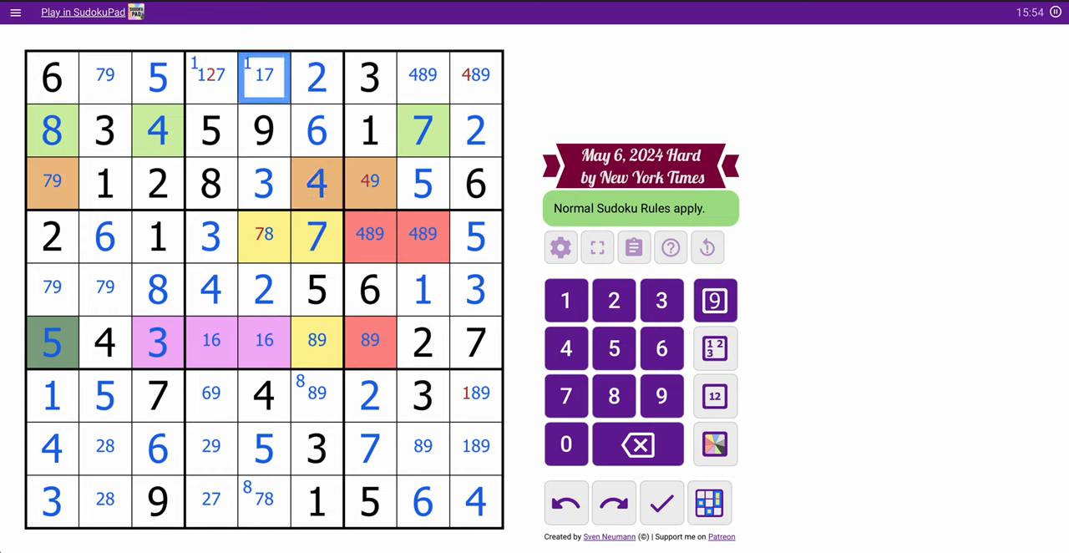
pyautogui.click(211, 76)
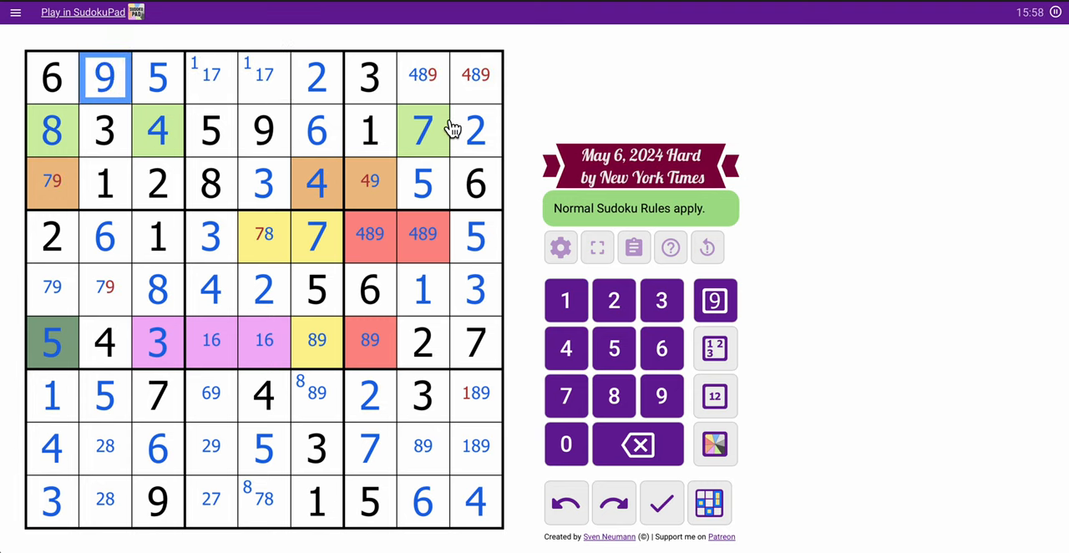
pyautogui.click(475, 75)
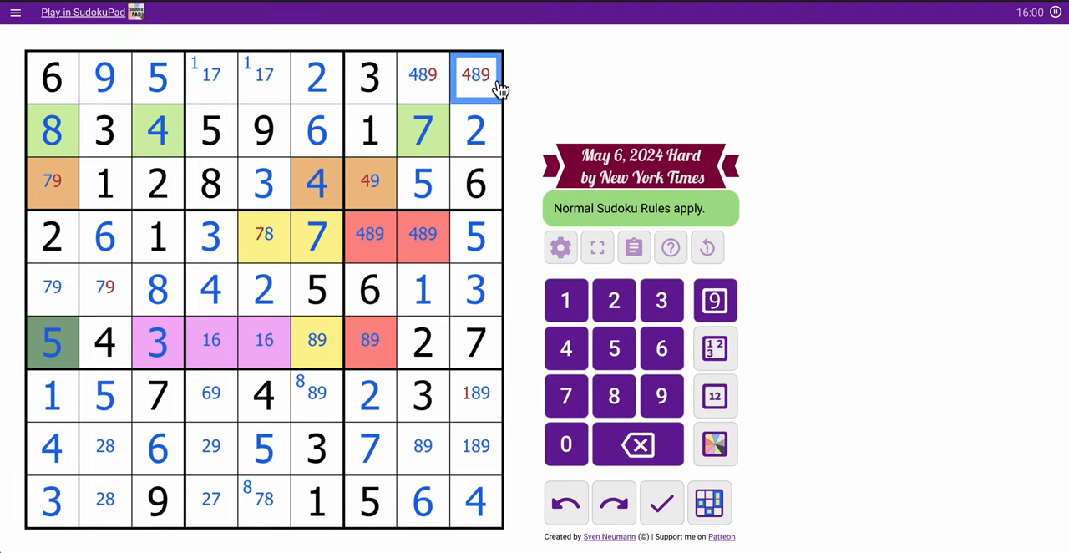
pyautogui.click(370, 182)
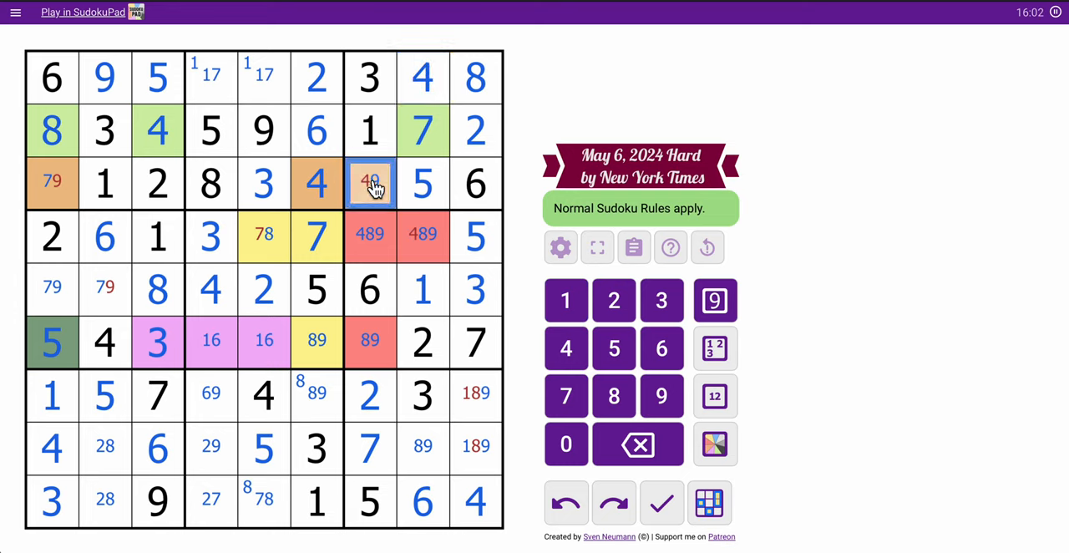
# Fill the last remaining cells and dismiss the Congrats dialog confirming a 16:31 solve
pyautogui.click(371, 343)
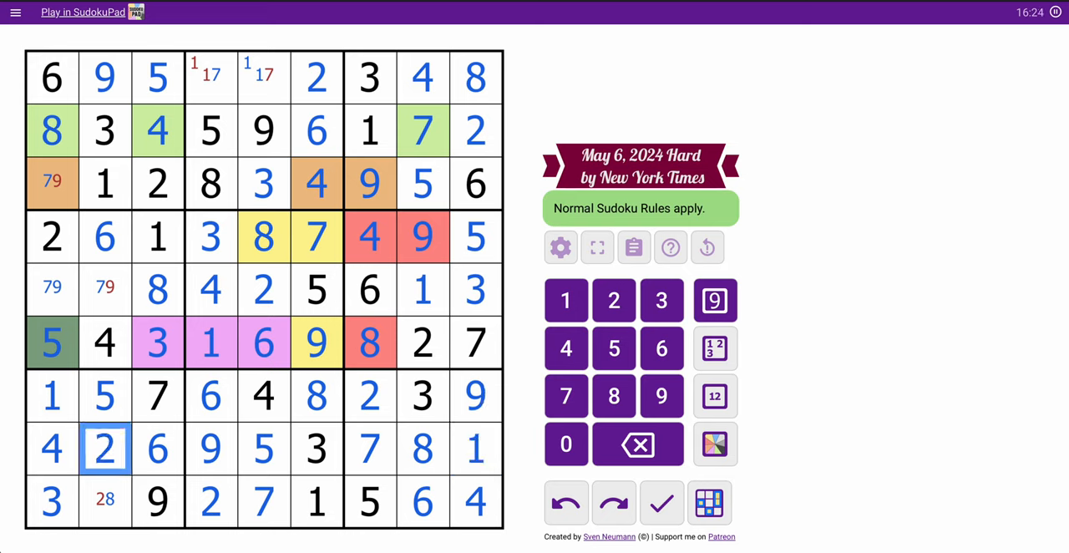
pyautogui.click(105, 288)
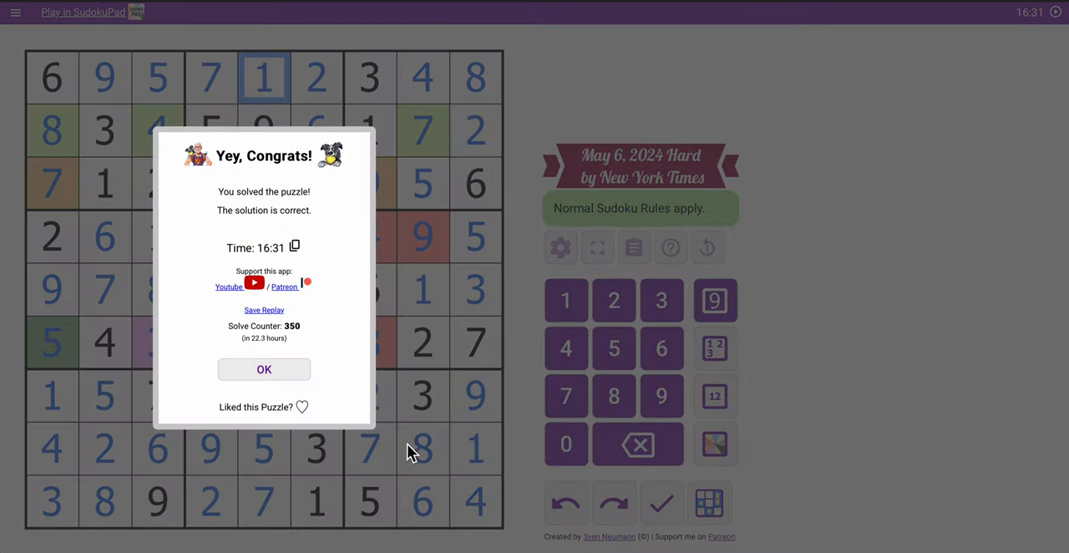
pyautogui.click(264, 369)
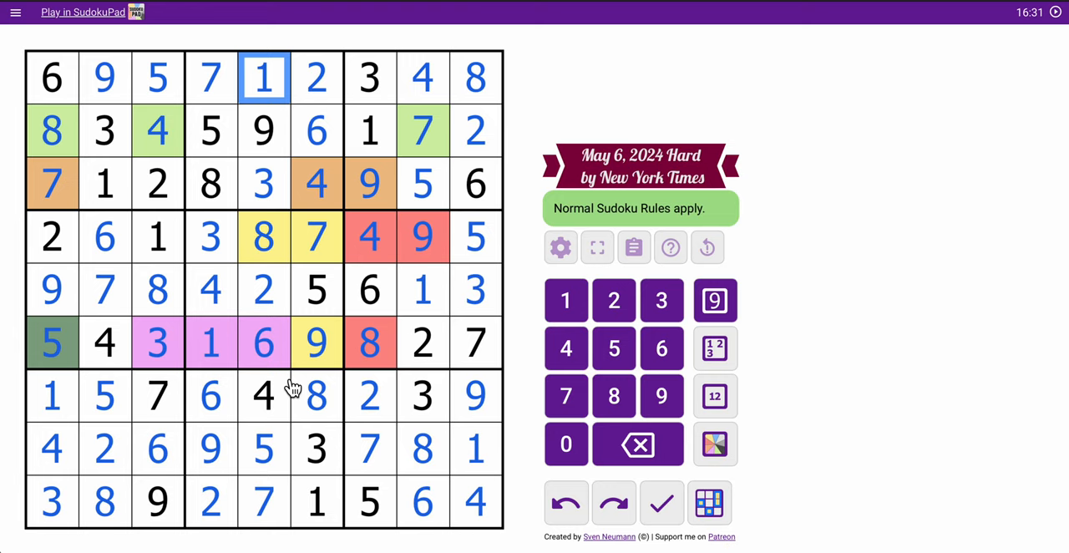
pyautogui.moveTo(839, 207)
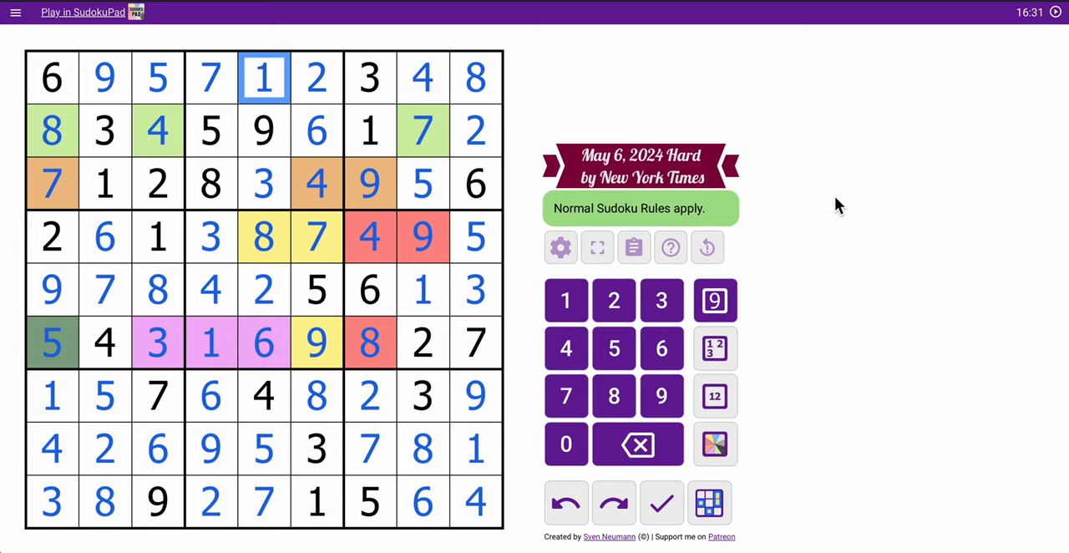
pyautogui.moveTo(866, 253)
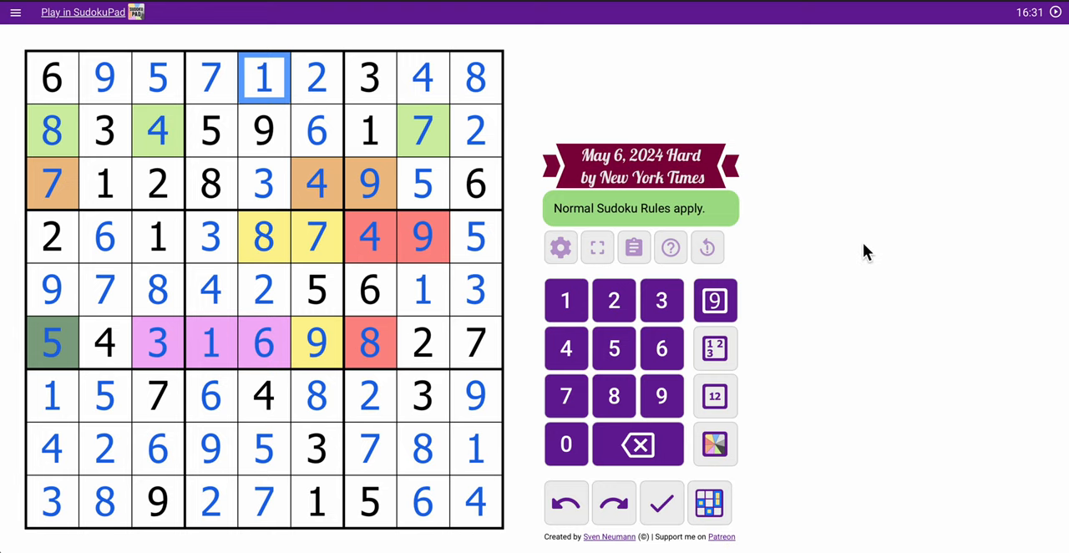